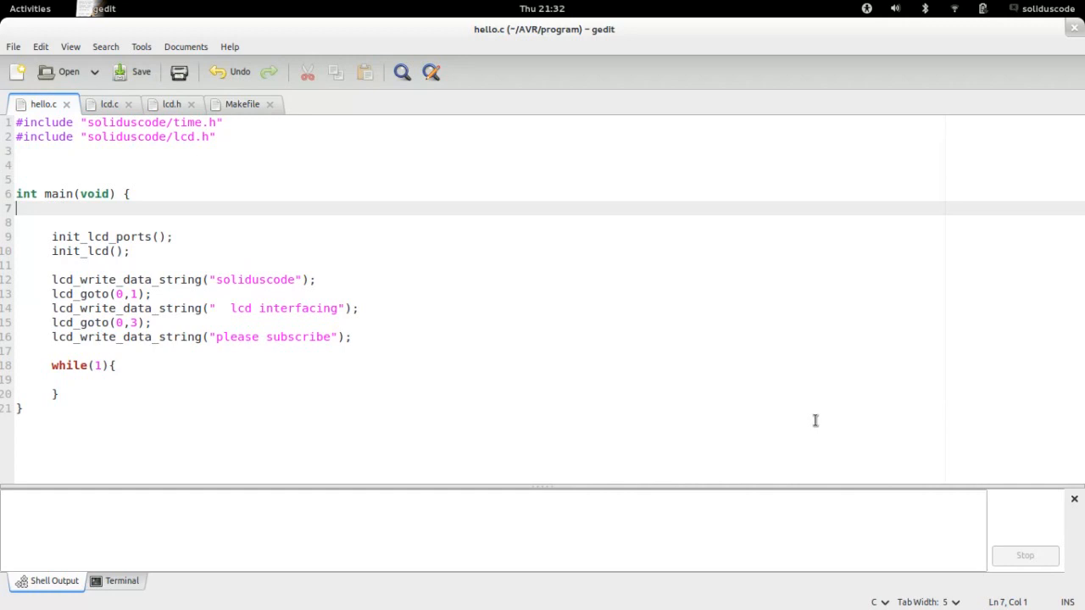
mouse_move(655, 387)
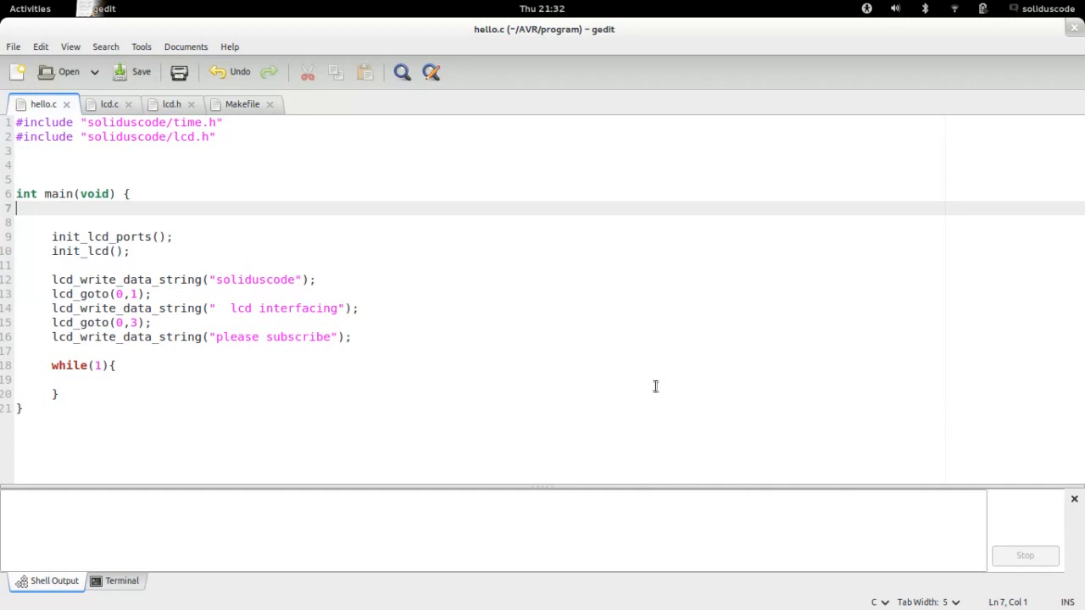
mouse_move(161, 162)
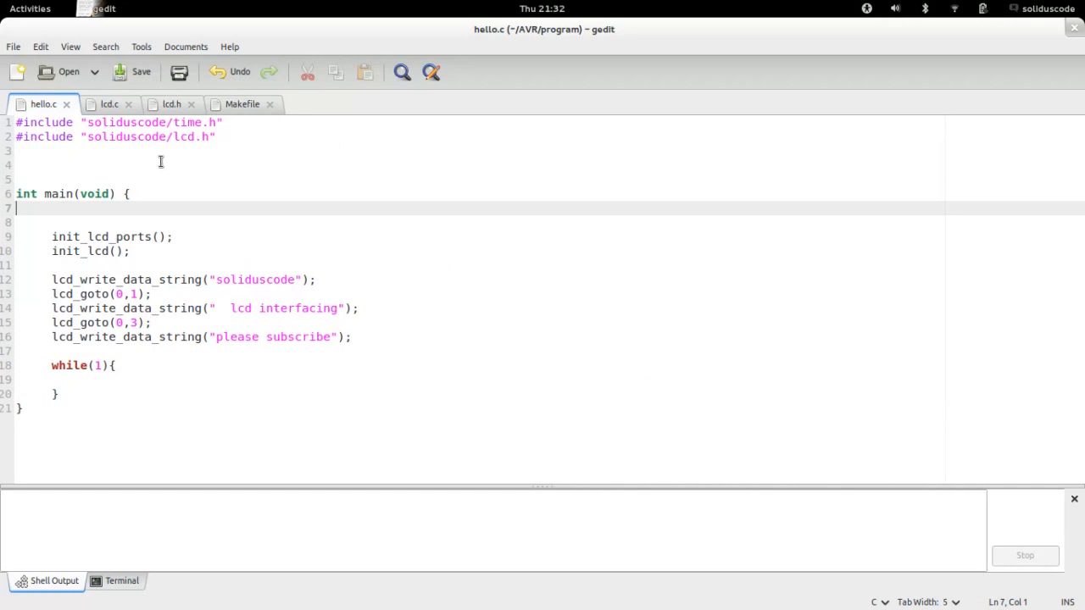
mouse_move(60, 174)
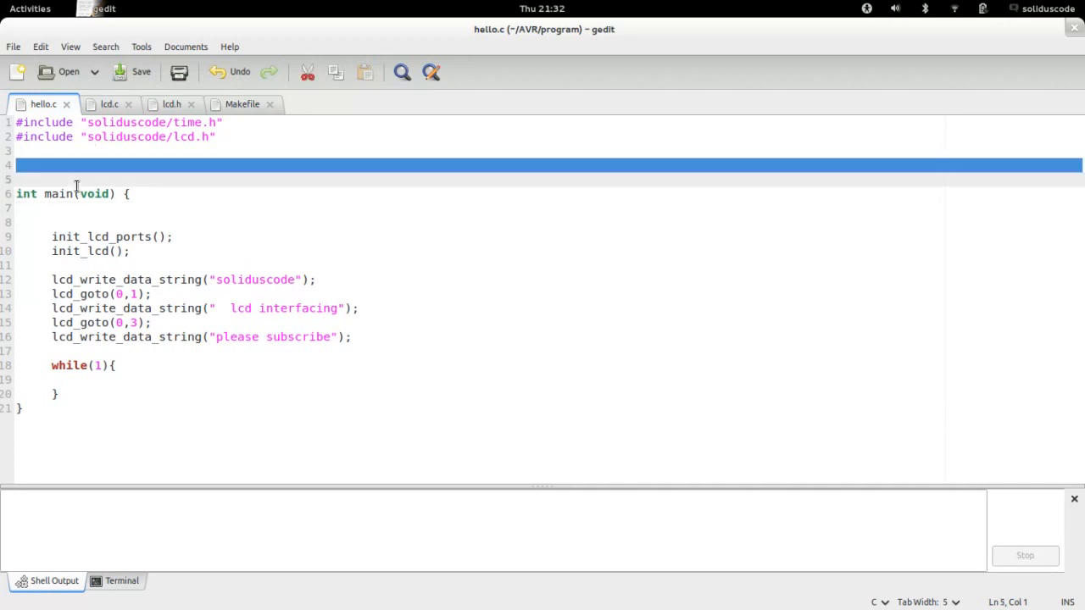
mouse_move(199, 195)
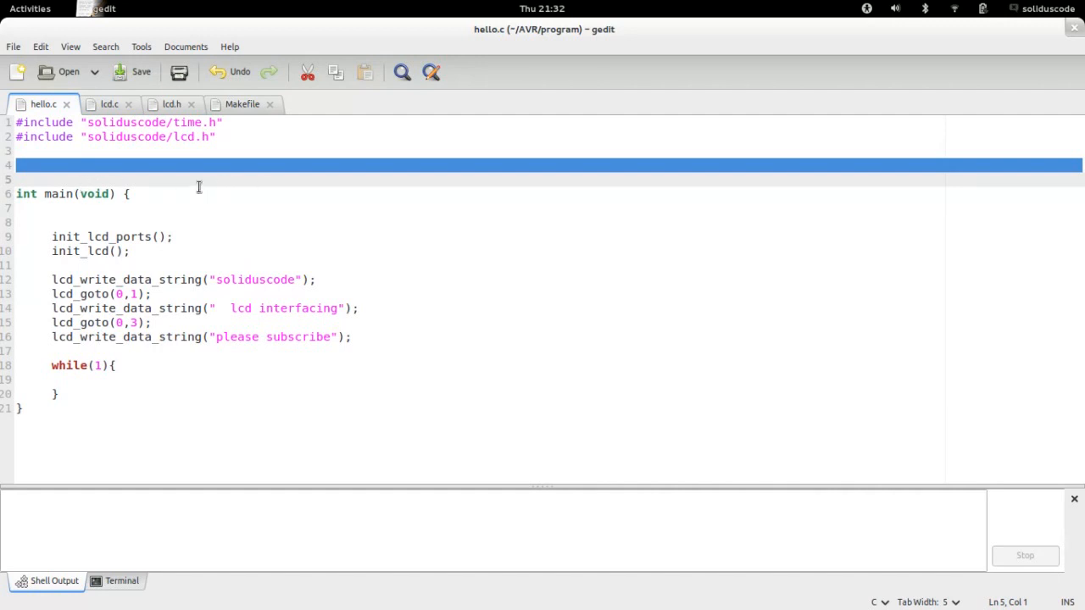
Select the whole Summary of Connections diagram and trace the PORTA/PORTC lines to the LCD pins
click(131, 193)
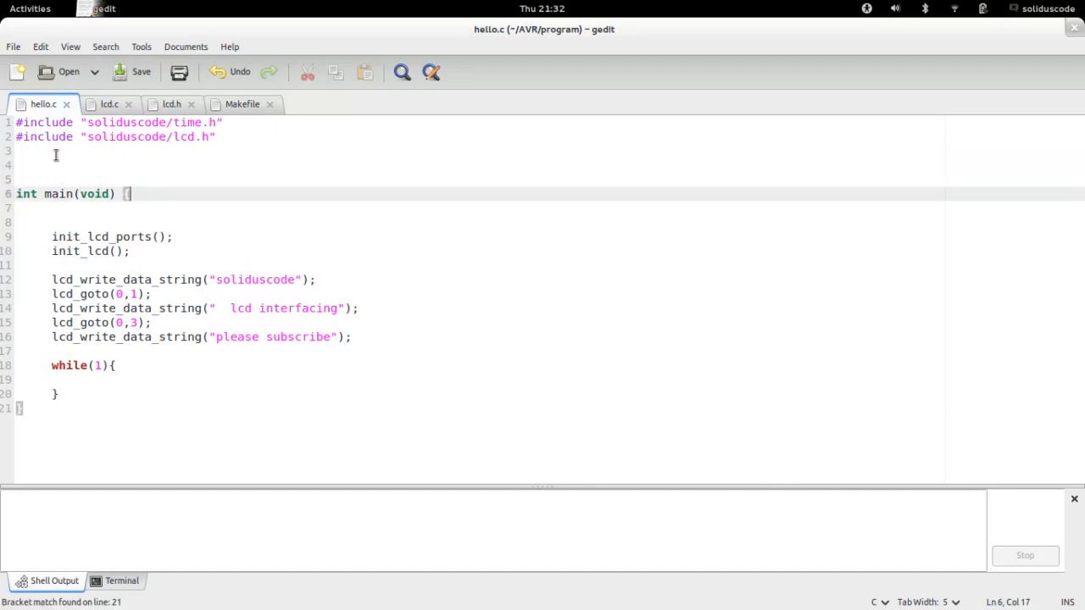
key(ctrl+a)
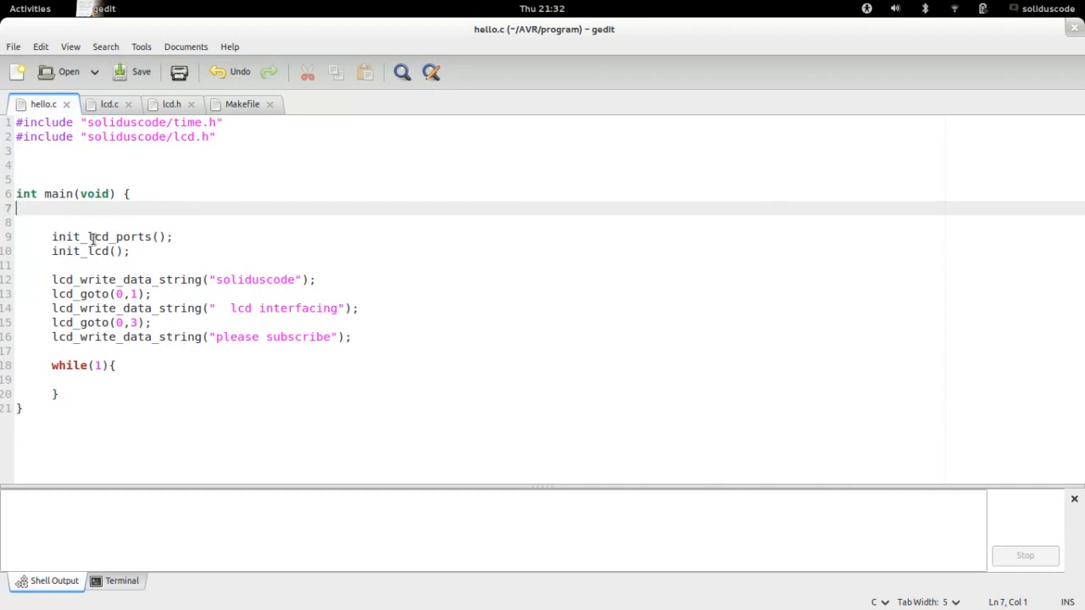
drag(66, 236, 150, 236)
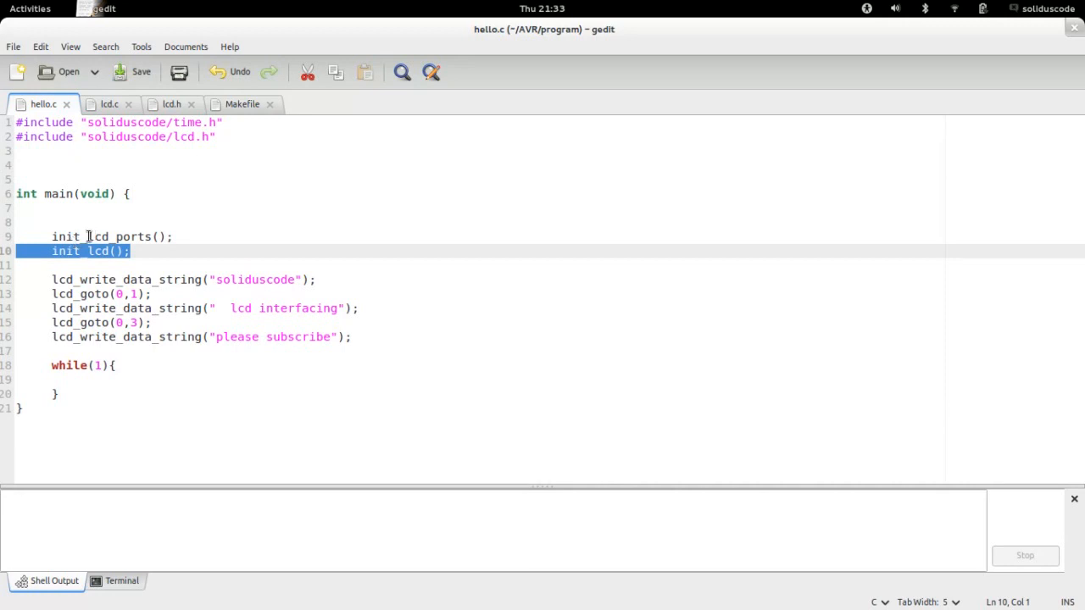
mouse_move(95, 236)
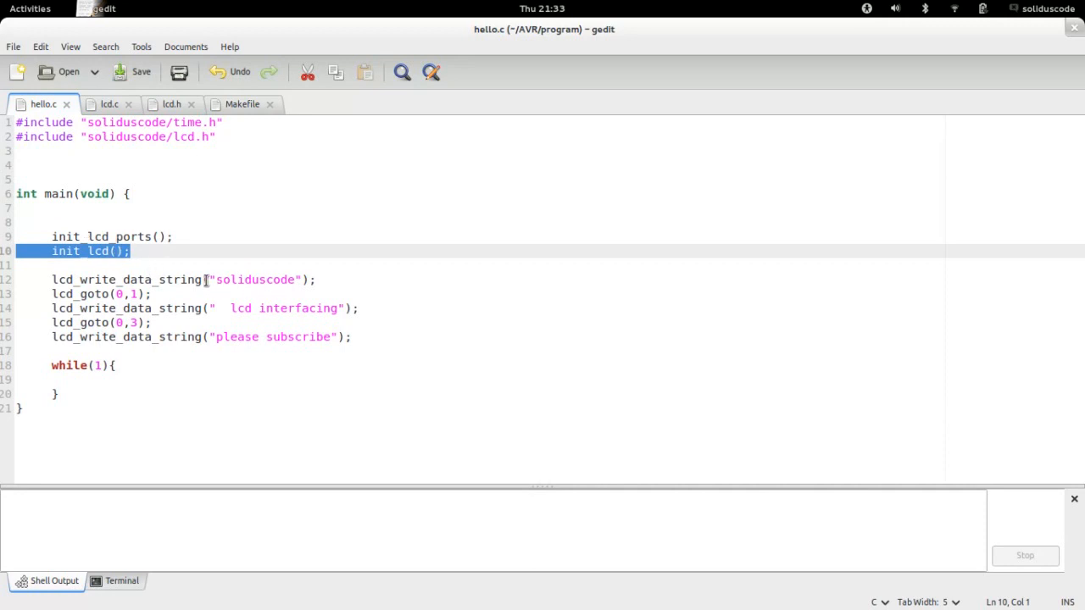
mouse_move(194, 308)
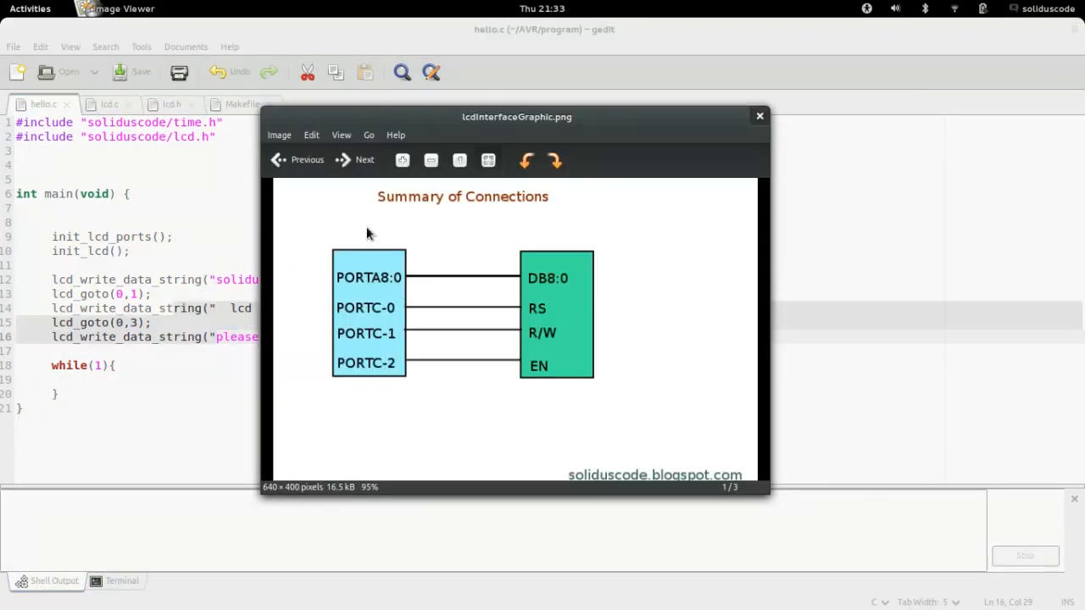
mouse_move(374, 281)
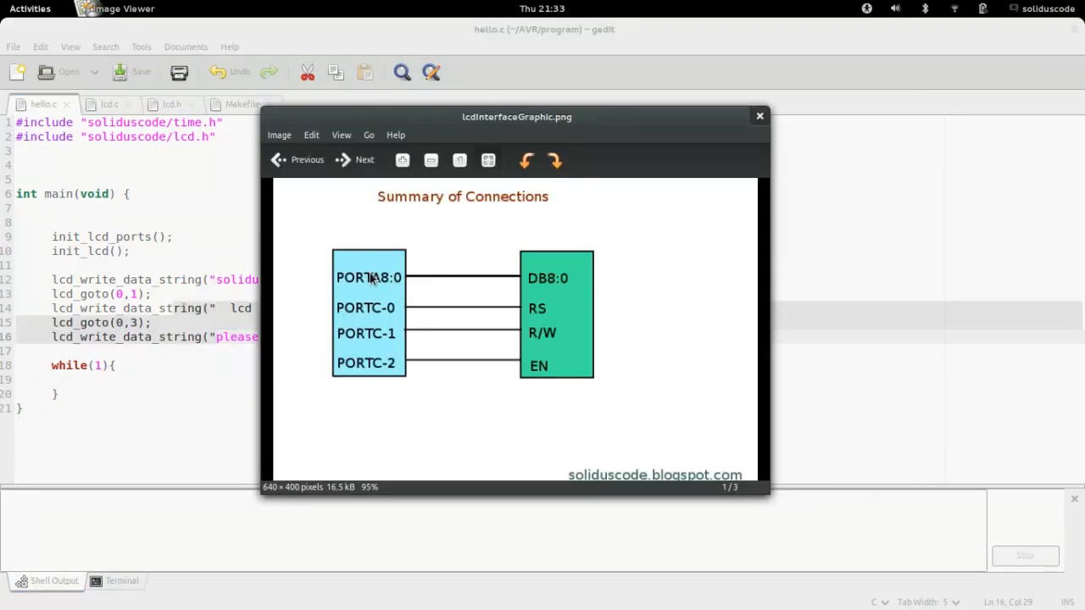
mouse_move(395, 286)
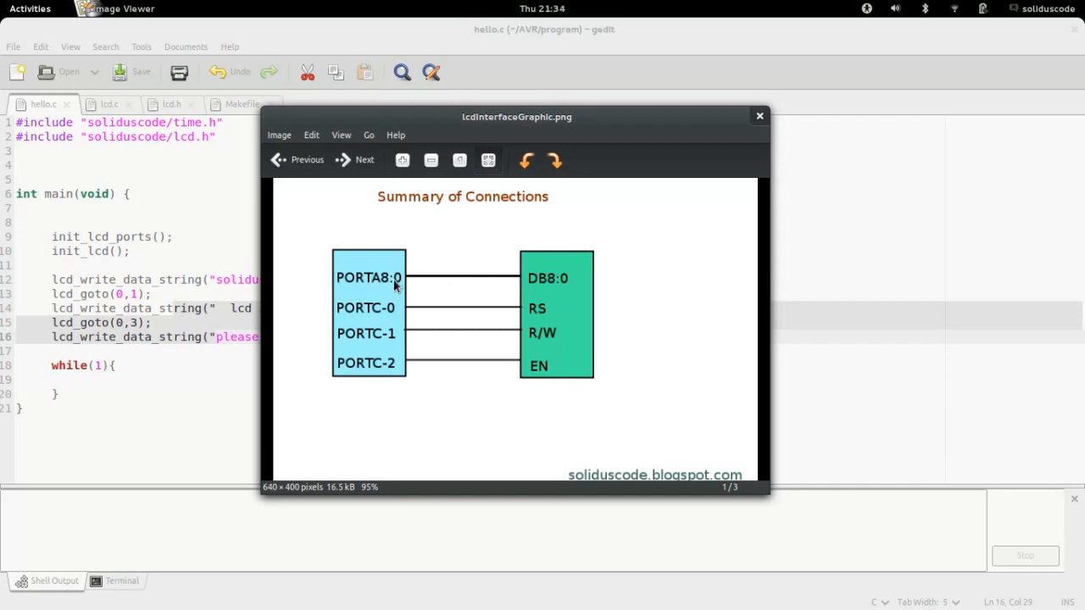
mouse_move(382, 282)
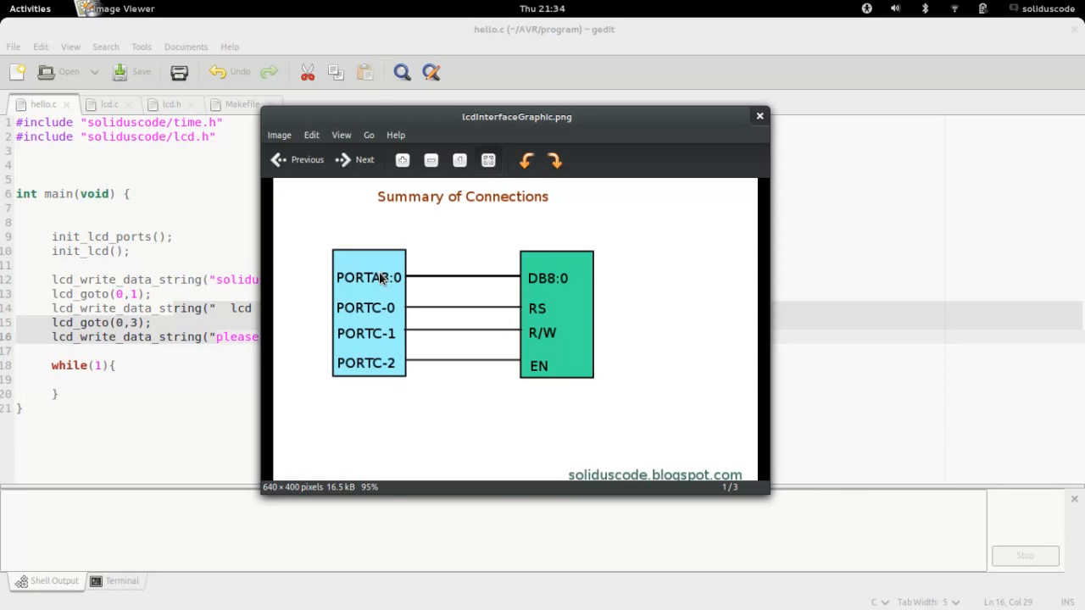
mouse_move(377, 282)
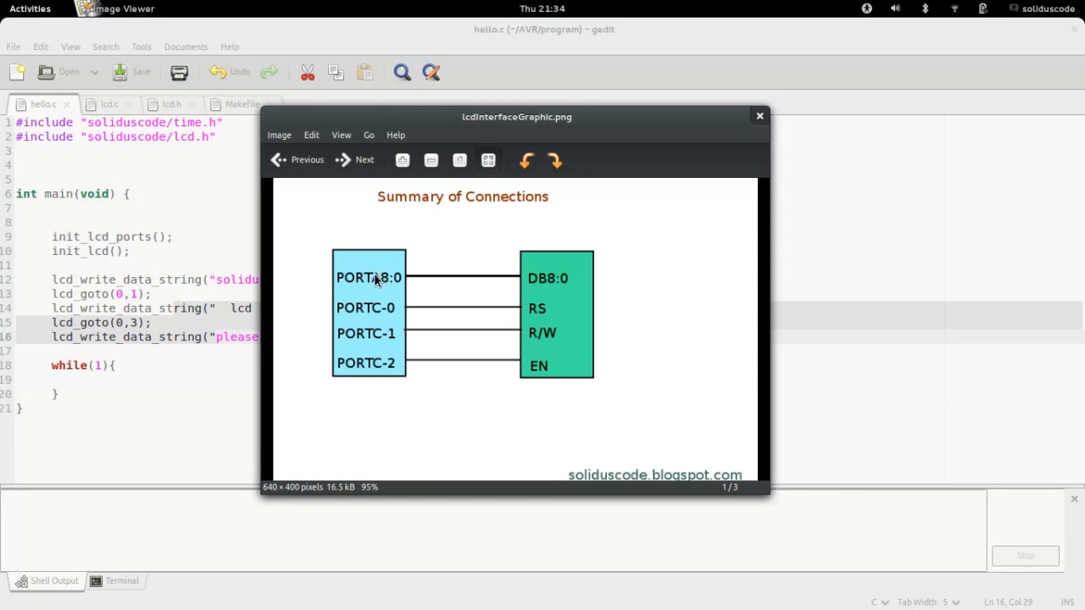
mouse_move(509, 278)
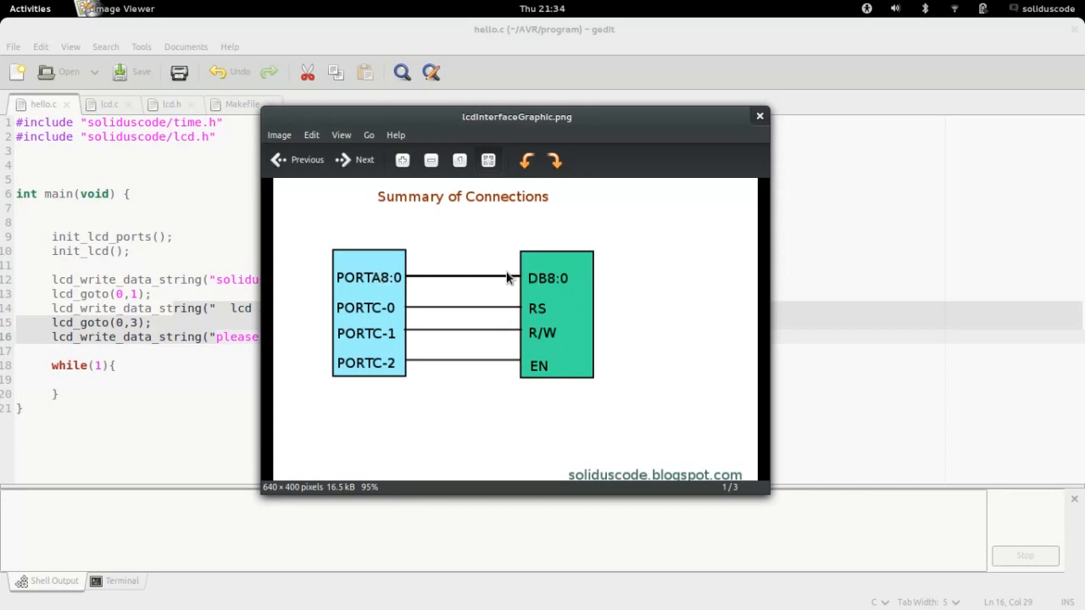
mouse_move(548, 283)
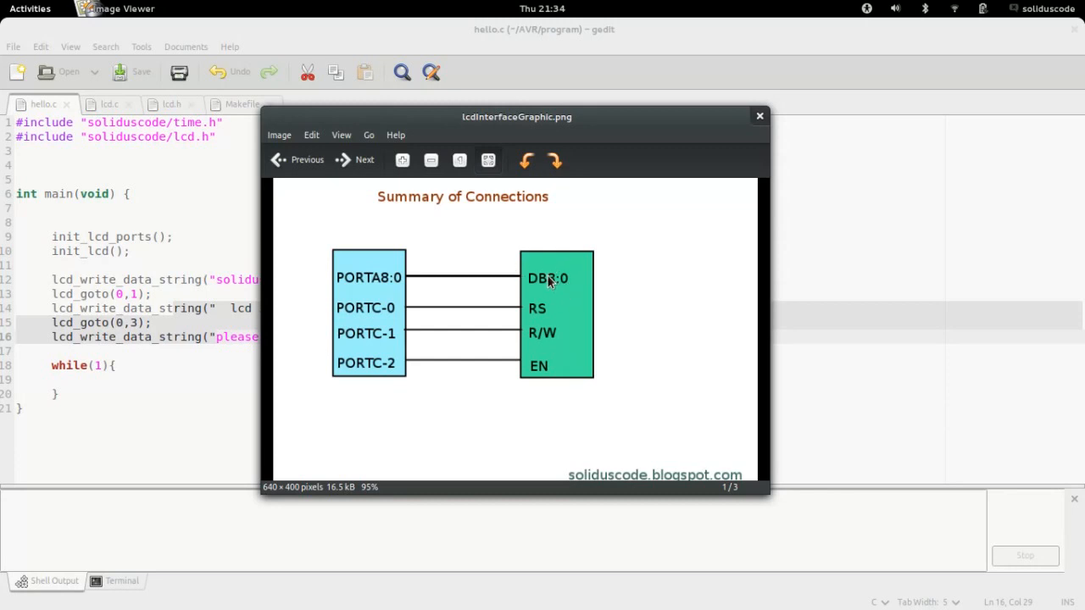
mouse_move(391, 321)
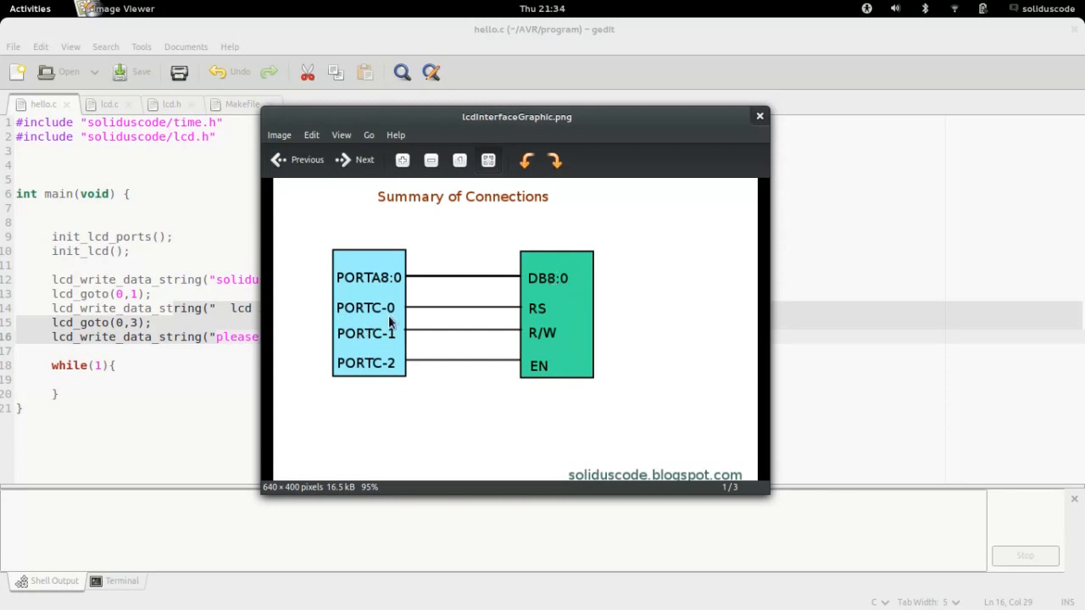
mouse_move(394, 318)
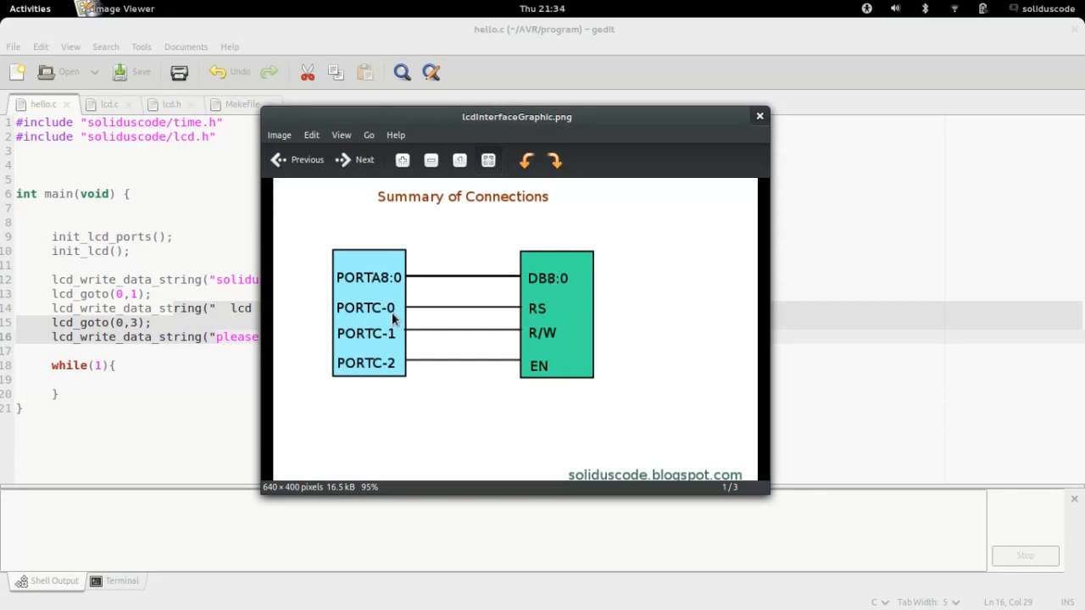
mouse_move(410, 314)
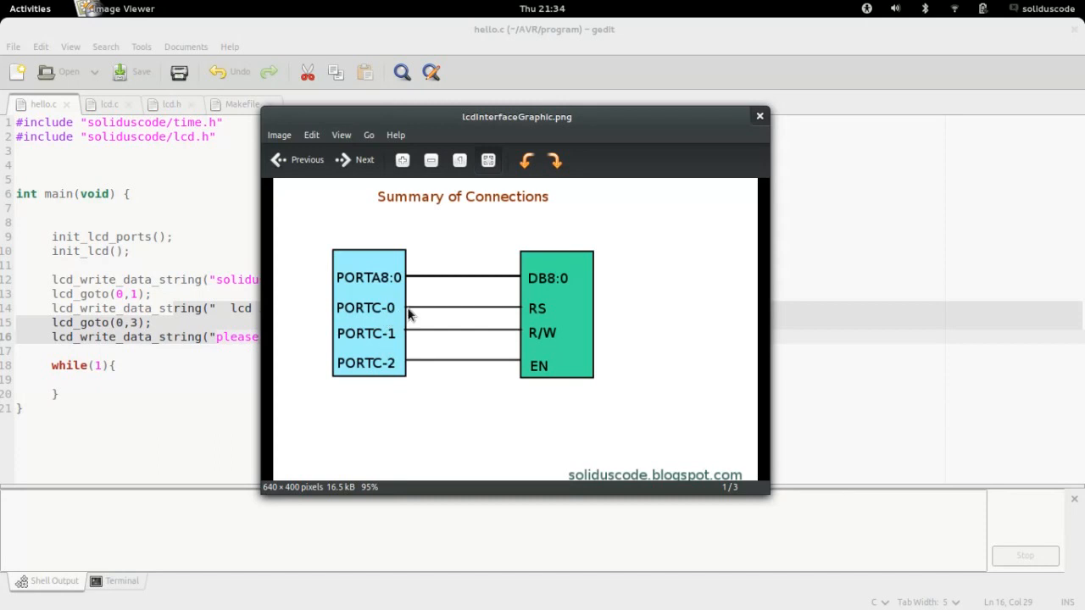
mouse_move(477, 308)
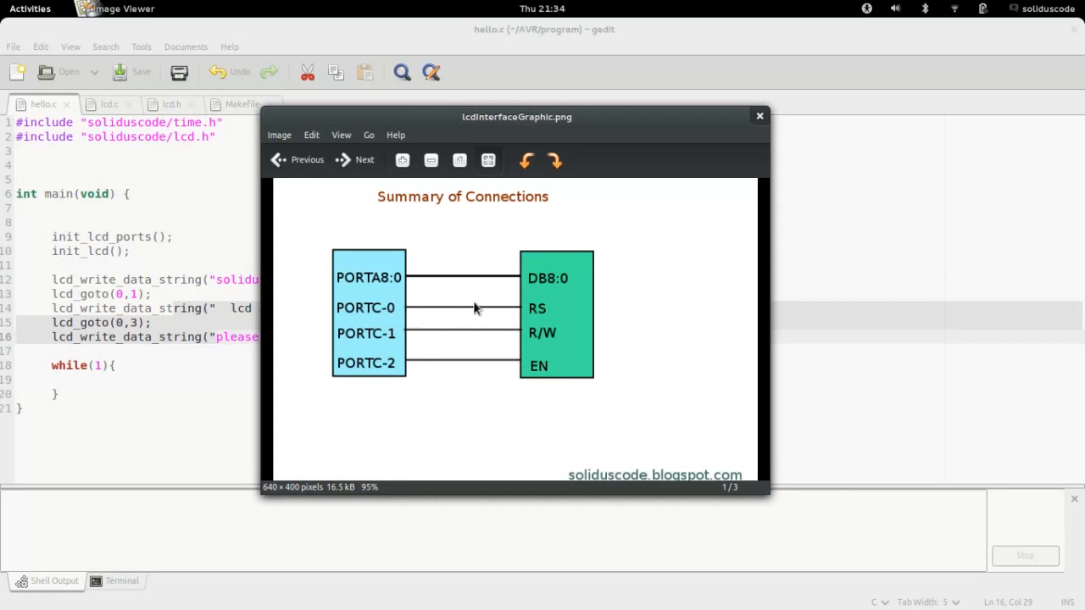
mouse_move(541, 311)
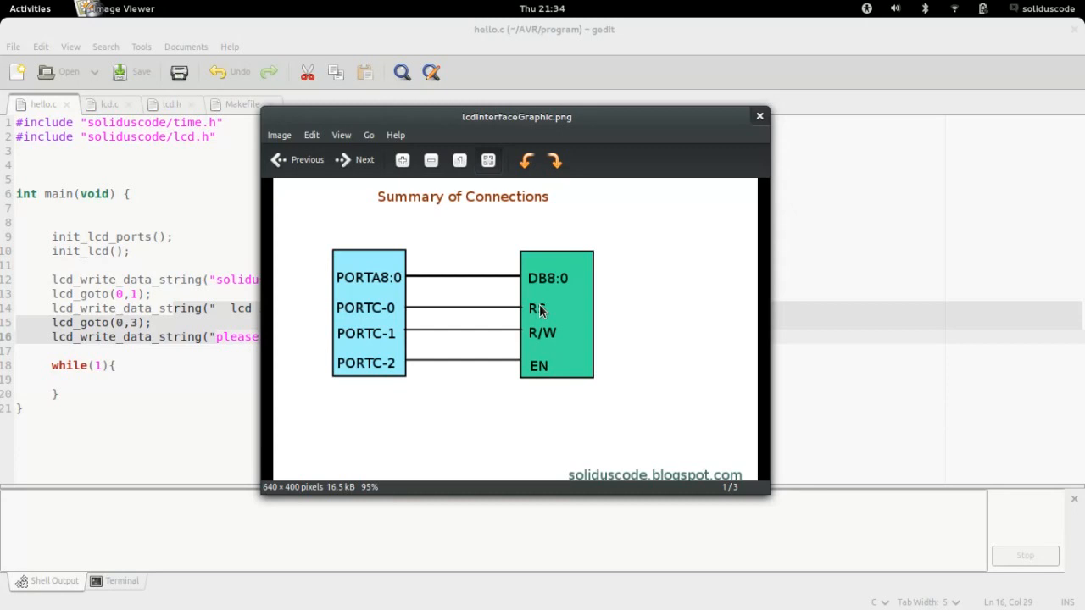
mouse_move(530, 311)
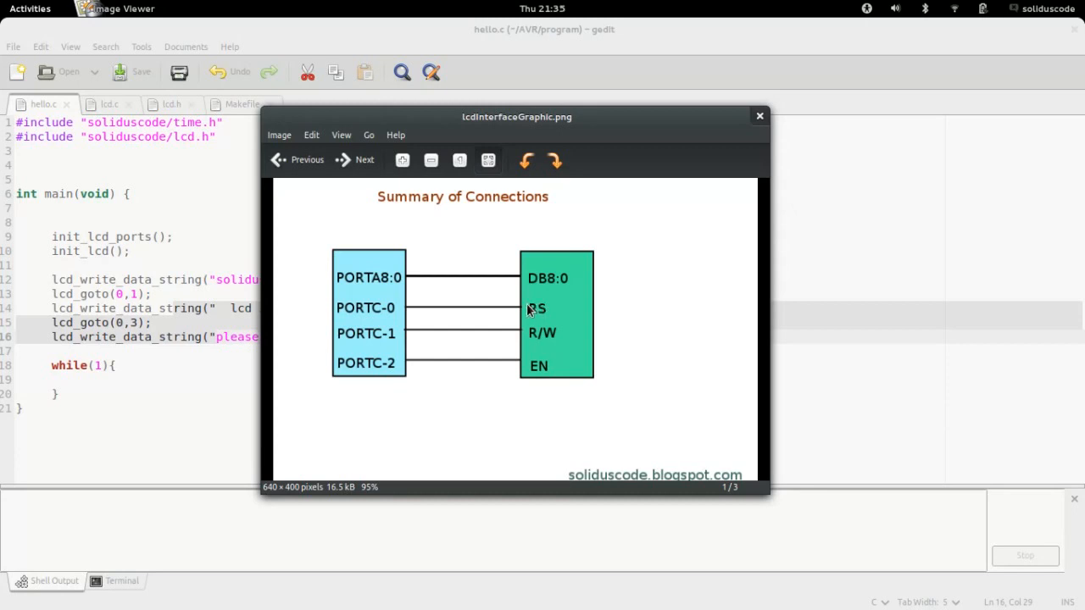
mouse_move(404, 348)
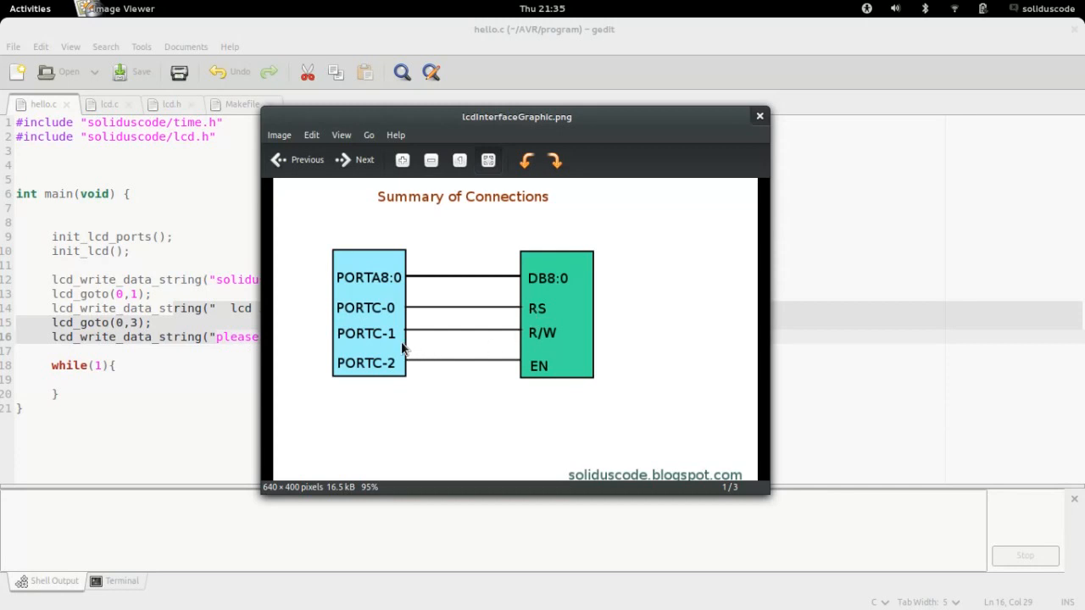
mouse_move(547, 334)
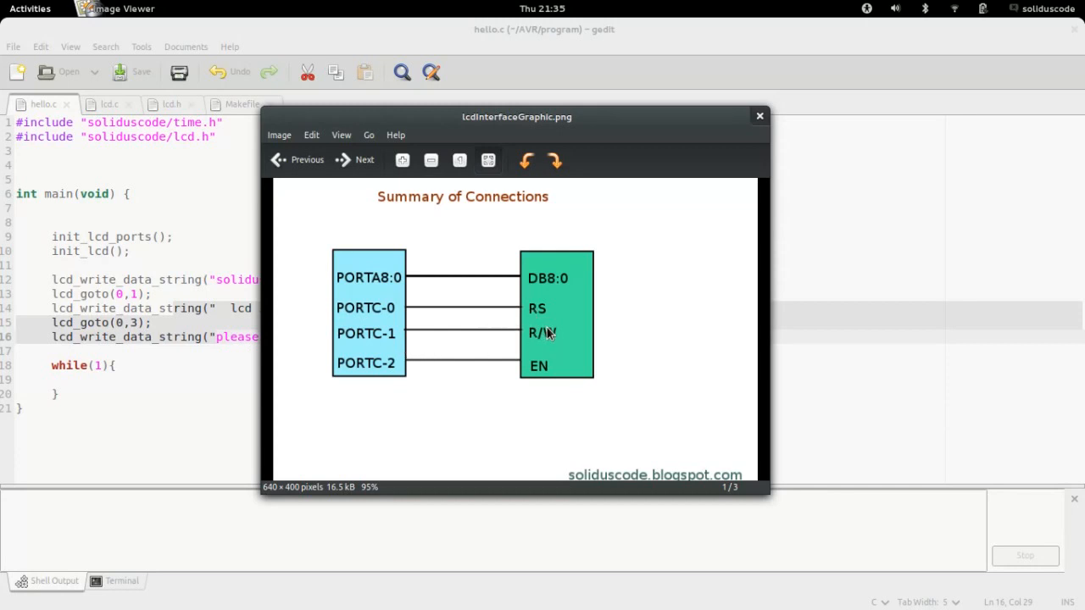
mouse_move(481, 368)
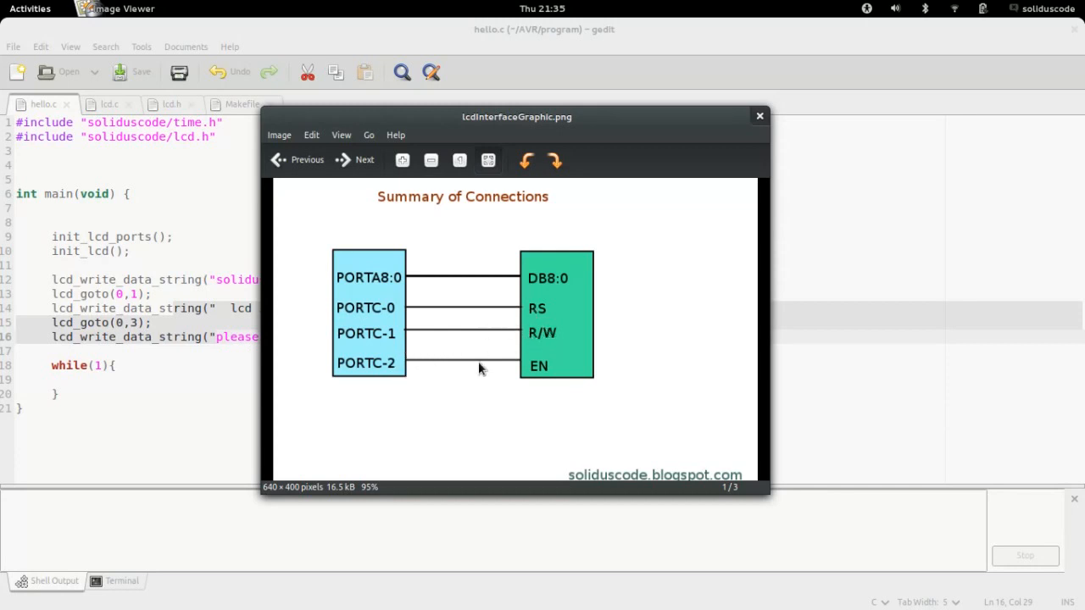
mouse_move(537, 366)
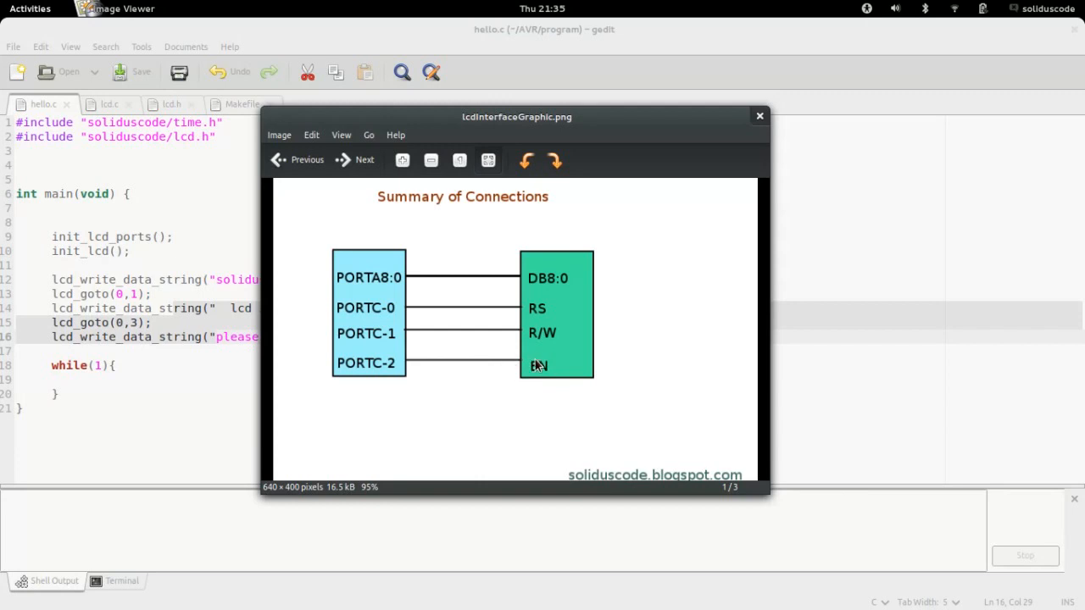
click(354, 159)
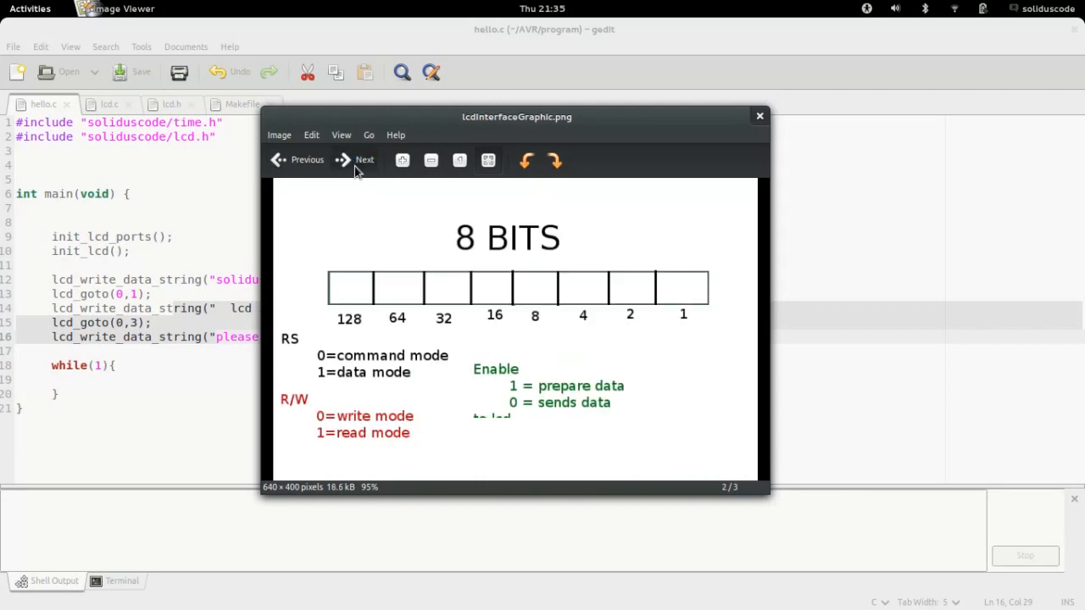
click(363, 159)
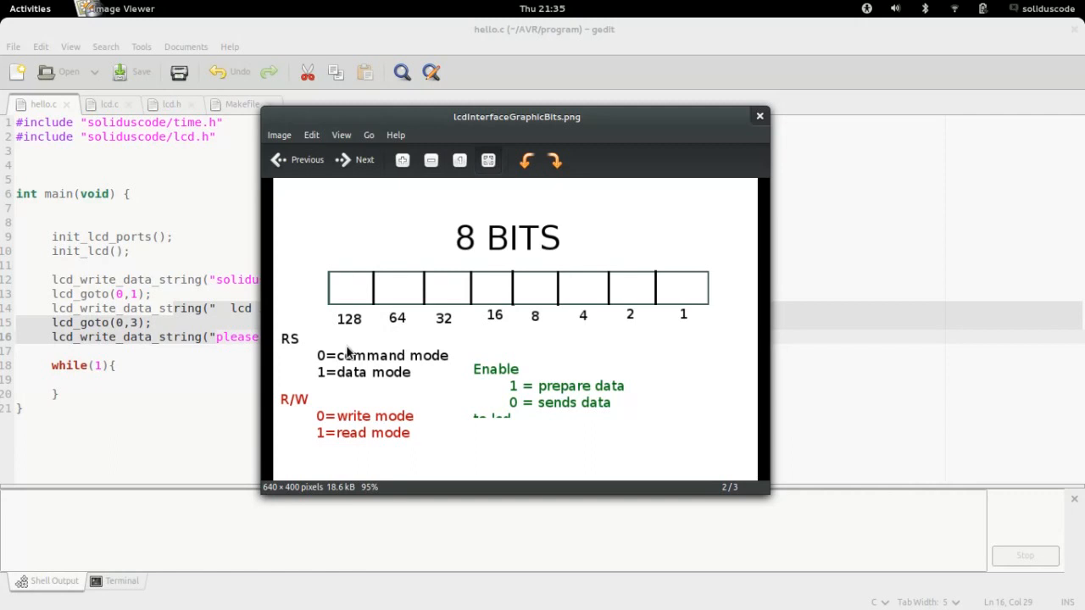
mouse_move(326, 431)
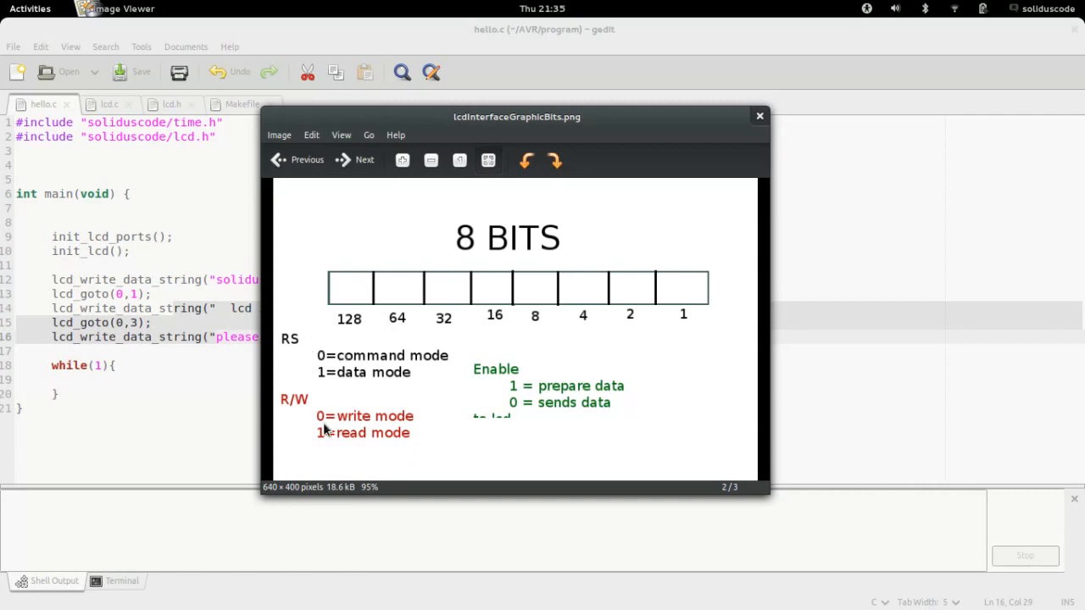
mouse_move(303, 343)
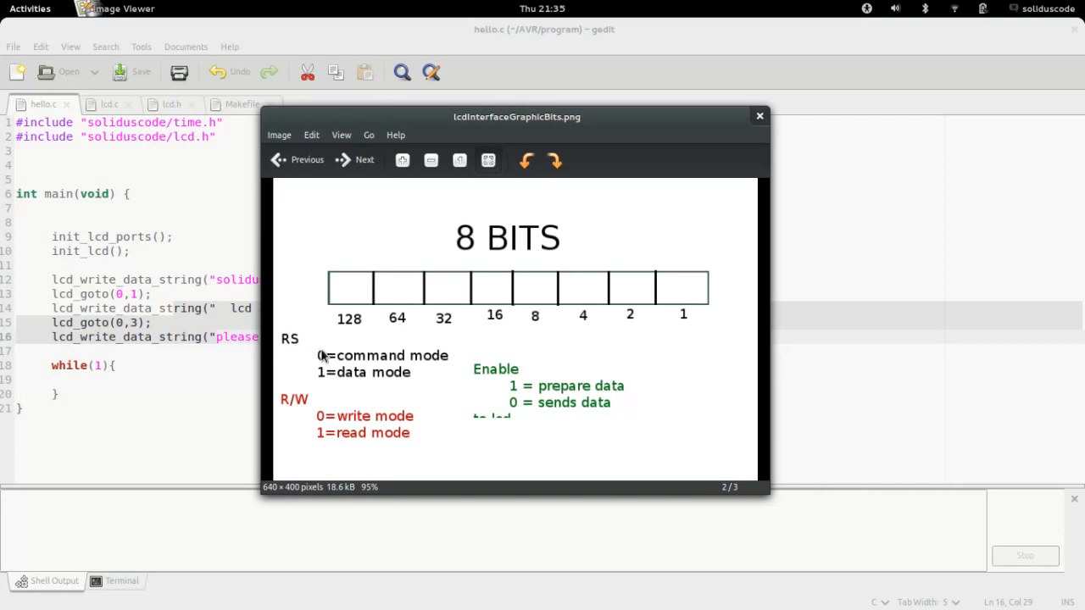
mouse_move(413, 358)
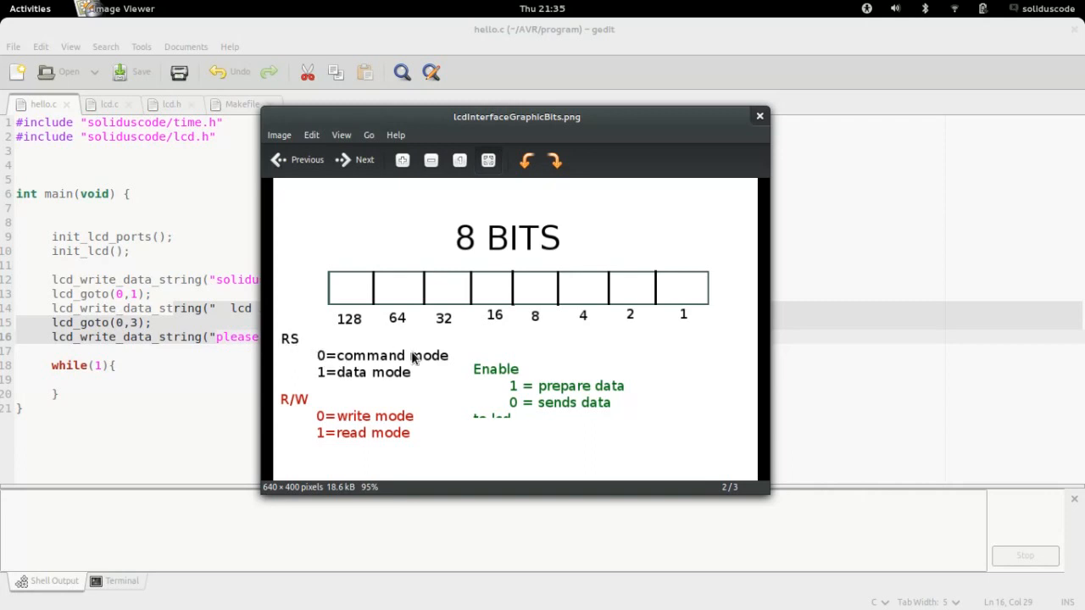
mouse_move(446, 358)
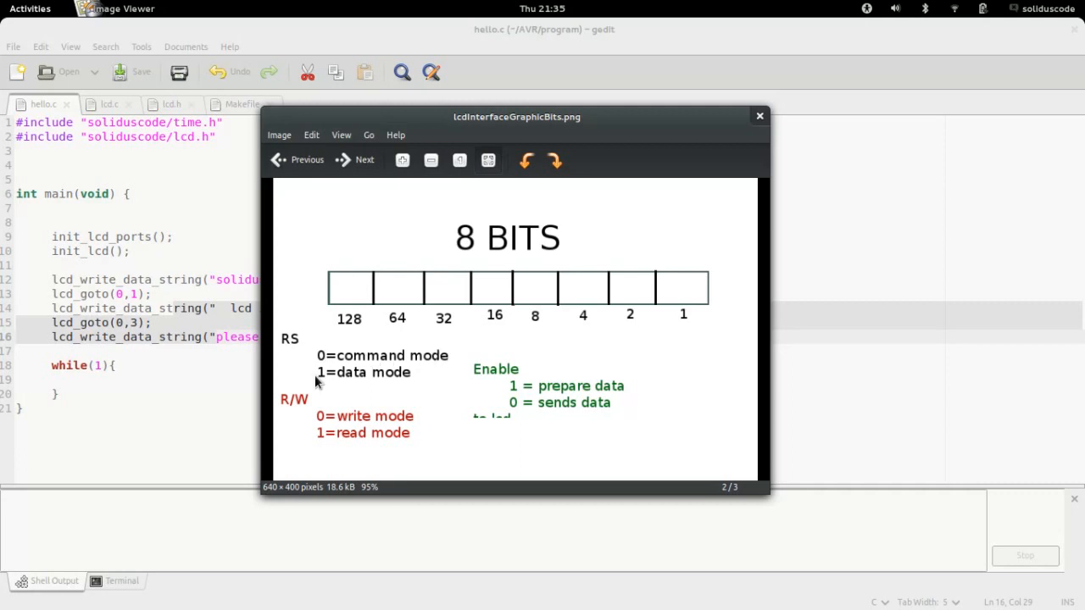
mouse_move(326, 432)
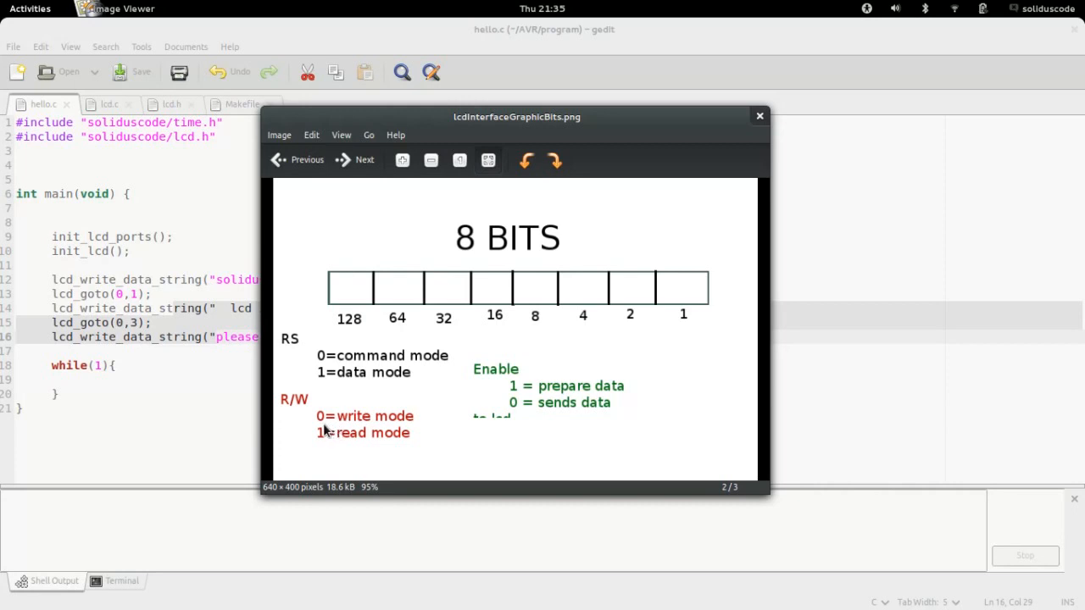
mouse_move(288, 409)
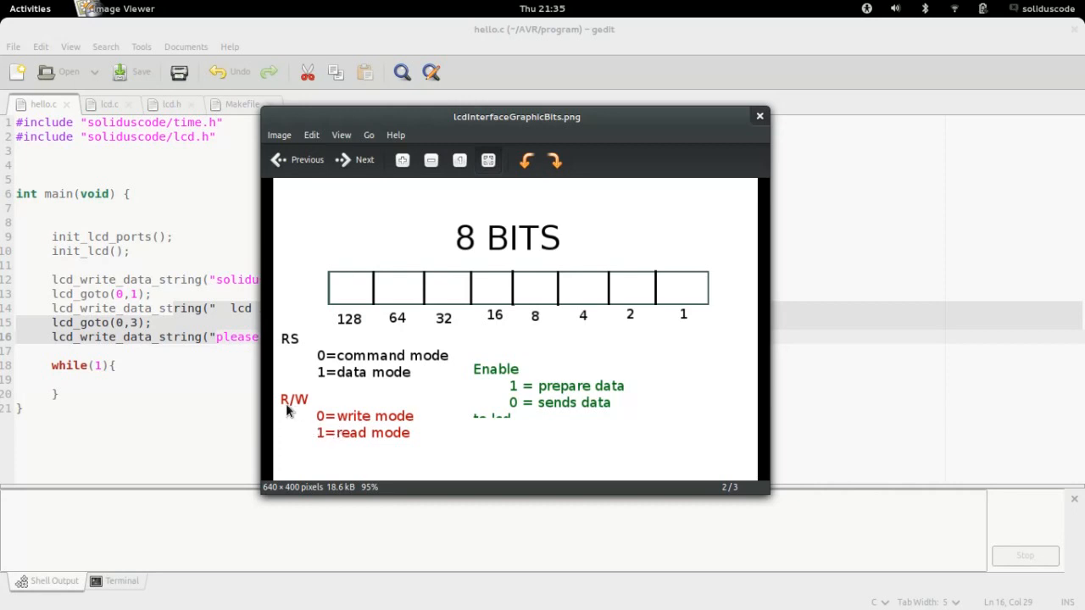
mouse_move(293, 407)
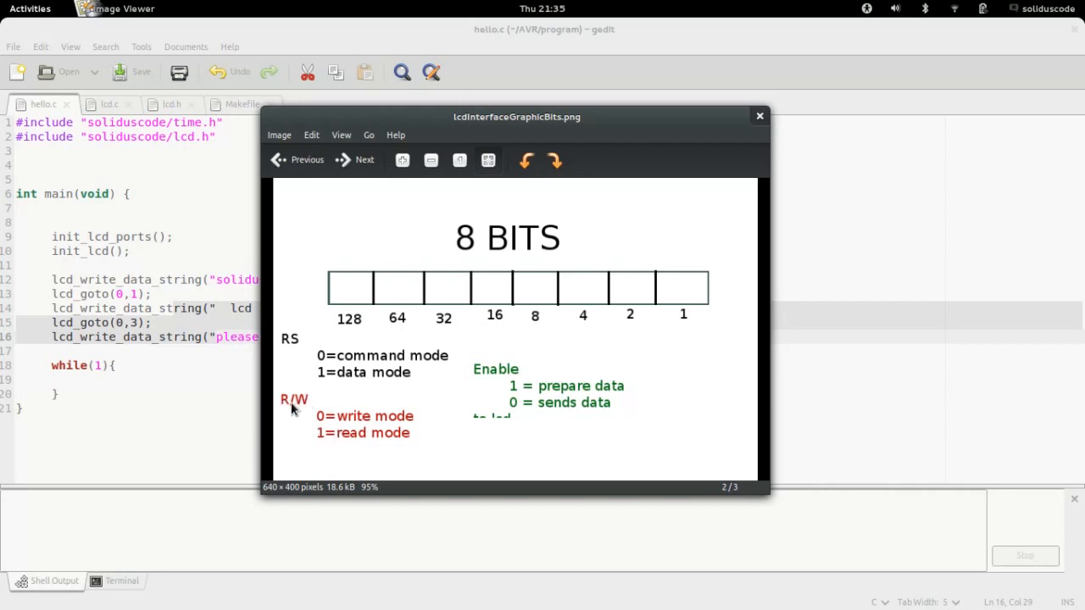
mouse_move(290, 410)
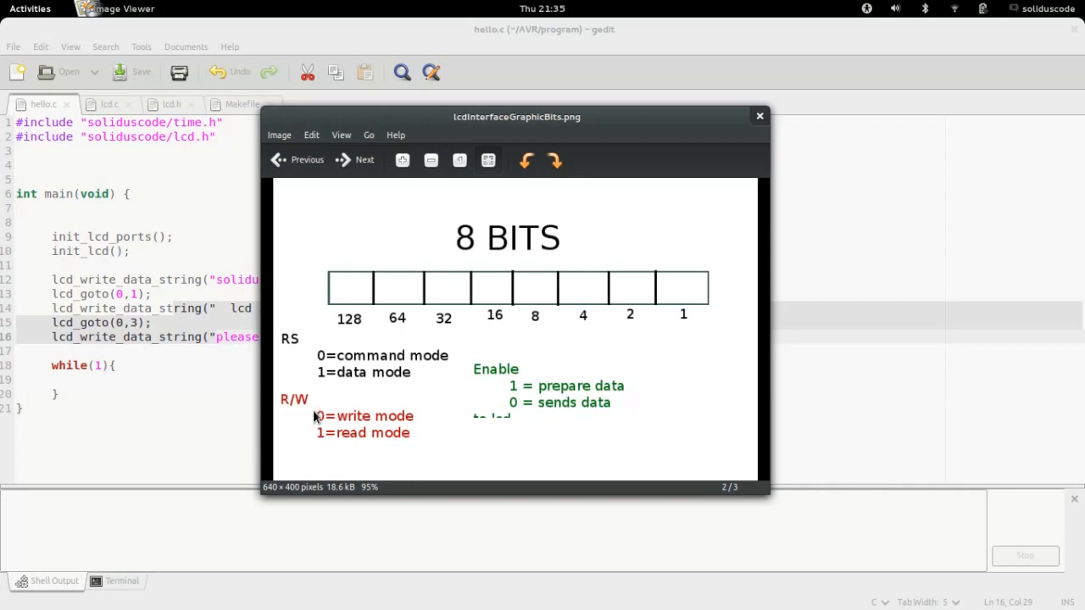
mouse_move(354, 428)
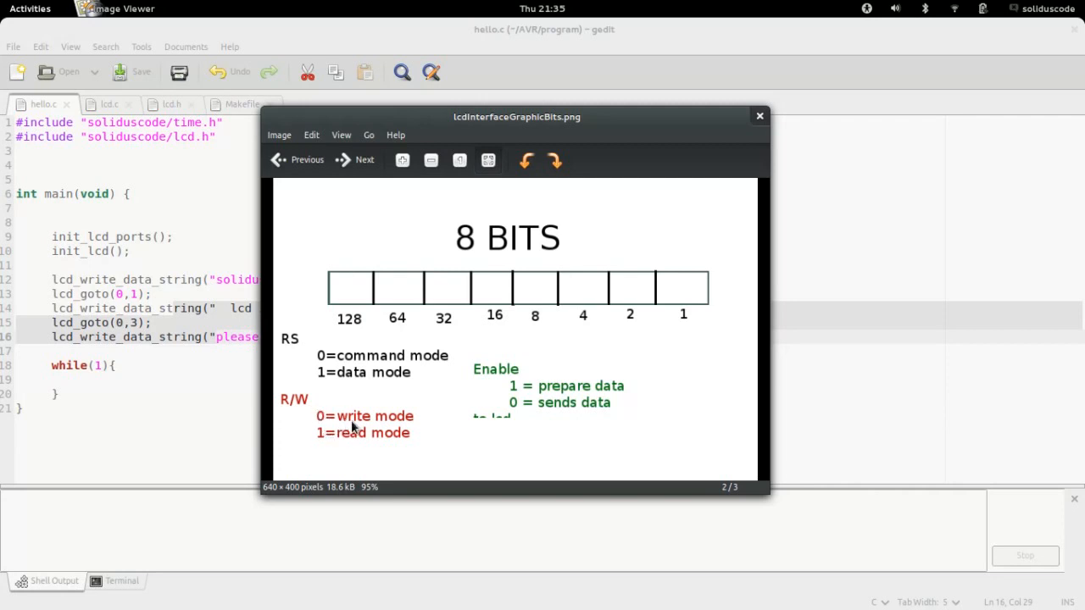
mouse_move(364, 415)
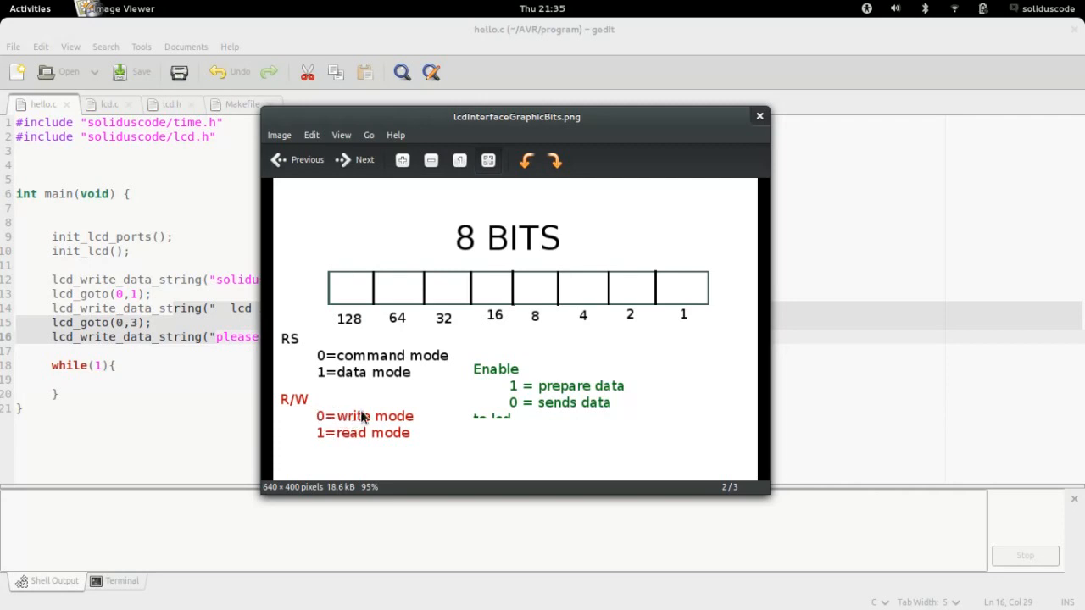
mouse_move(305, 411)
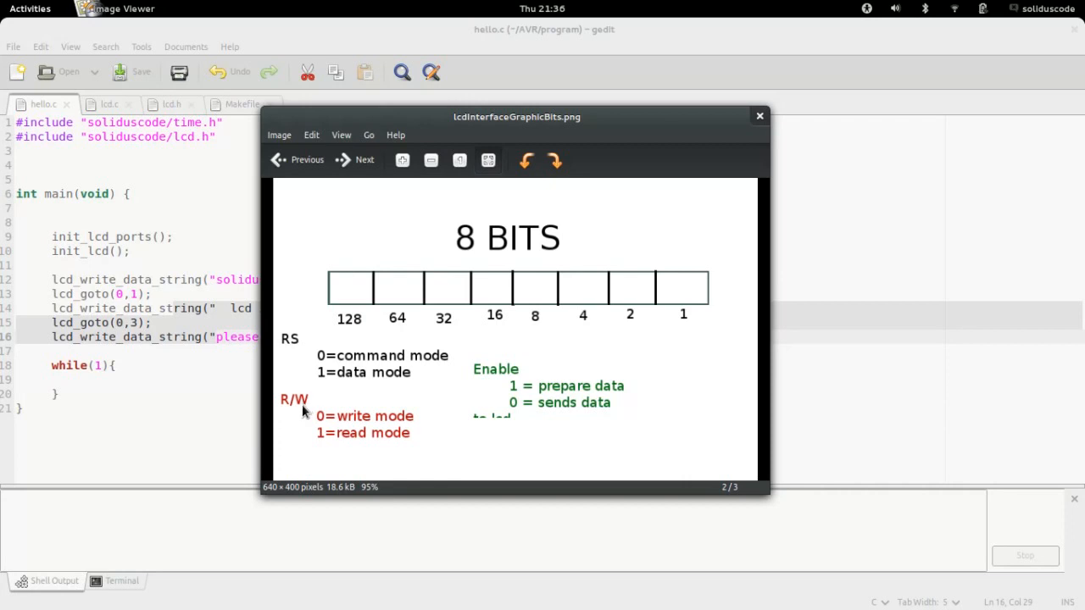
mouse_move(363, 441)
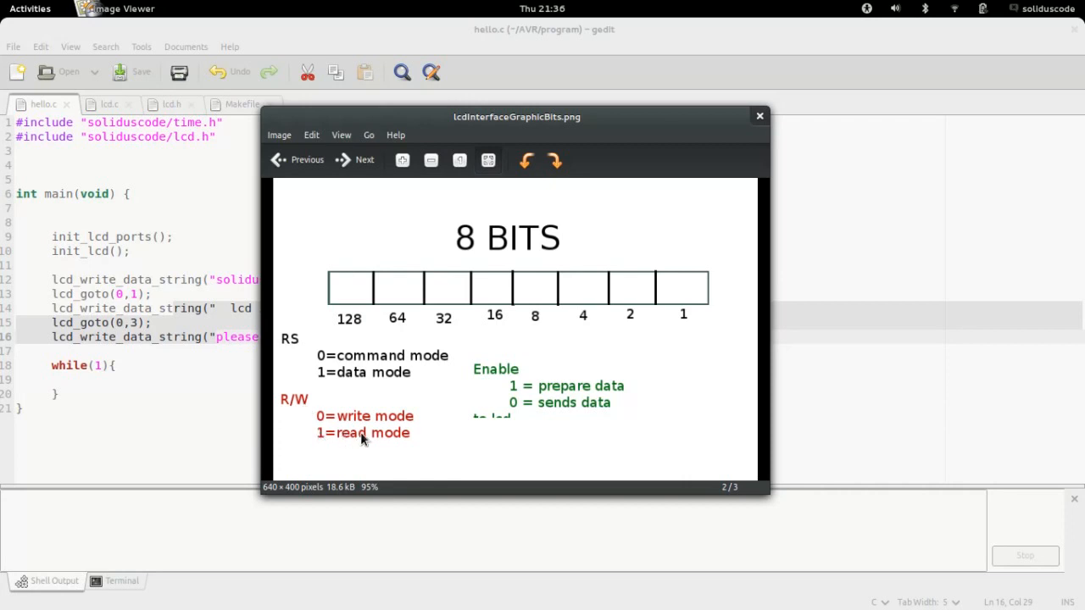
mouse_move(363, 344)
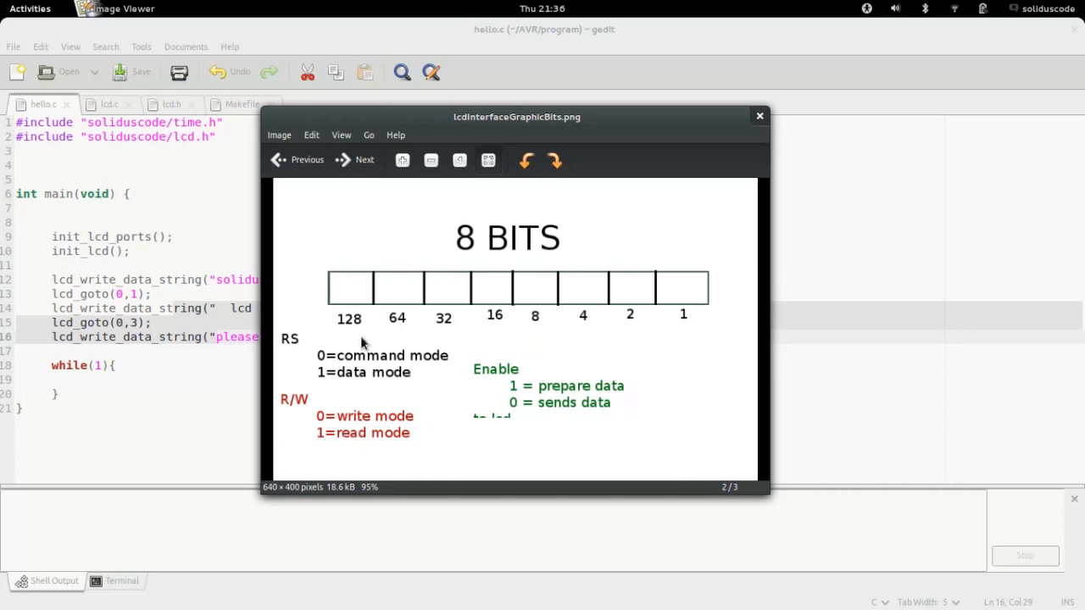
mouse_move(500, 376)
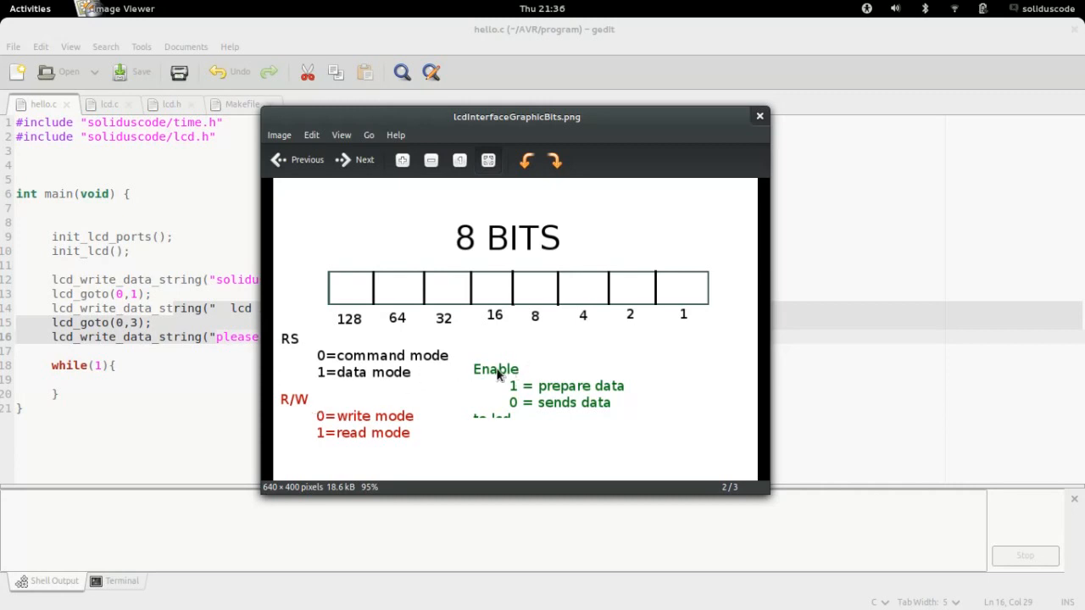
mouse_move(492, 378)
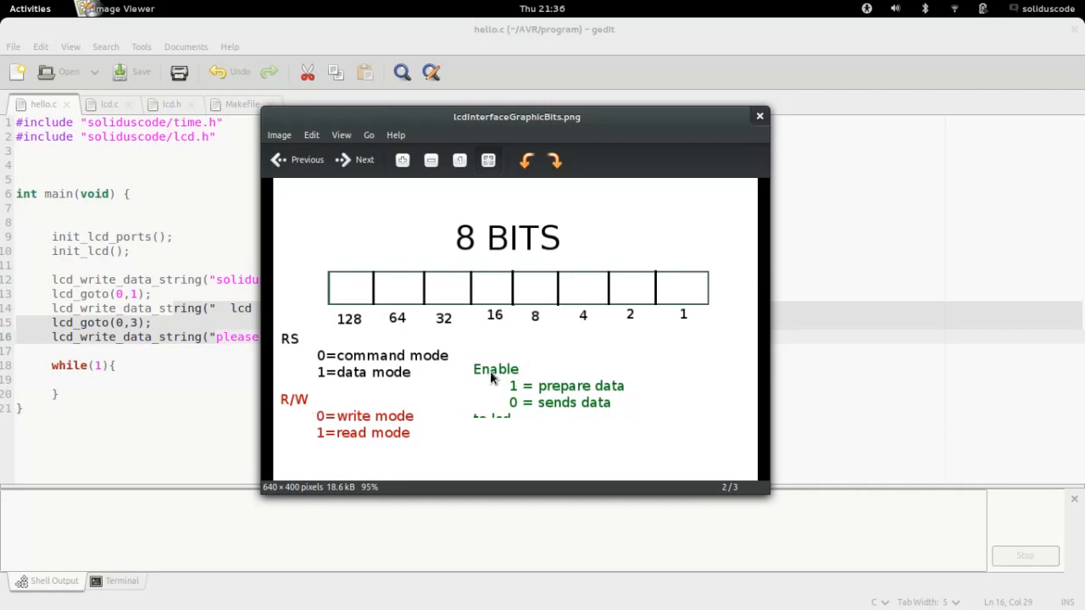
mouse_move(513, 387)
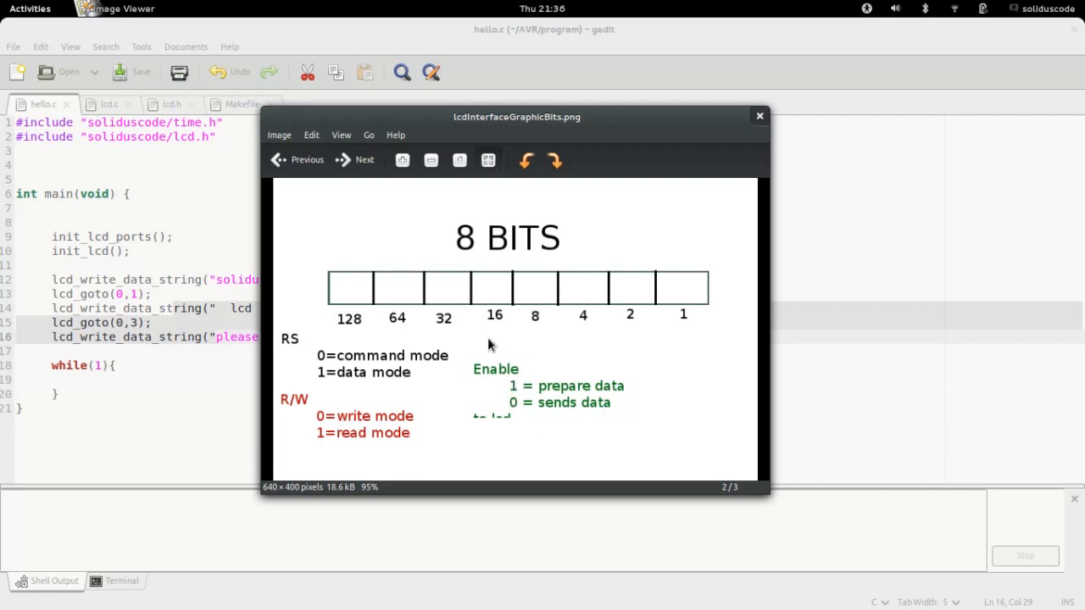
mouse_move(515, 284)
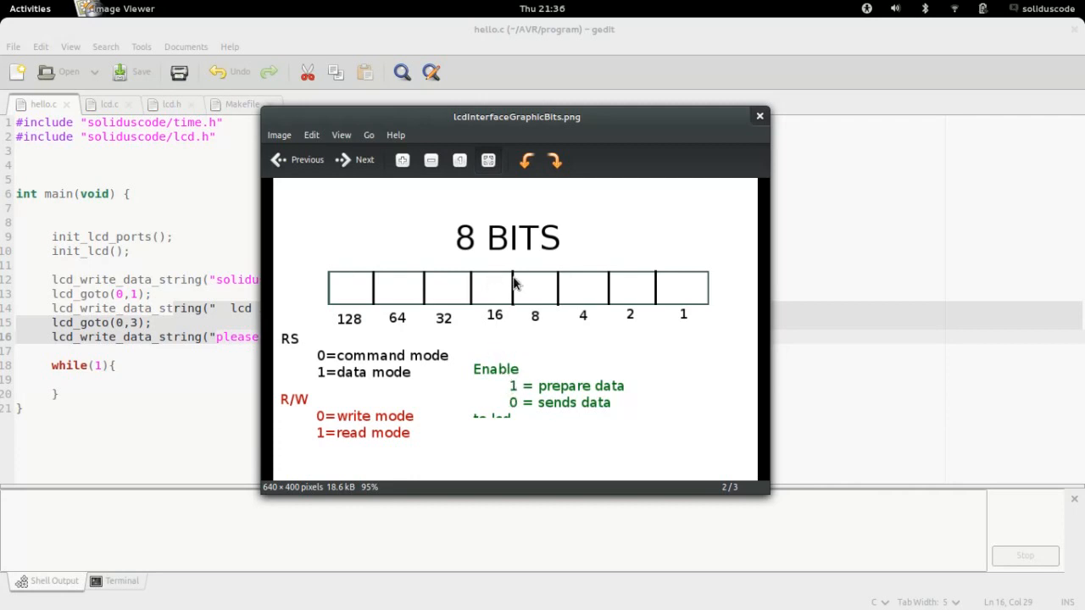
mouse_move(524, 359)
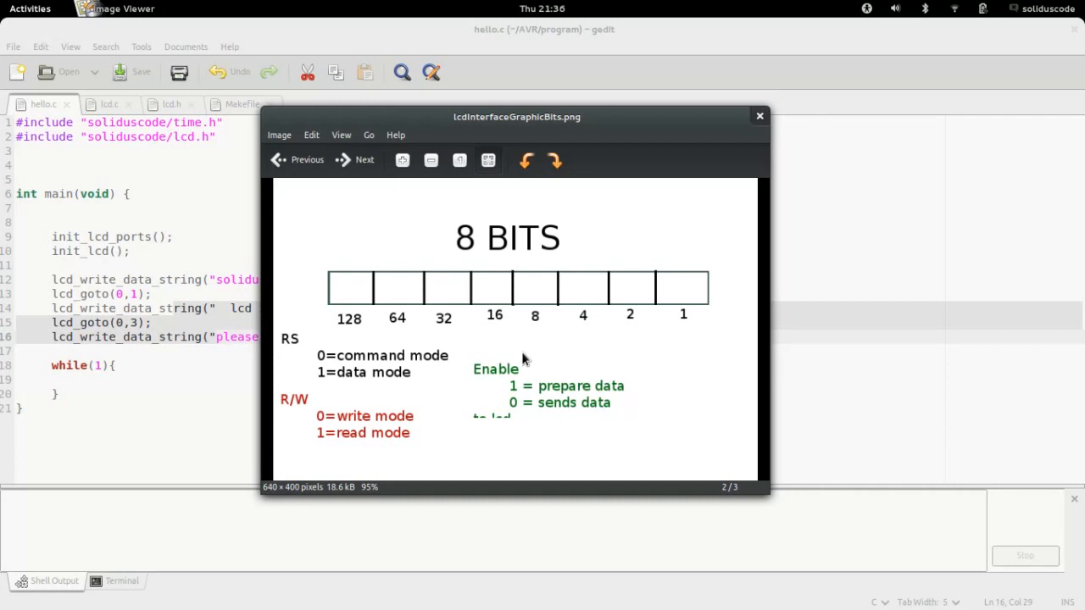
mouse_move(526, 385)
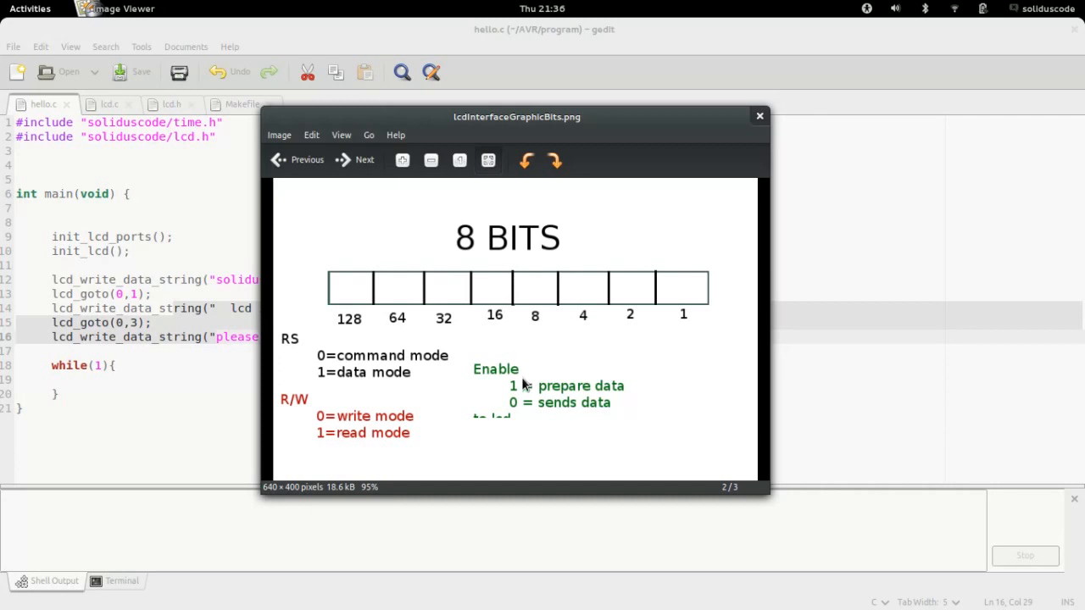
mouse_move(511, 392)
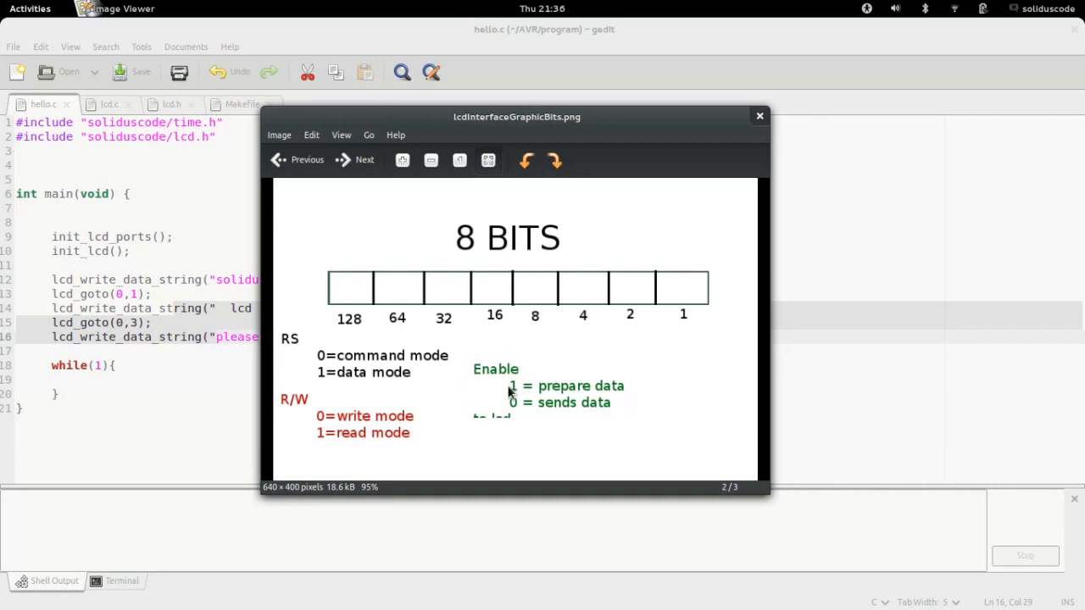
mouse_move(516, 390)
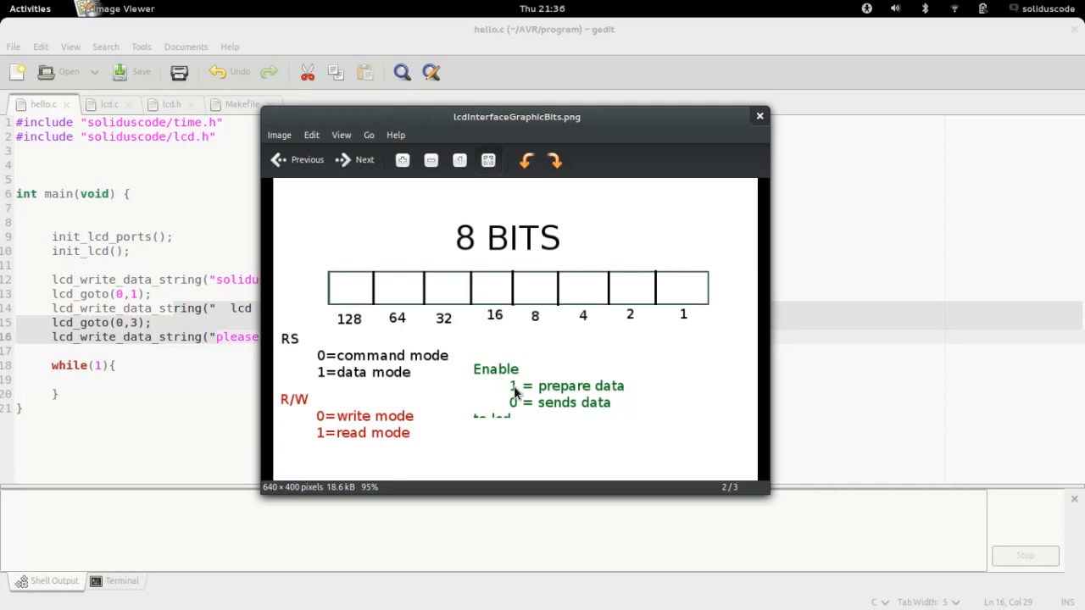
drag(517, 117, 544, 141)
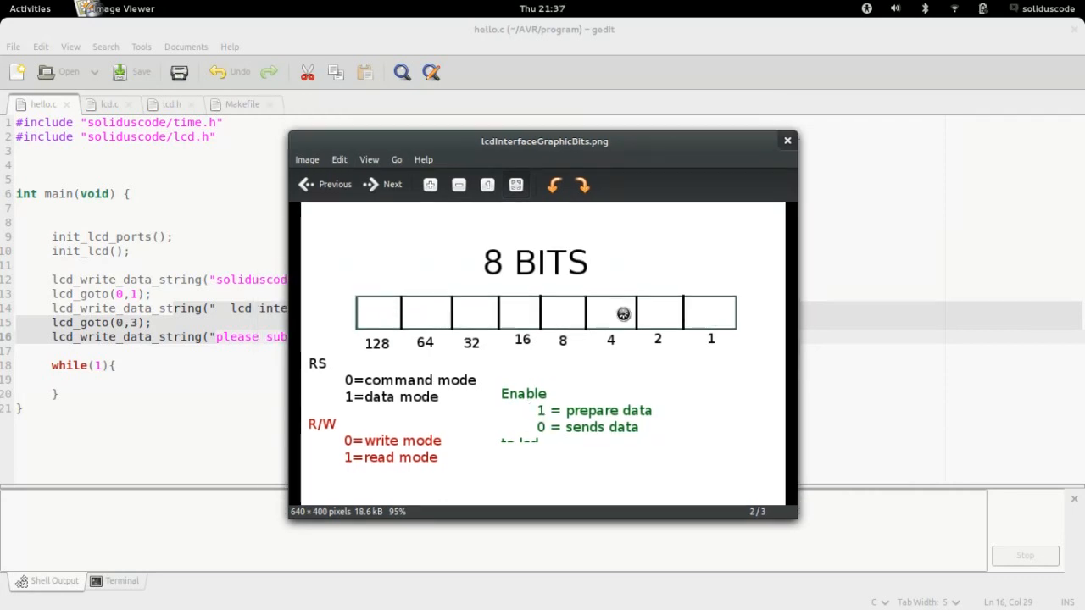
mouse_move(712, 313)
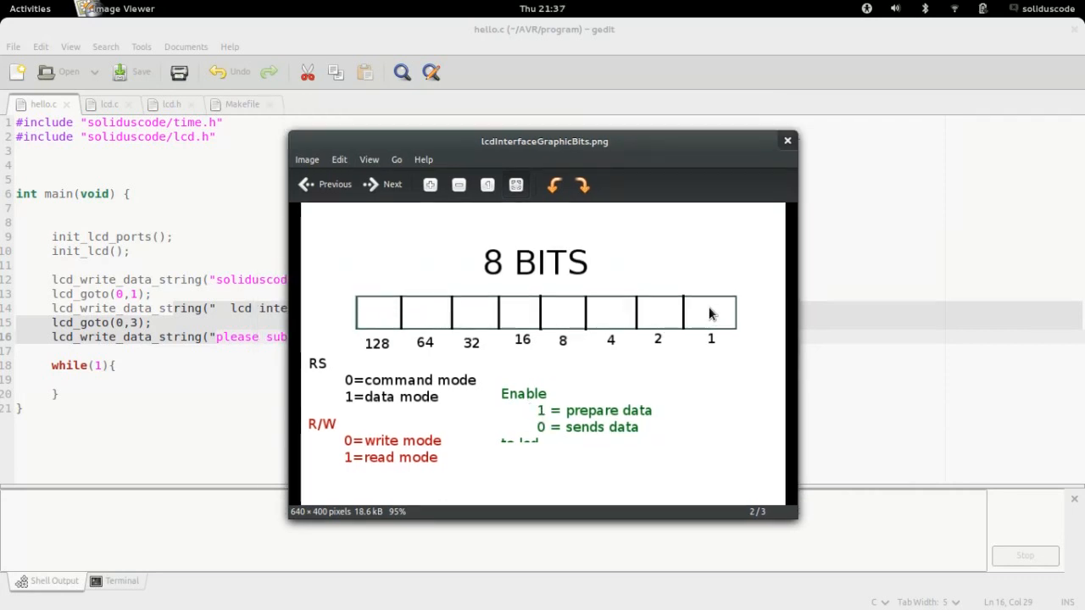
mouse_move(703, 317)
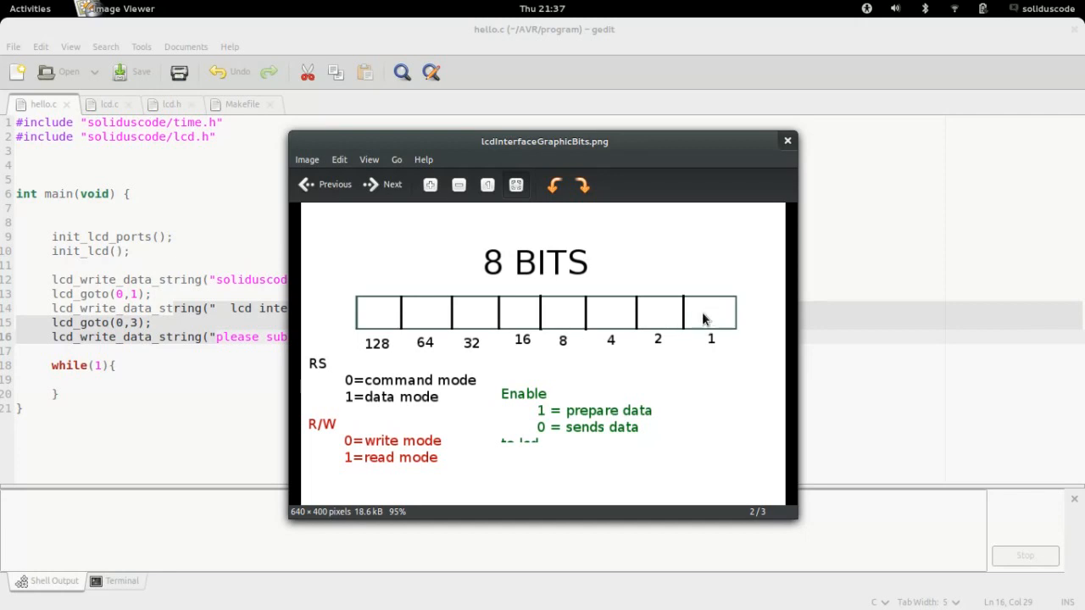
mouse_move(686, 329)
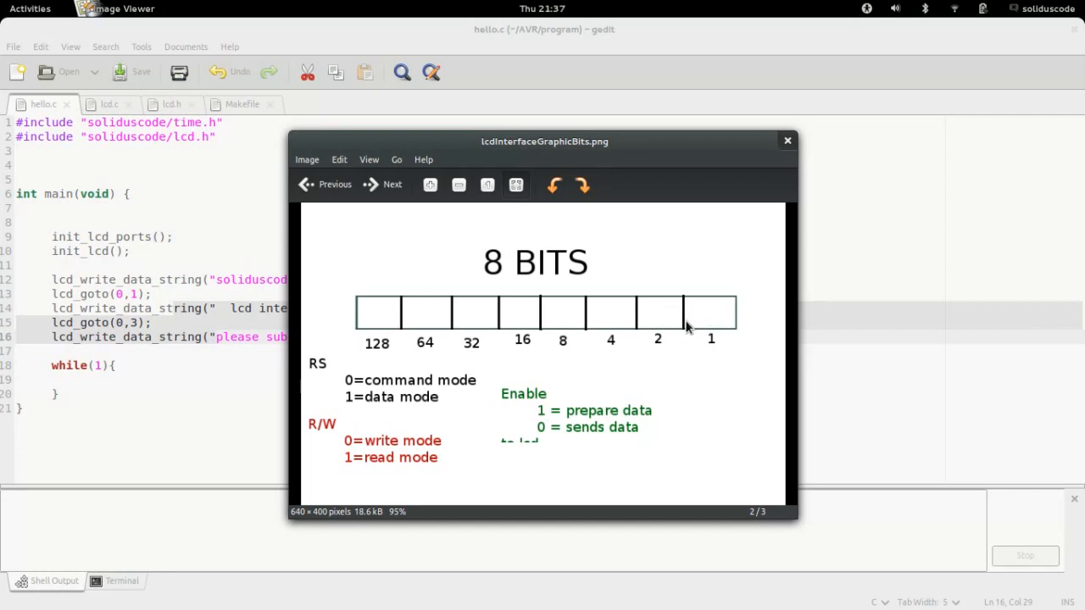
mouse_move(664, 327)
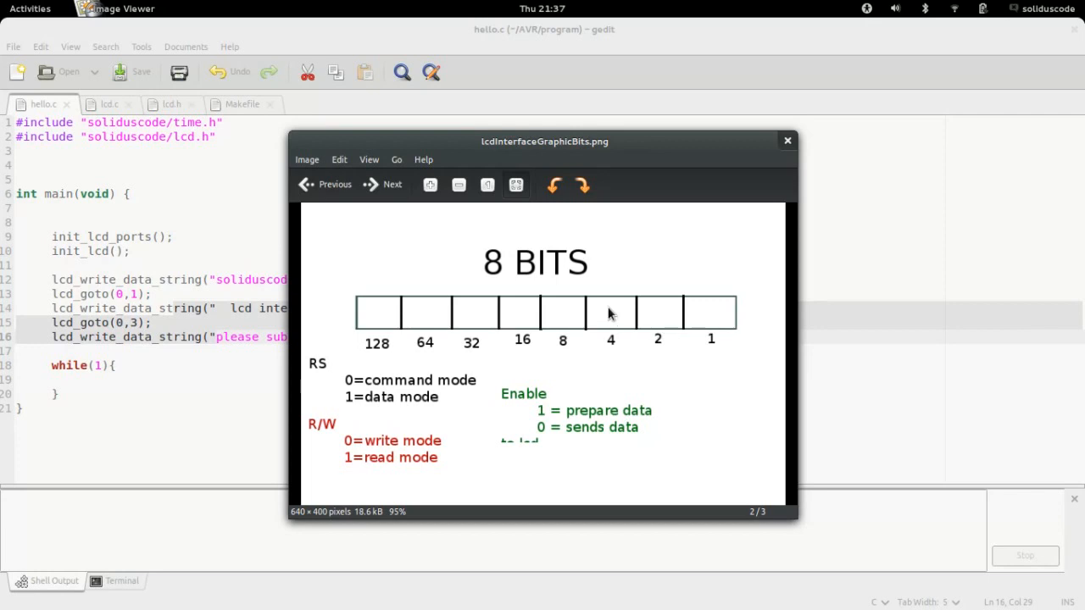
mouse_move(608, 326)
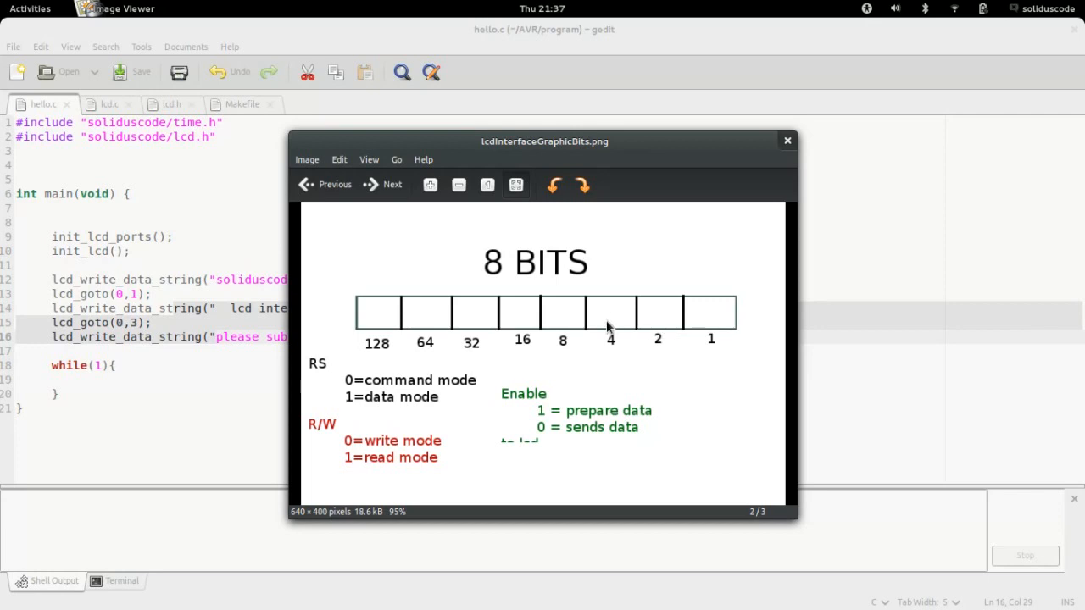
mouse_move(707, 320)
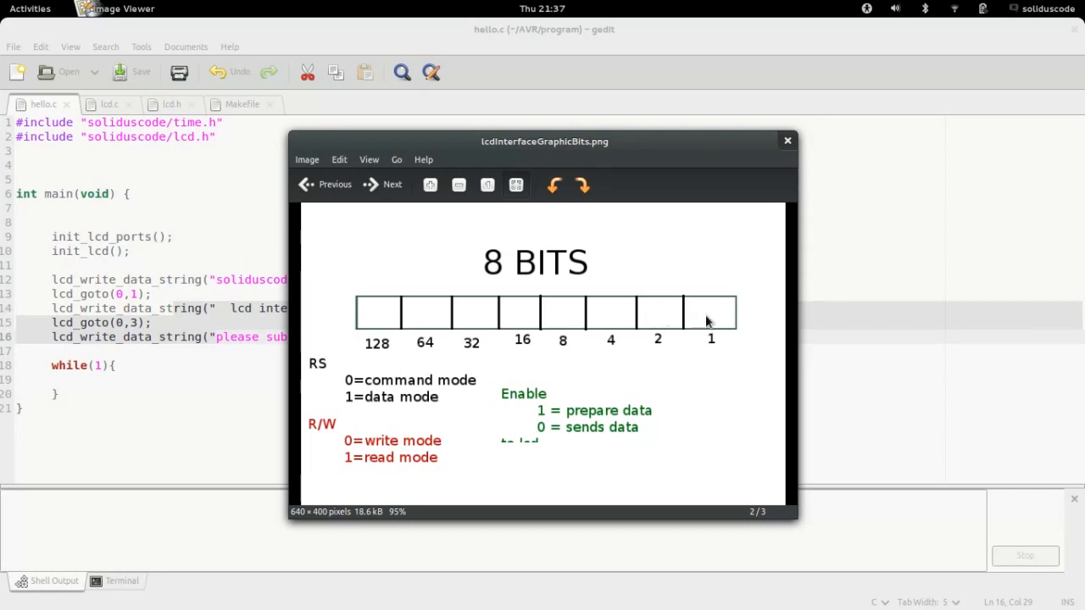
mouse_move(648, 315)
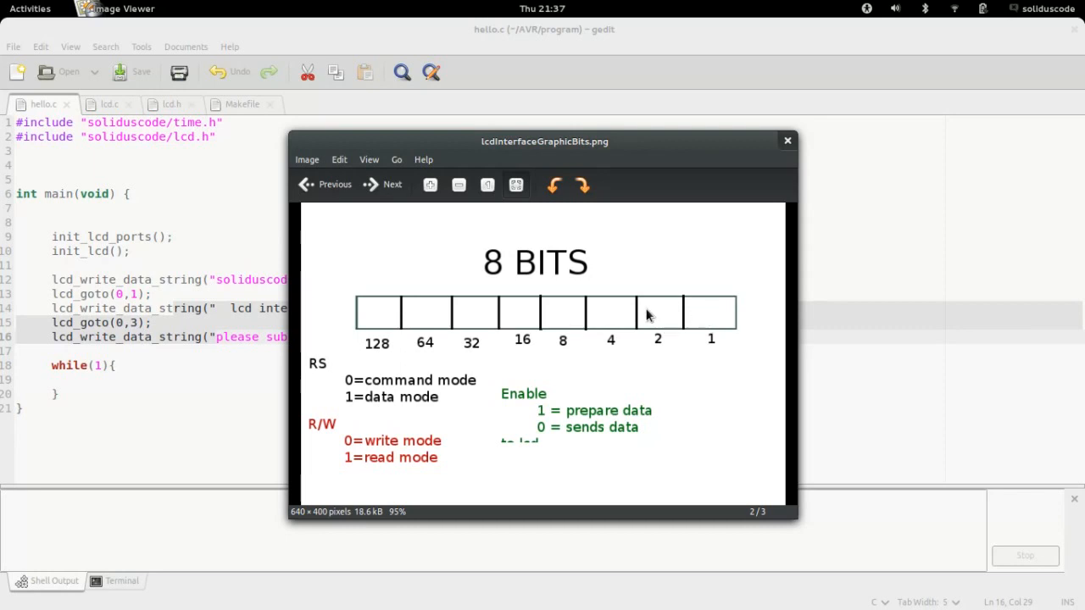
mouse_move(613, 318)
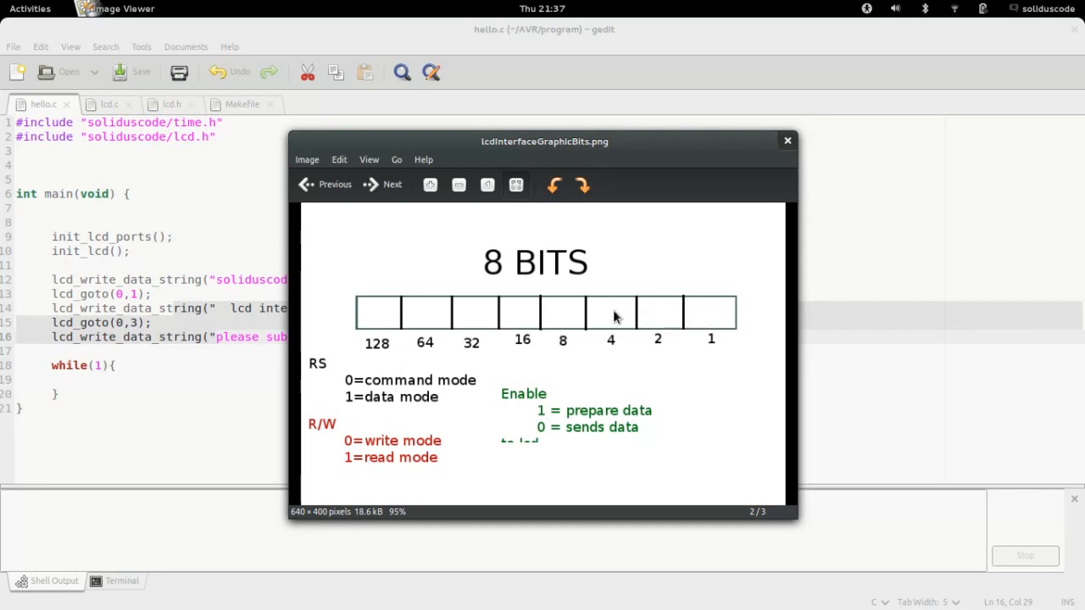
mouse_move(546, 339)
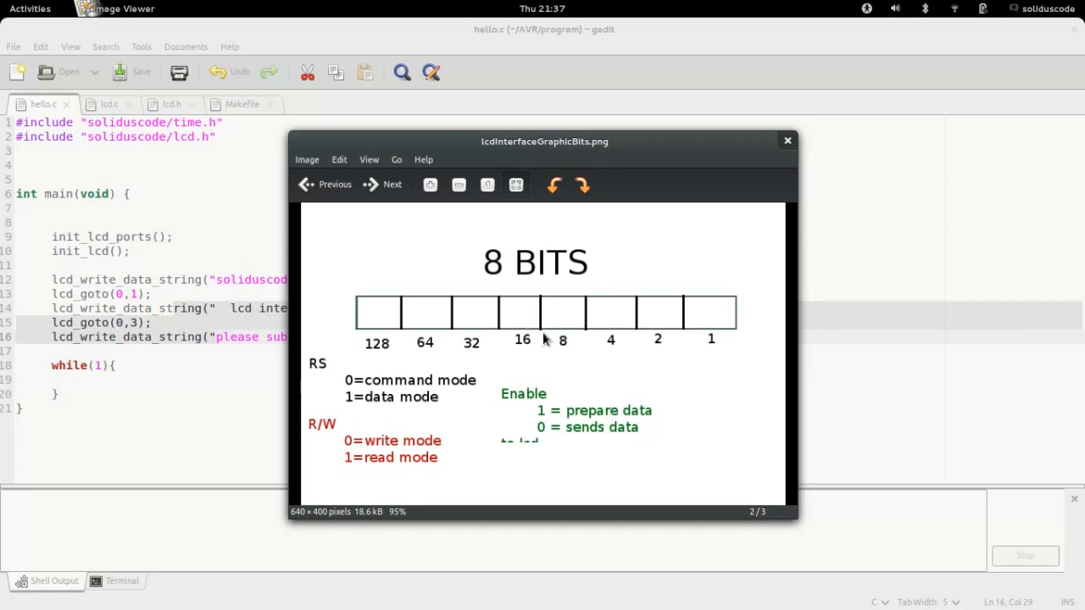
mouse_move(422, 345)
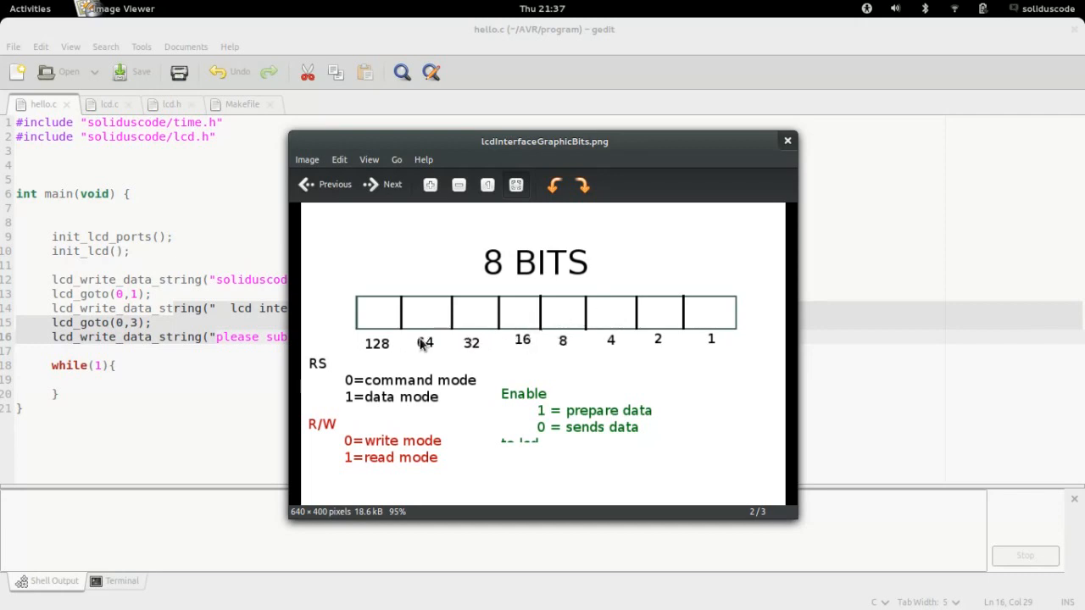
mouse_move(377, 332)
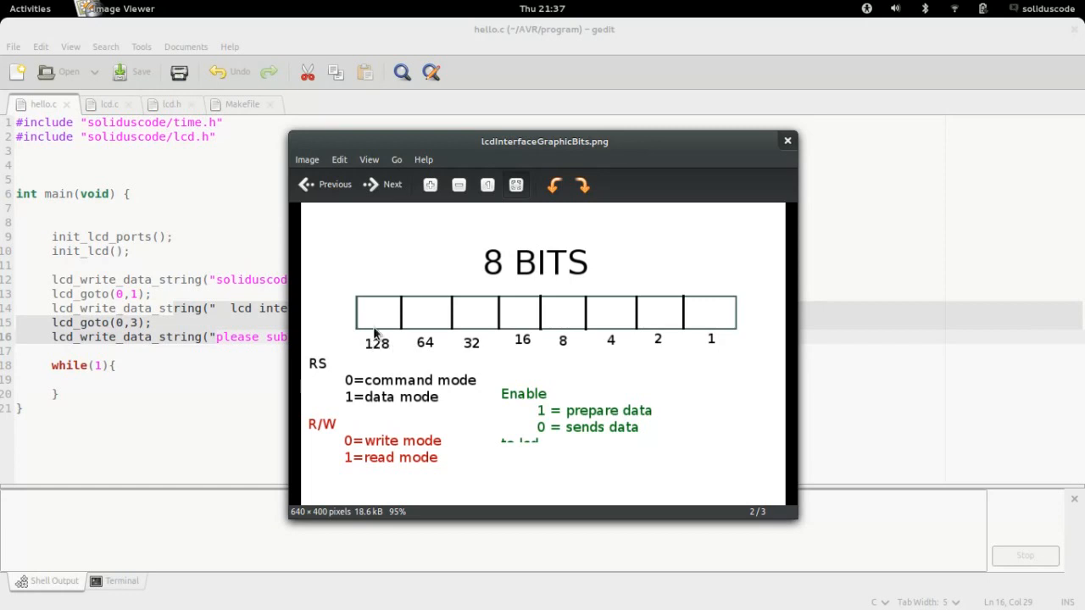
mouse_move(404, 320)
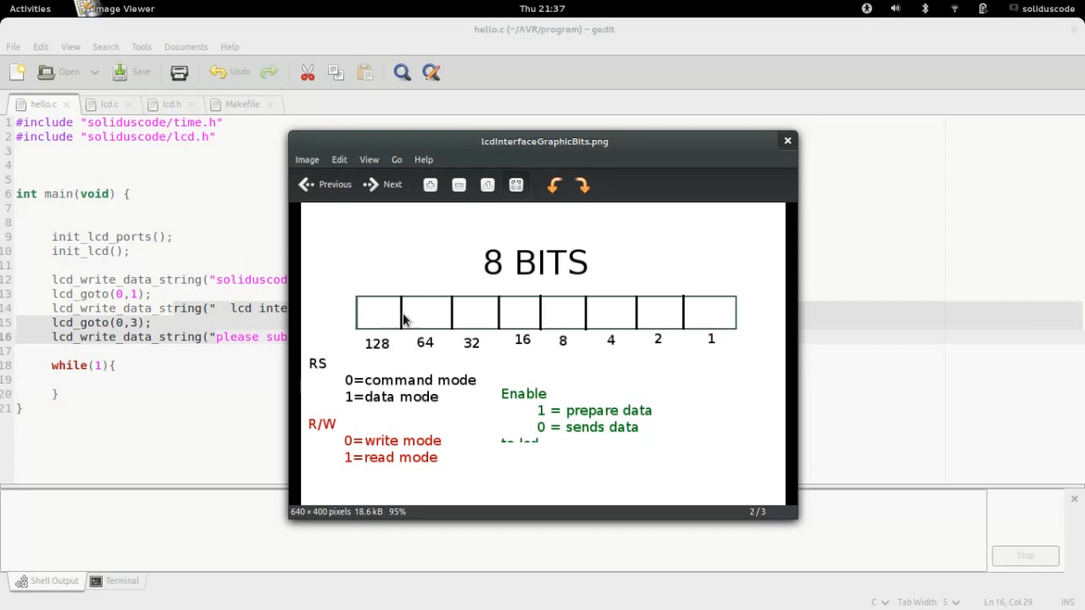
mouse_move(402, 329)
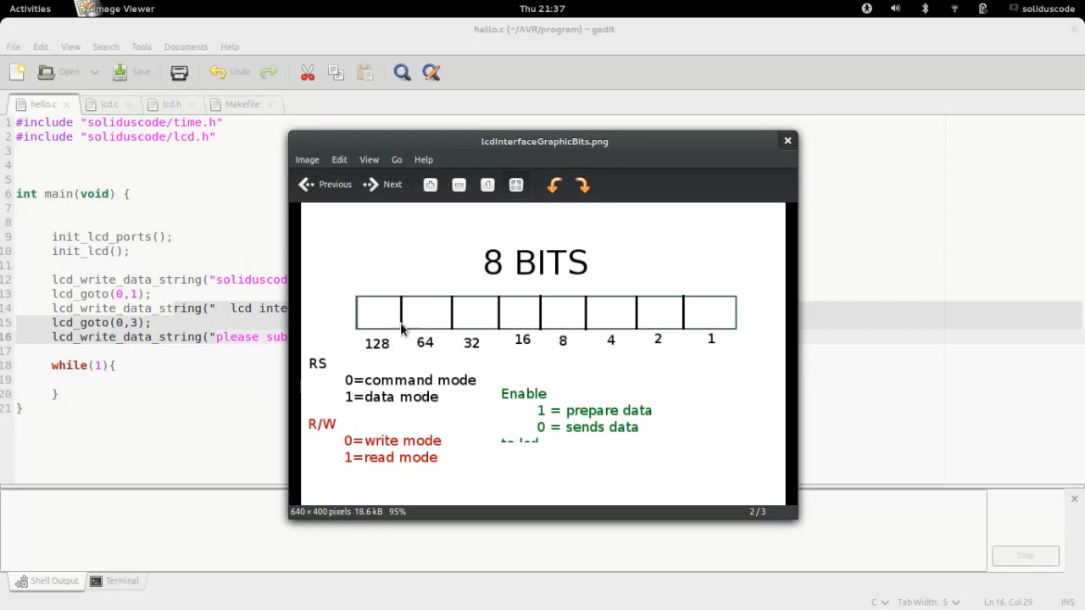
mouse_move(430, 318)
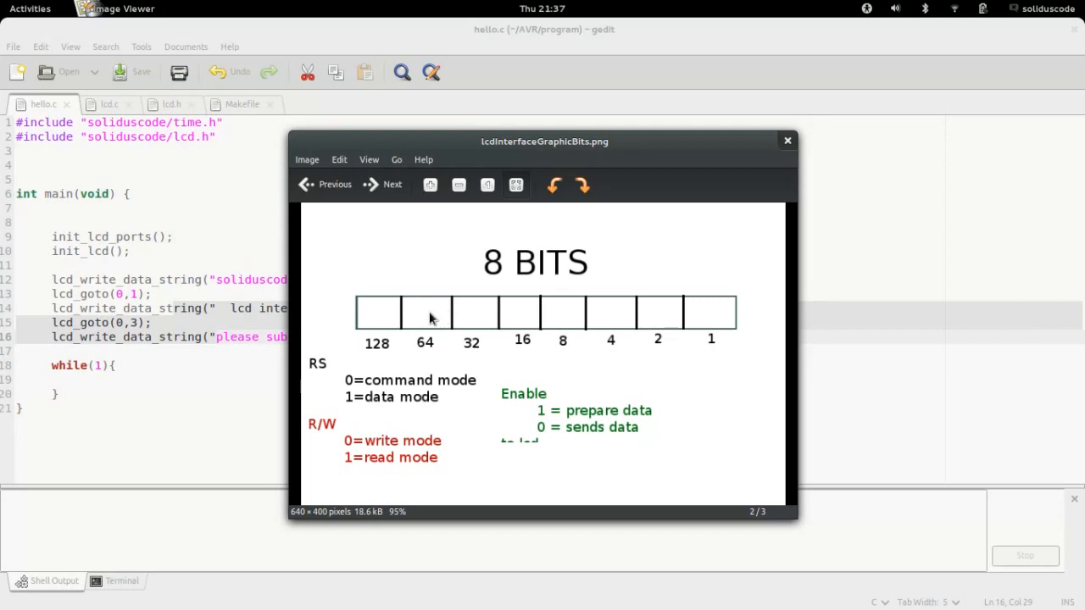
mouse_move(448, 312)
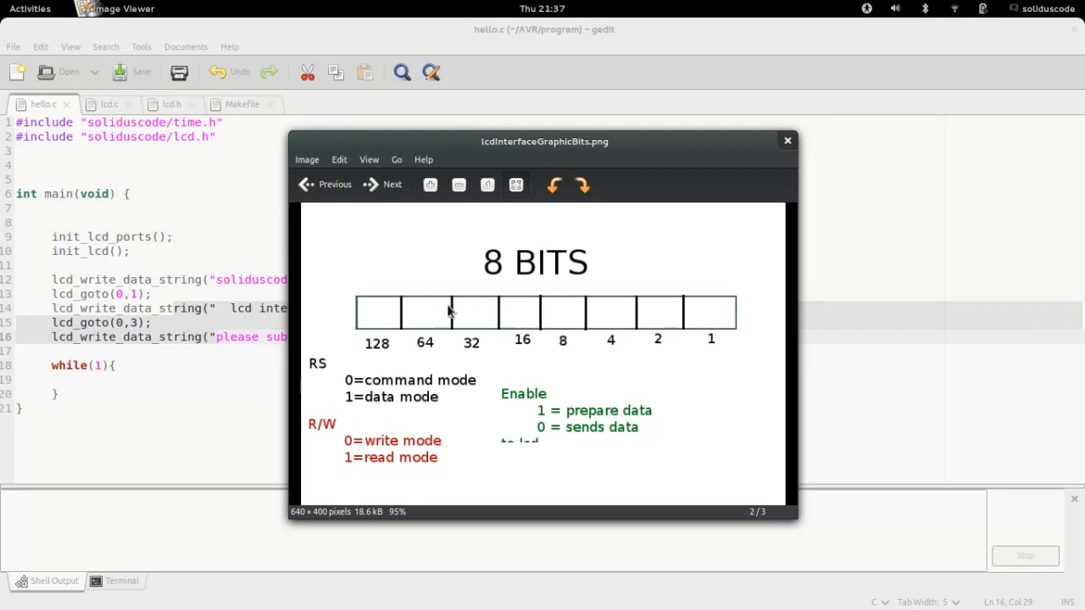
mouse_move(493, 290)
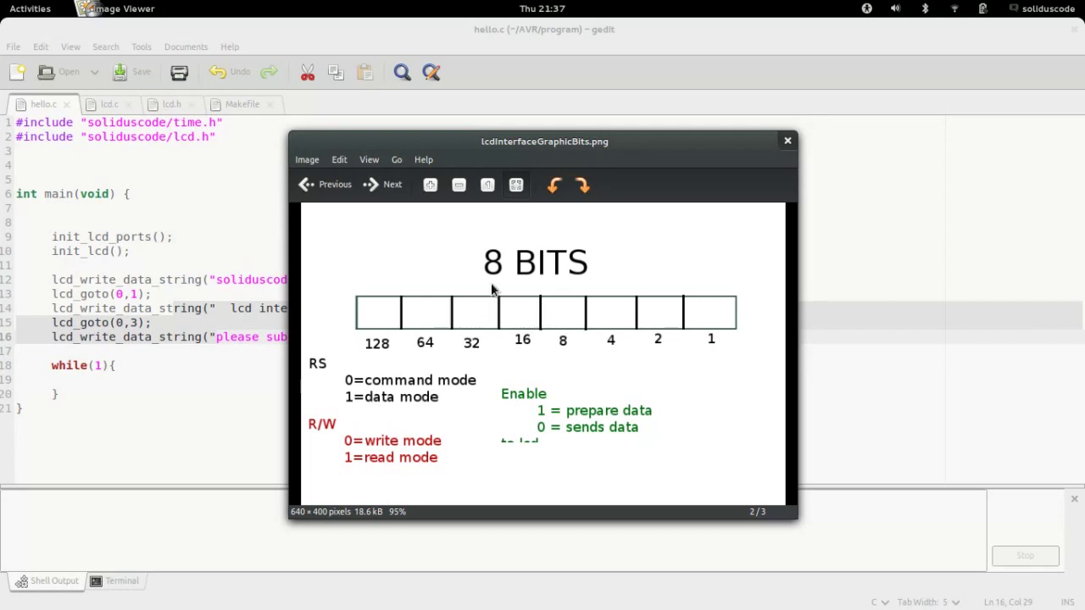
mouse_move(622, 314)
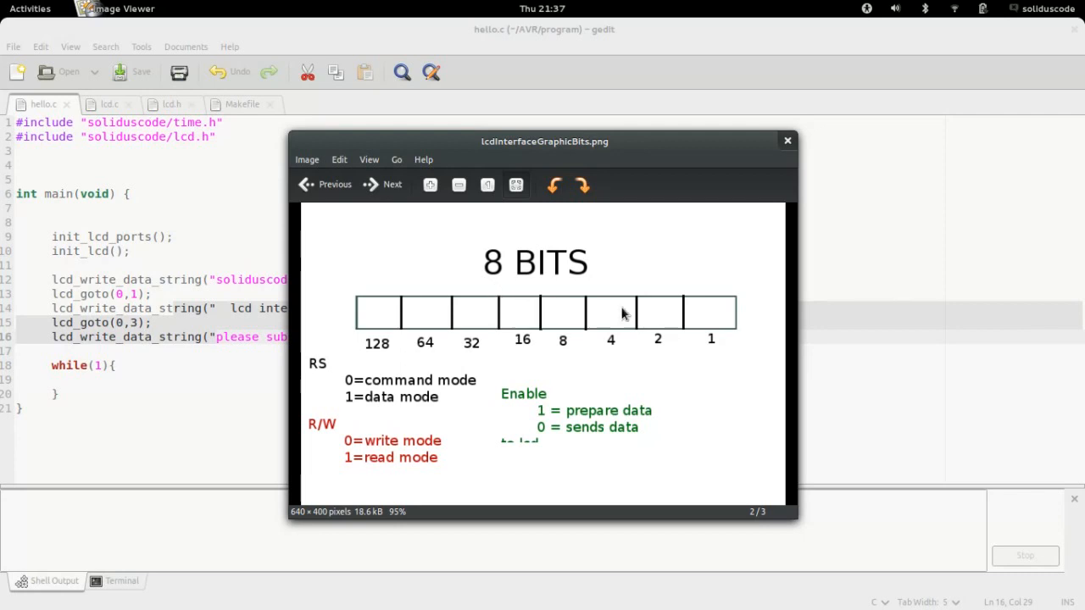
mouse_move(540, 291)
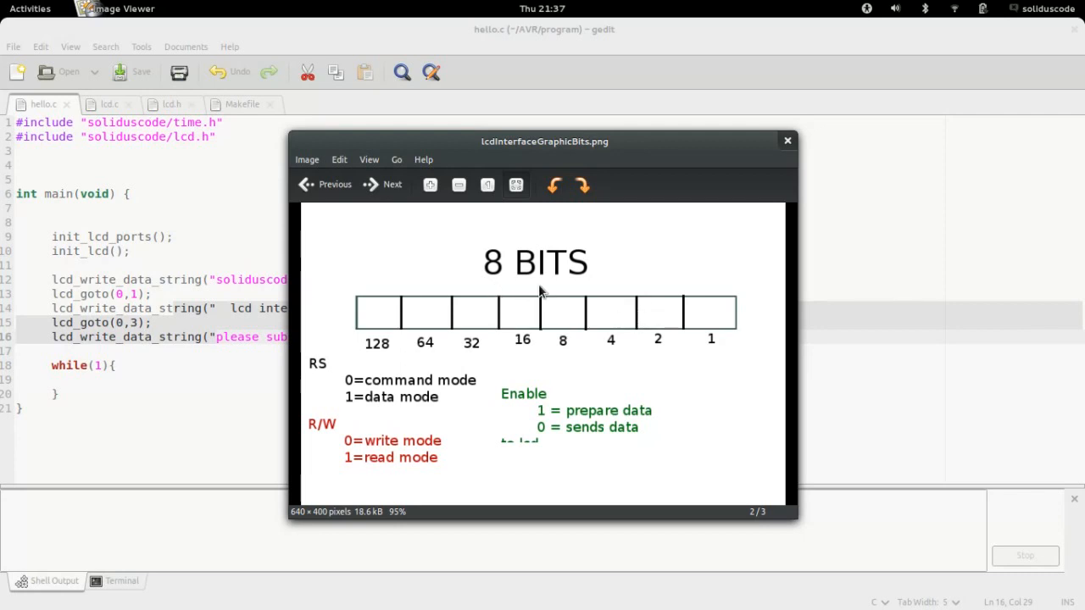
mouse_move(475, 309)
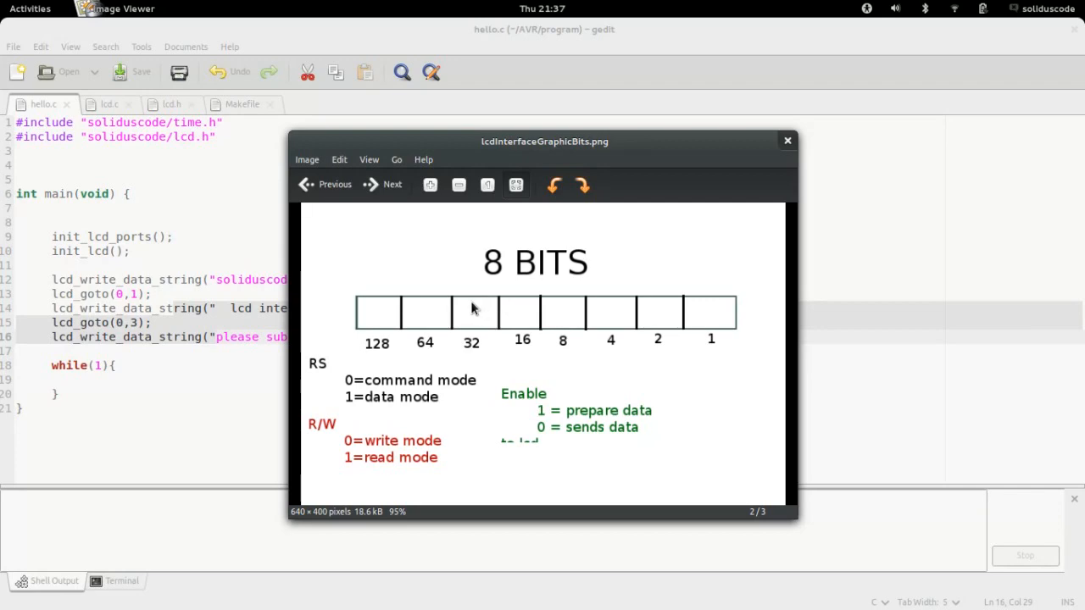
Show lcd.h's data port and command port defines and the write-mode bit-clearing expression
click(171, 105)
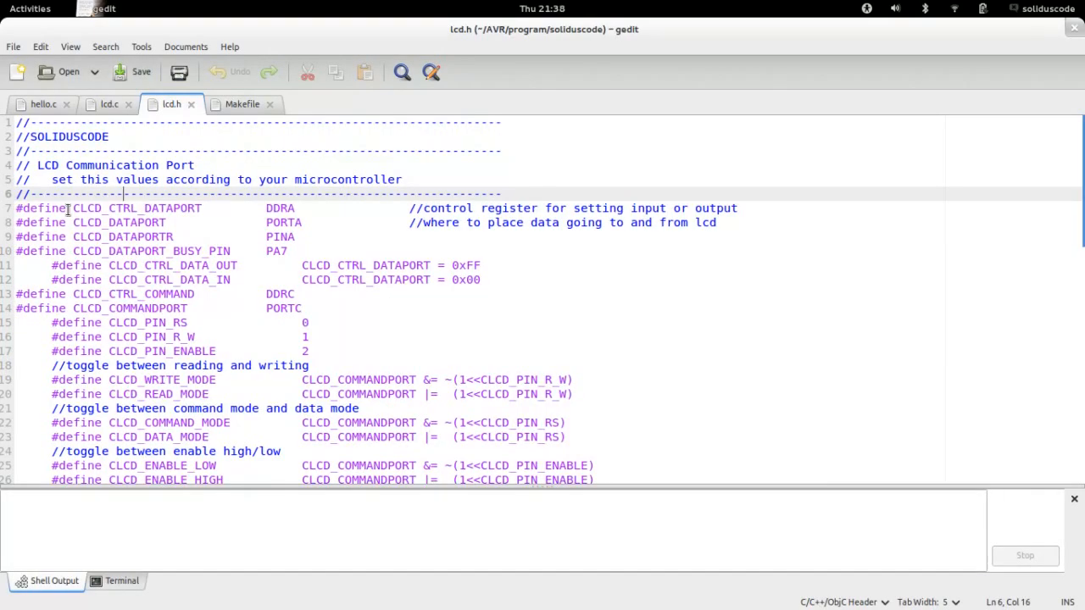
double_click(136, 207)
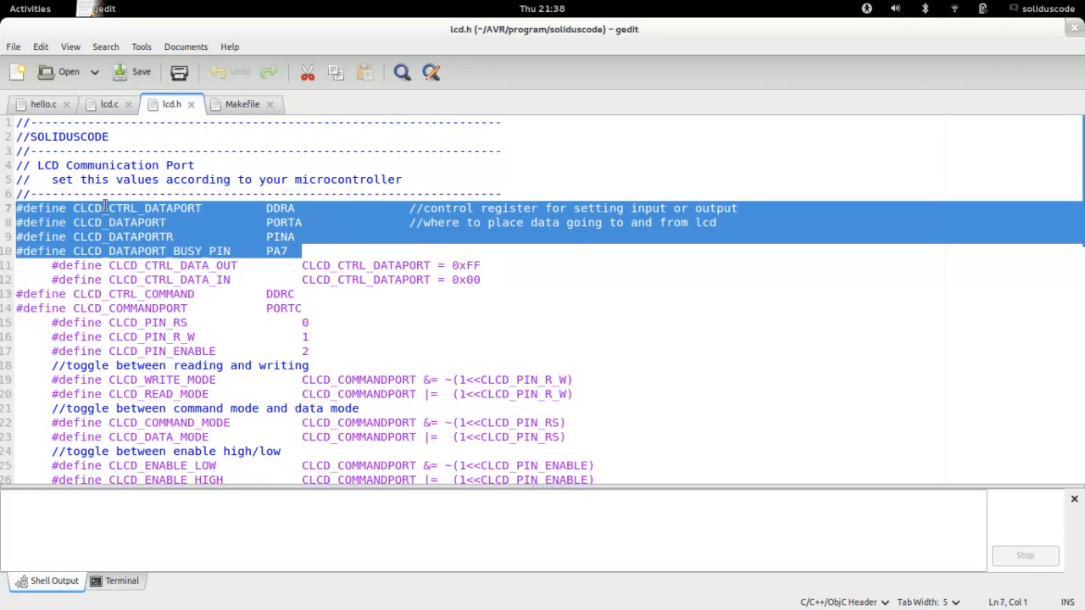
mouse_move(267, 209)
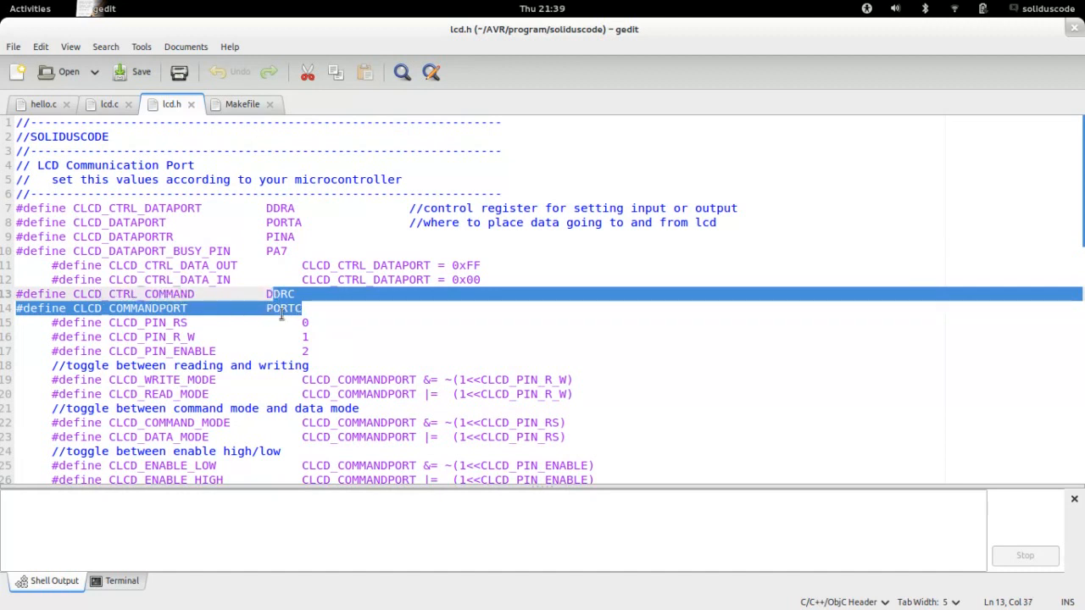
scroll(down, 3)
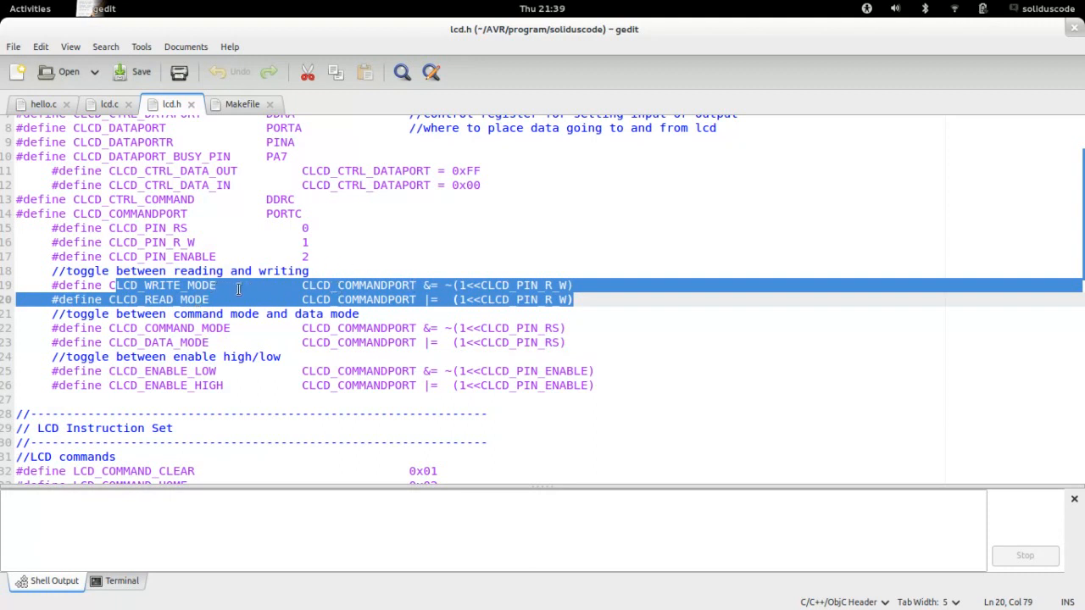
click(440, 300)
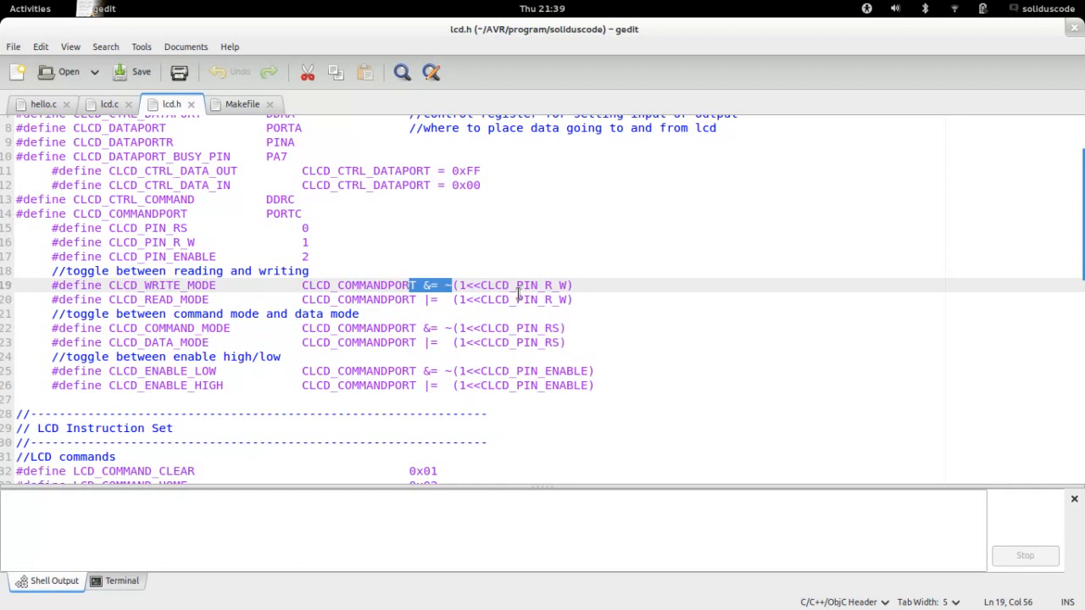
mouse_move(558, 284)
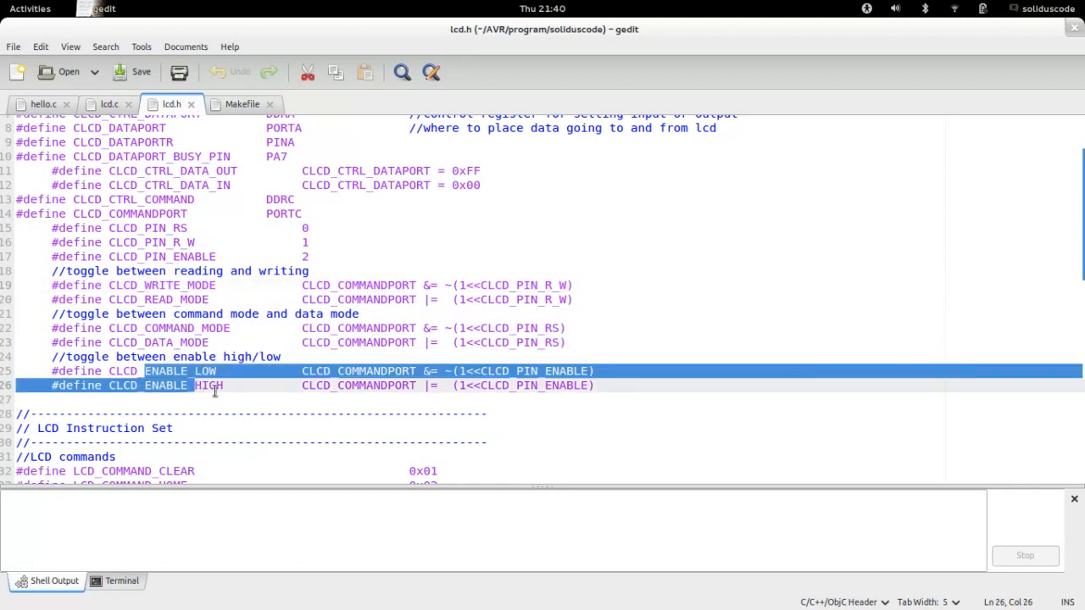
Highlight the function set command with its 5x10 font option, then reach the LCD commands block
scroll(down, 3)
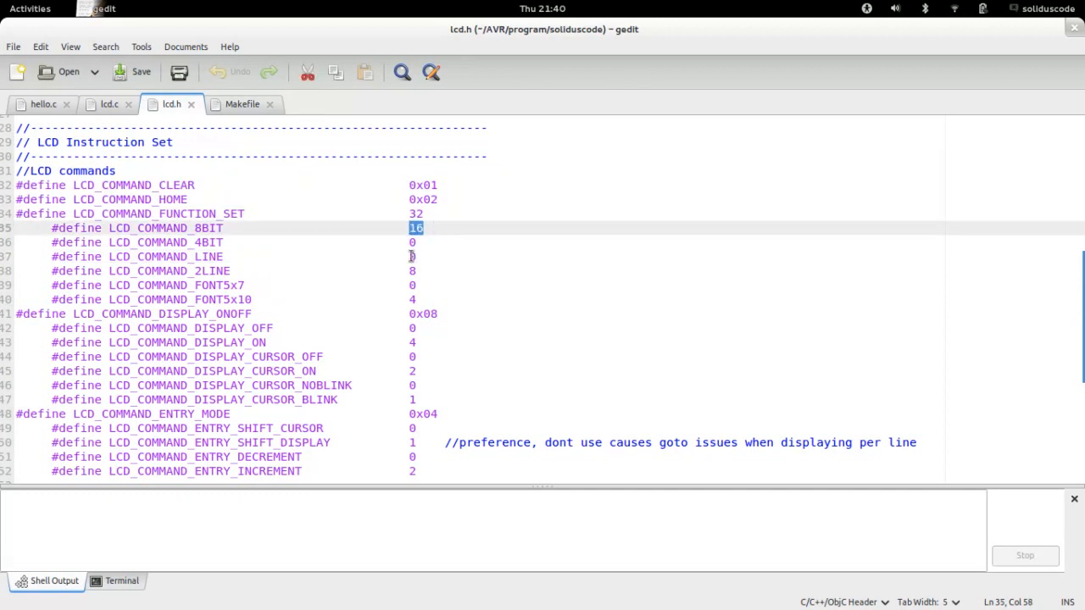
click(412, 271)
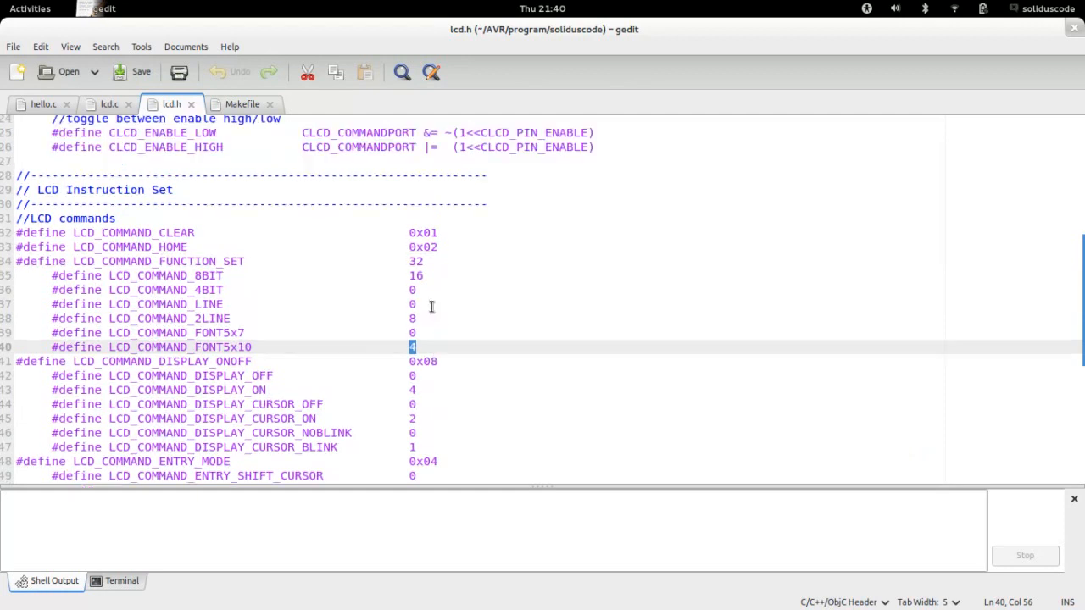
mouse_move(483, 263)
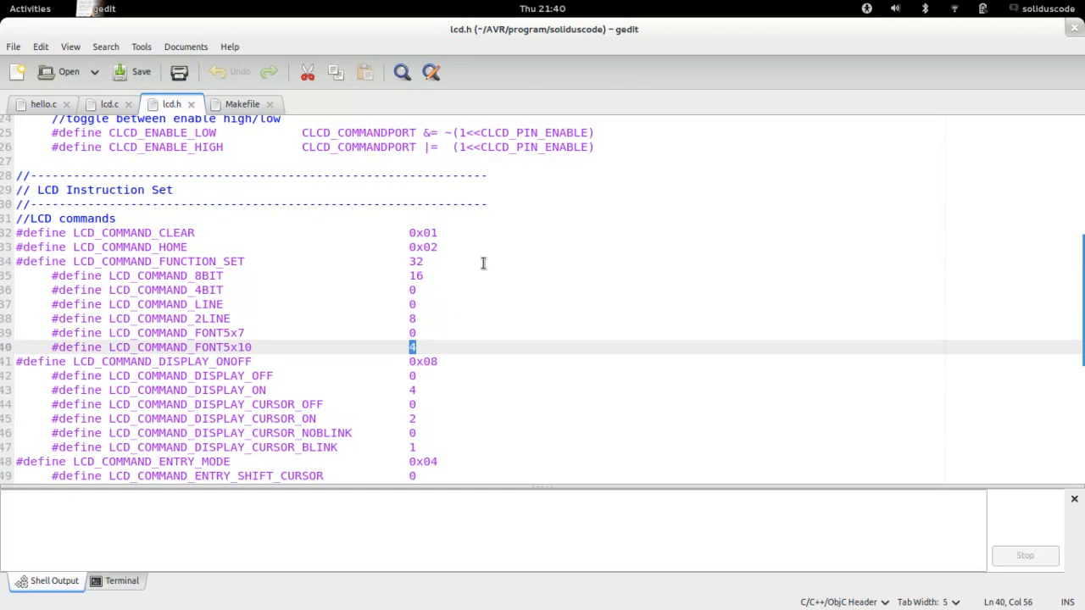
mouse_move(435, 346)
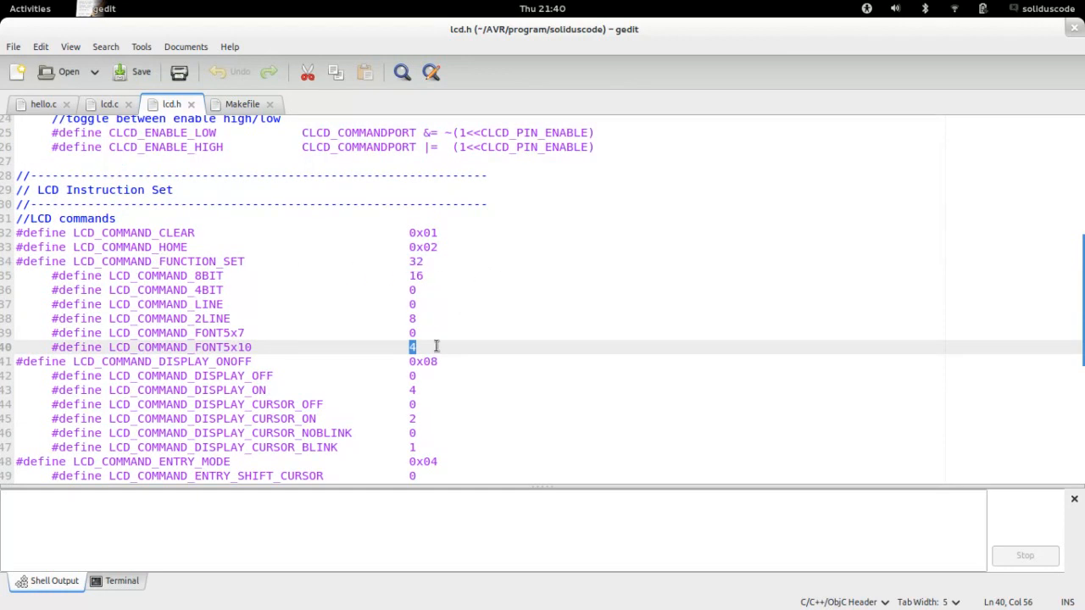
drag(413, 347, 373, 246)
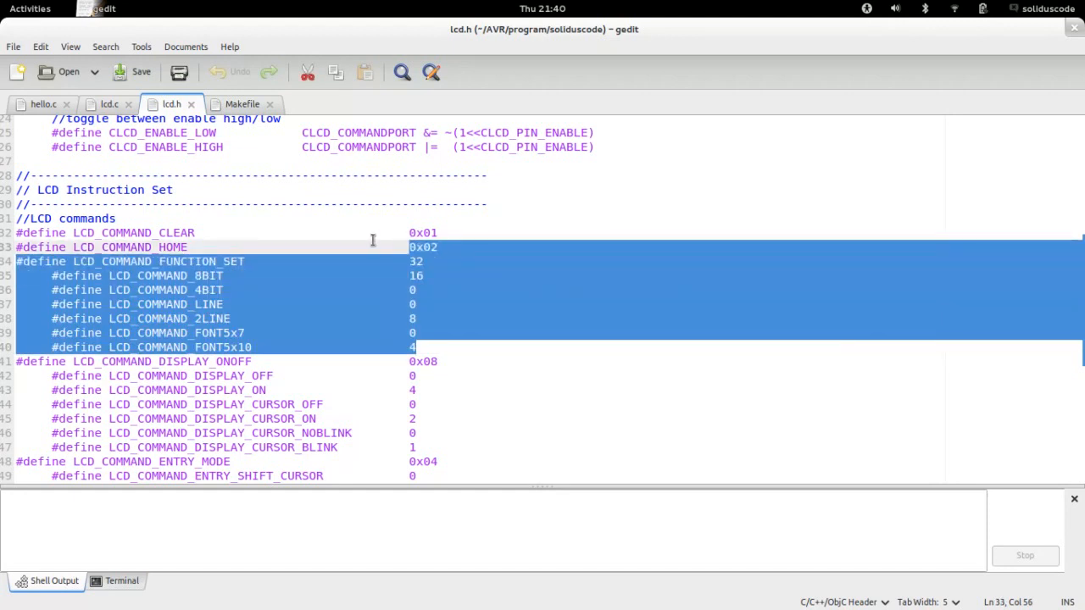
mouse_move(367, 265)
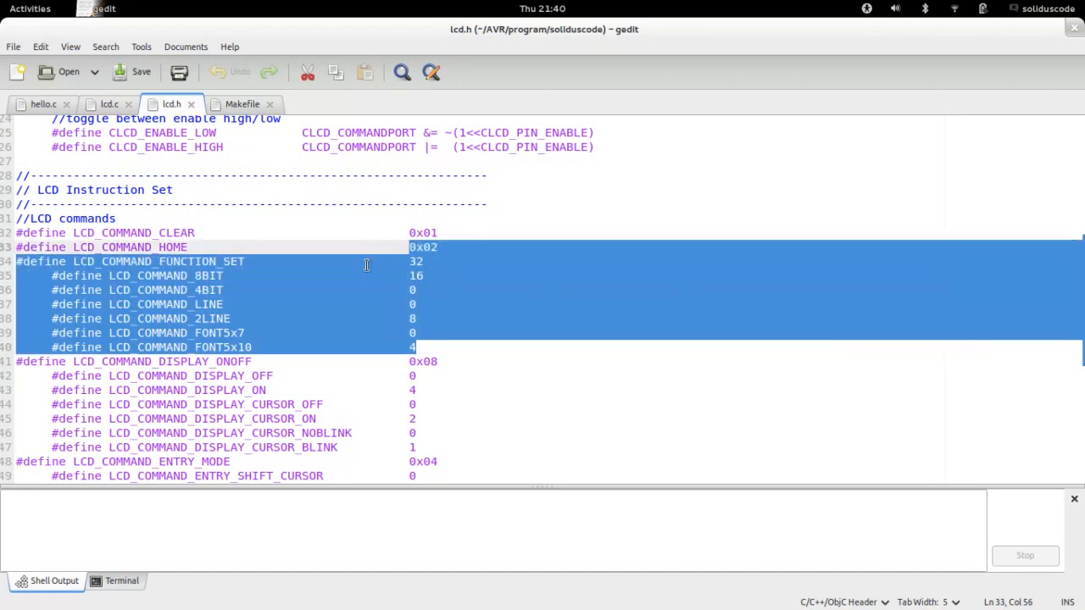
scroll(down, 3)
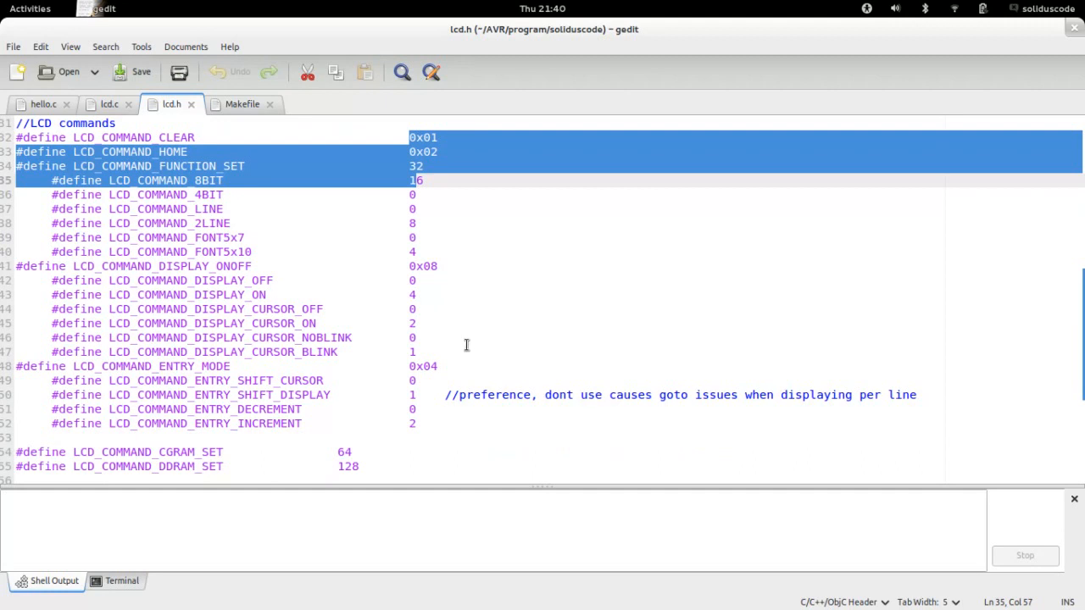
scroll(down, 3)
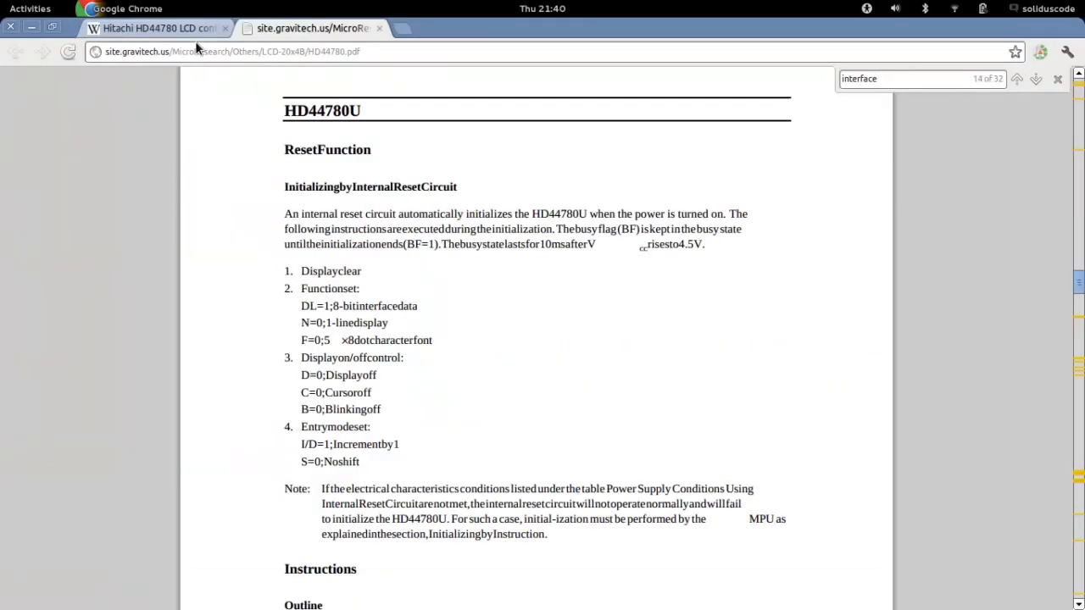
click(161, 28)
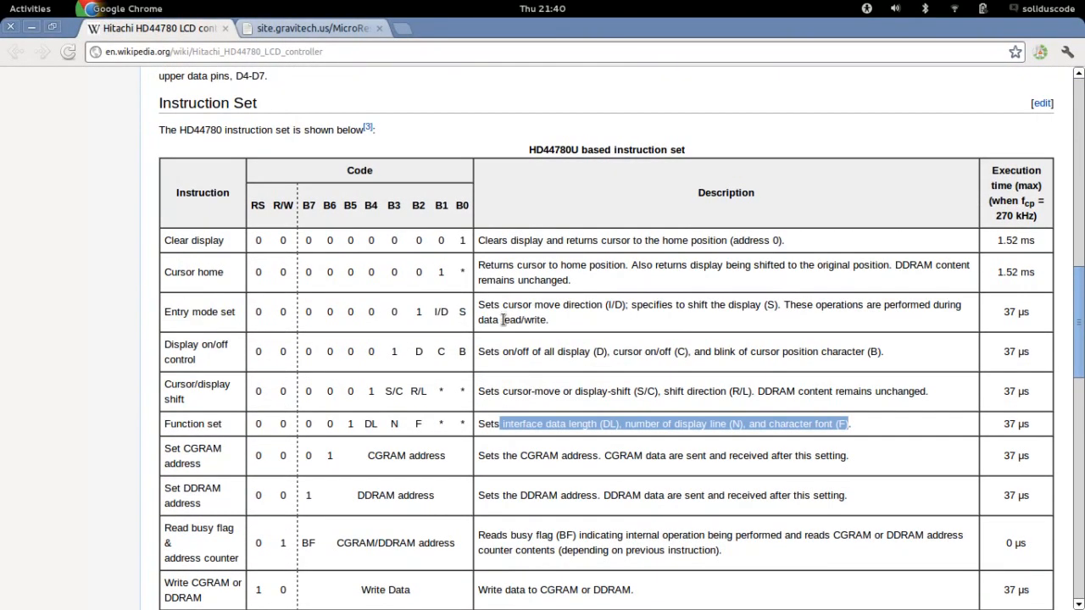
scroll(down, 3)
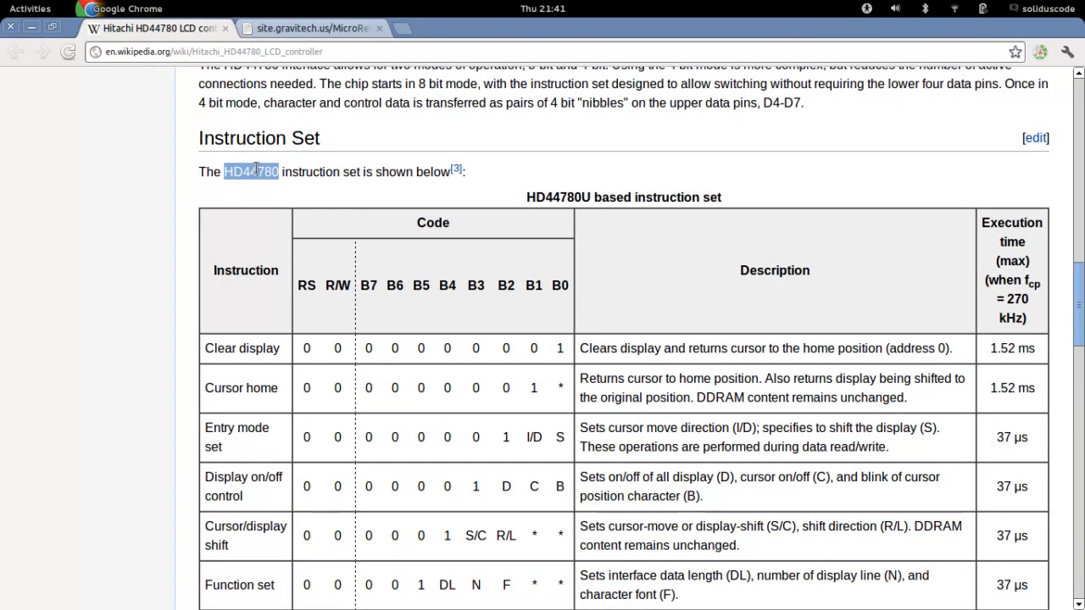
scroll(down, 3)
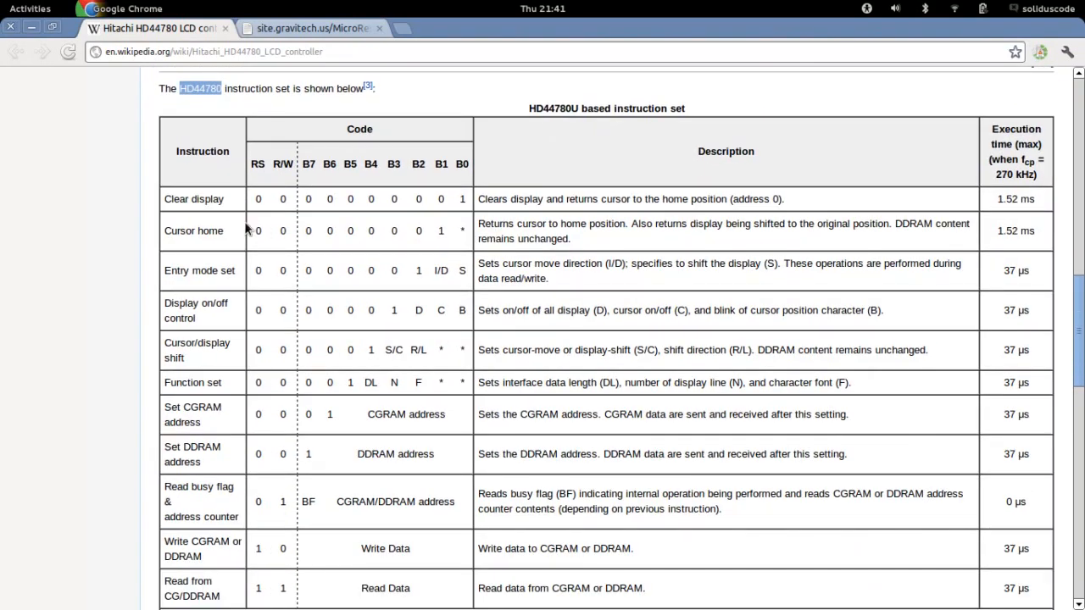
scroll(down, 3)
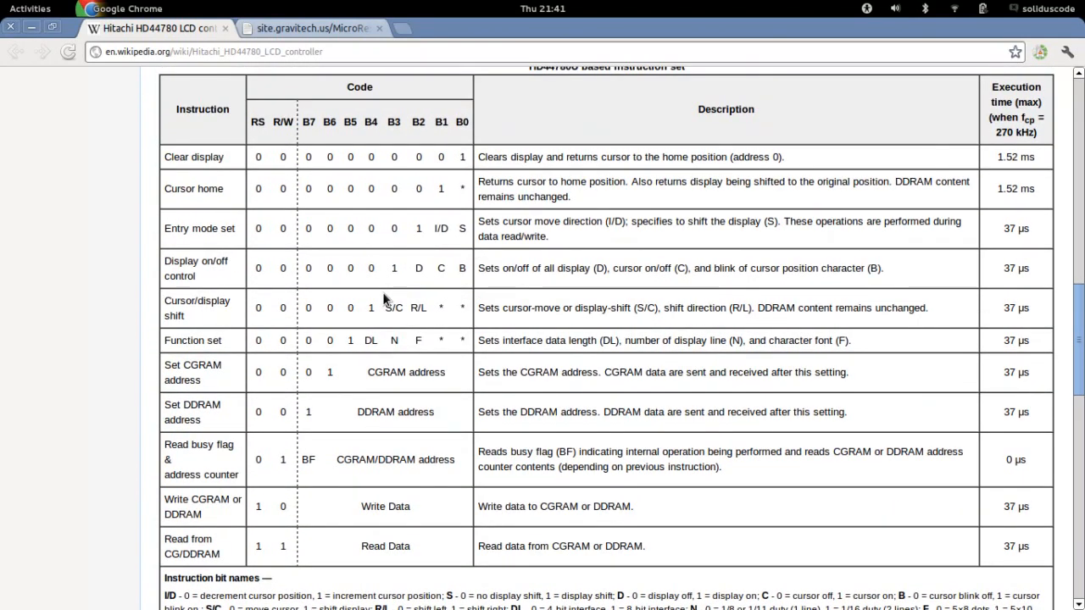
mouse_move(281, 170)
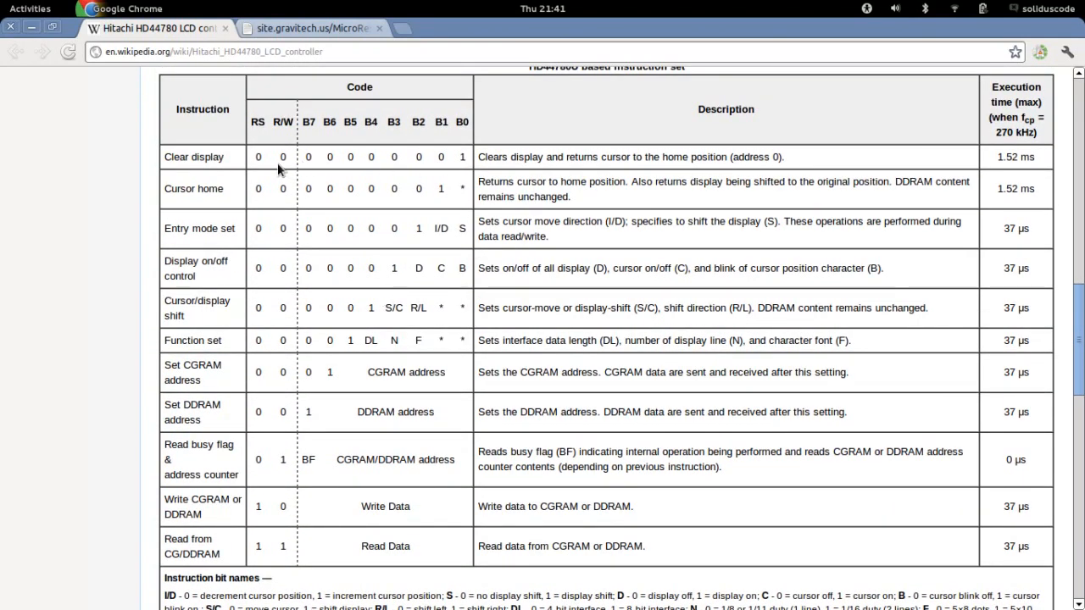
double_click(193, 156)
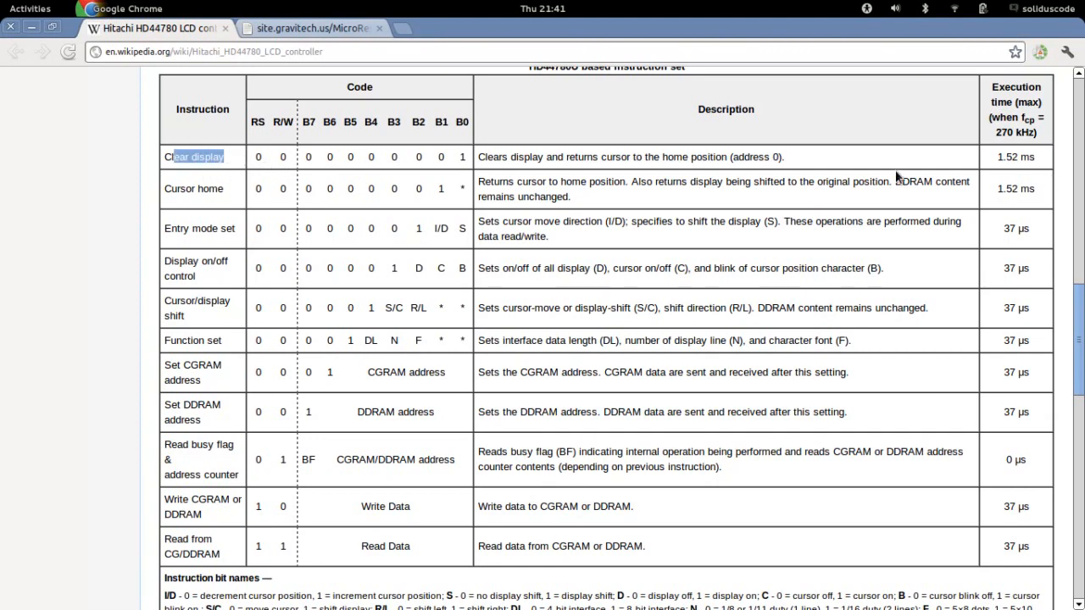
scroll(down, 3)
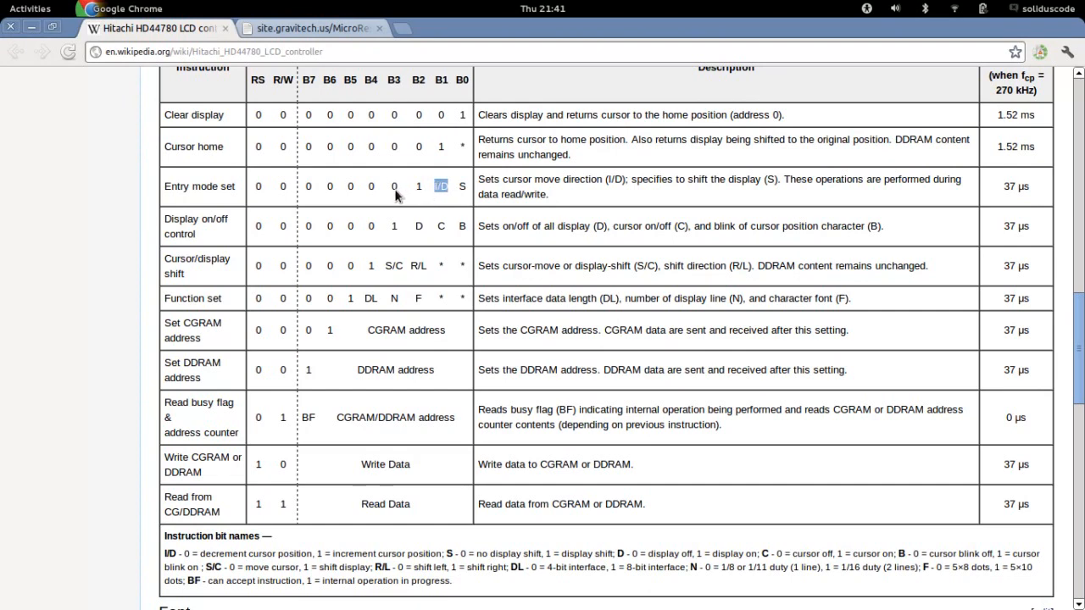
mouse_move(371, 227)
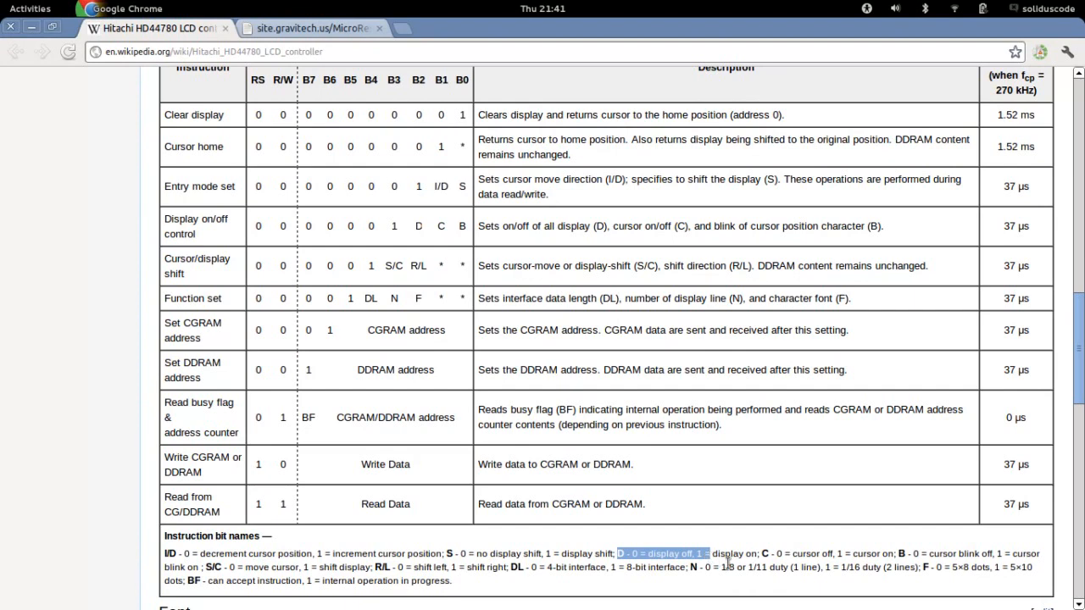
mouse_move(451, 235)
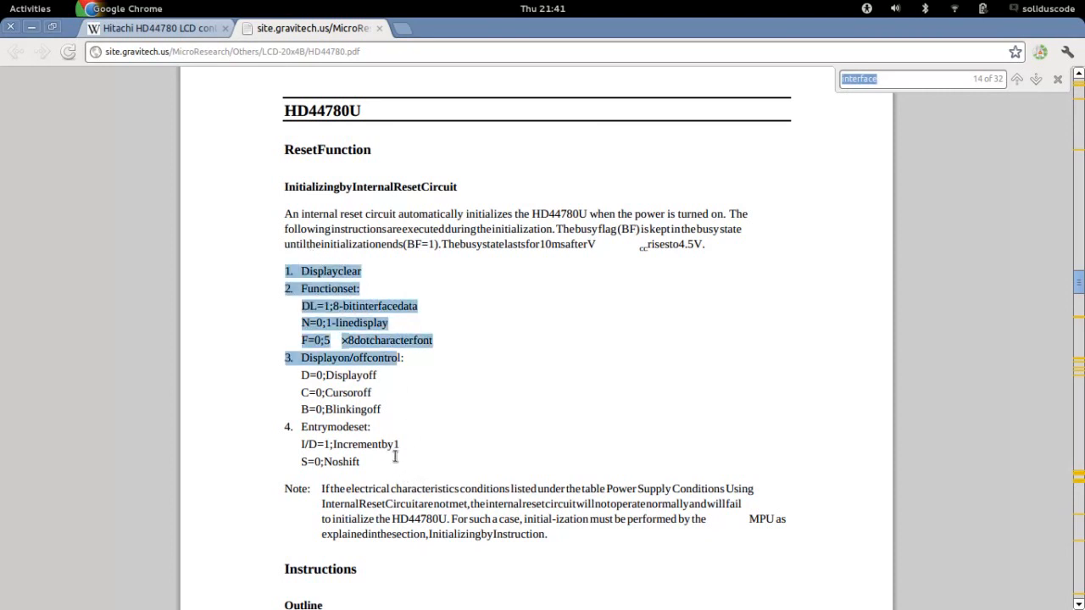
Highlight part of the datasheet's Function set initialization step
click(379, 475)
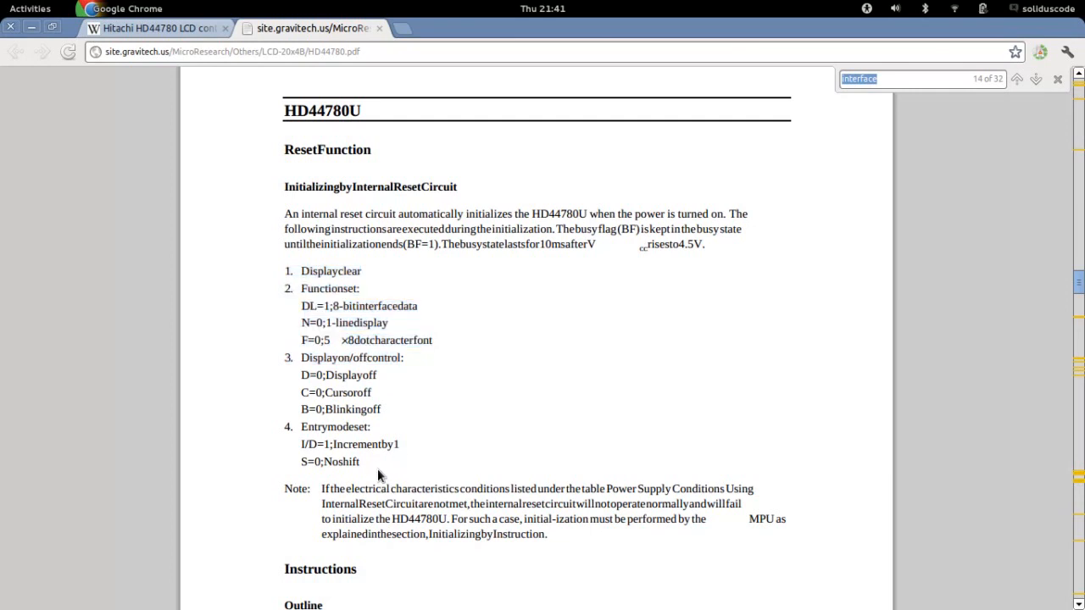
mouse_move(388, 476)
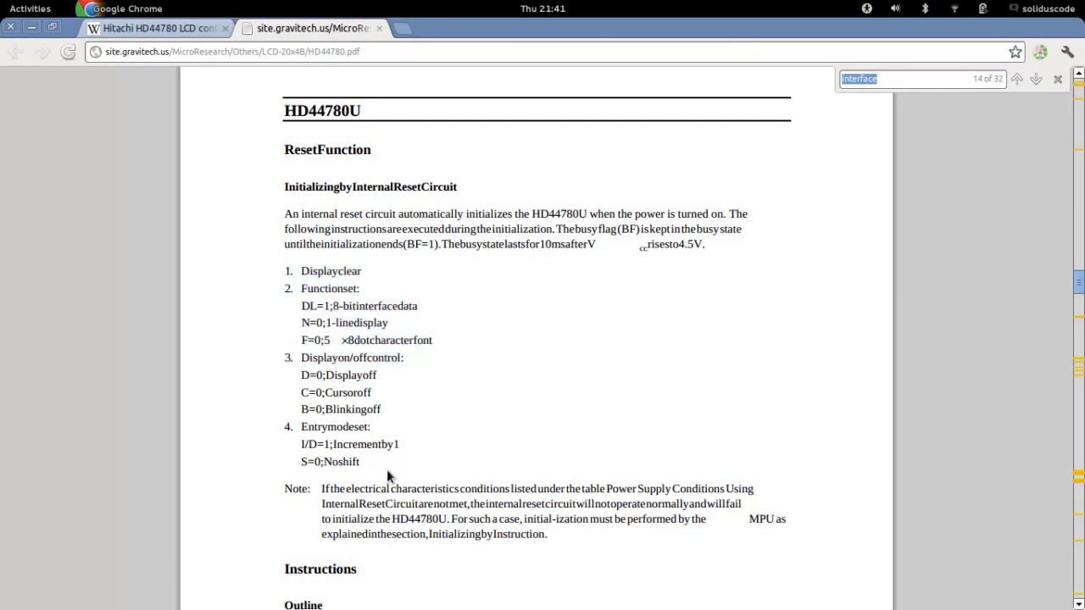
mouse_move(309, 202)
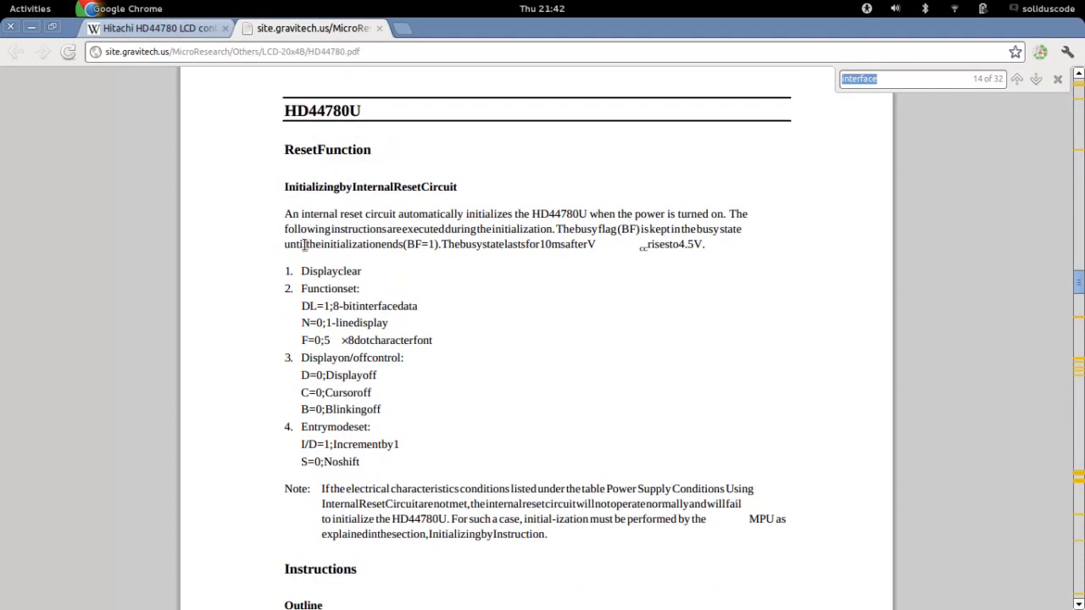
scroll(down, 3)
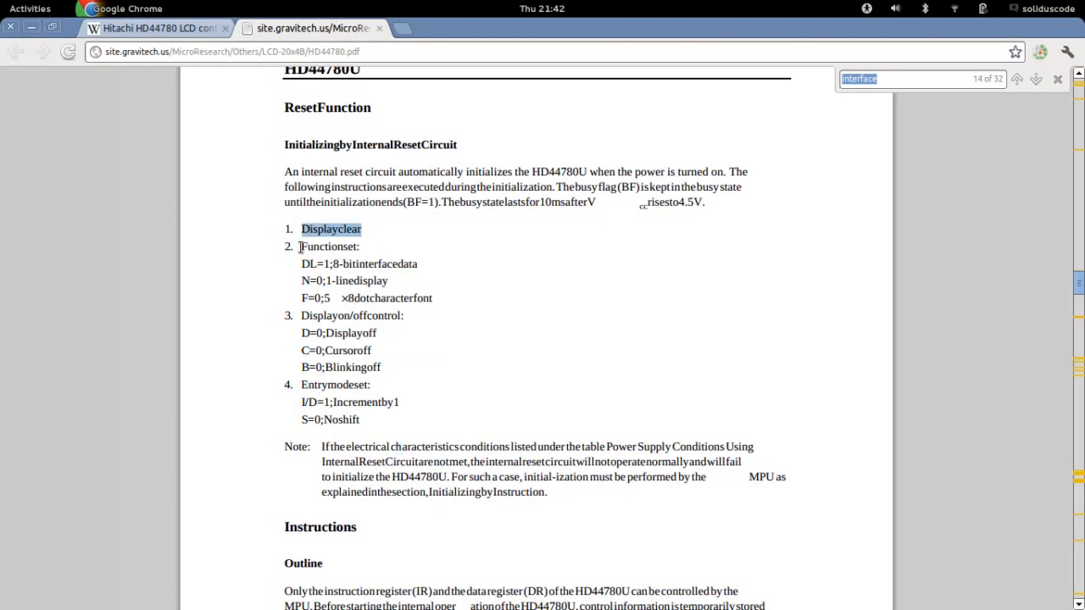
drag(301, 245, 407, 298)
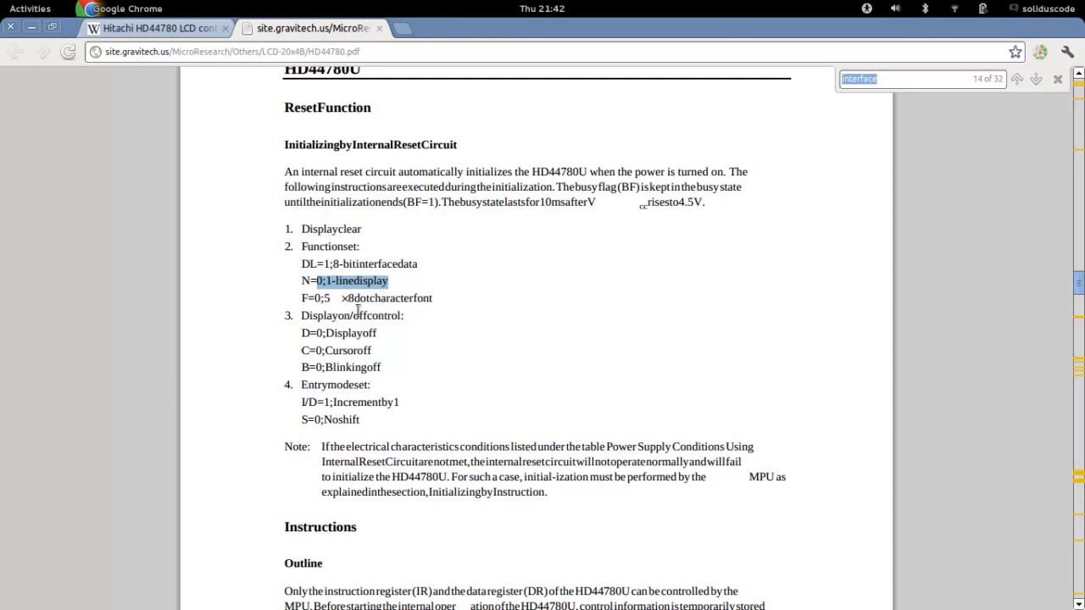
Read through the remaining reset-initialization steps down to Entry mode set
scroll(down, 3)
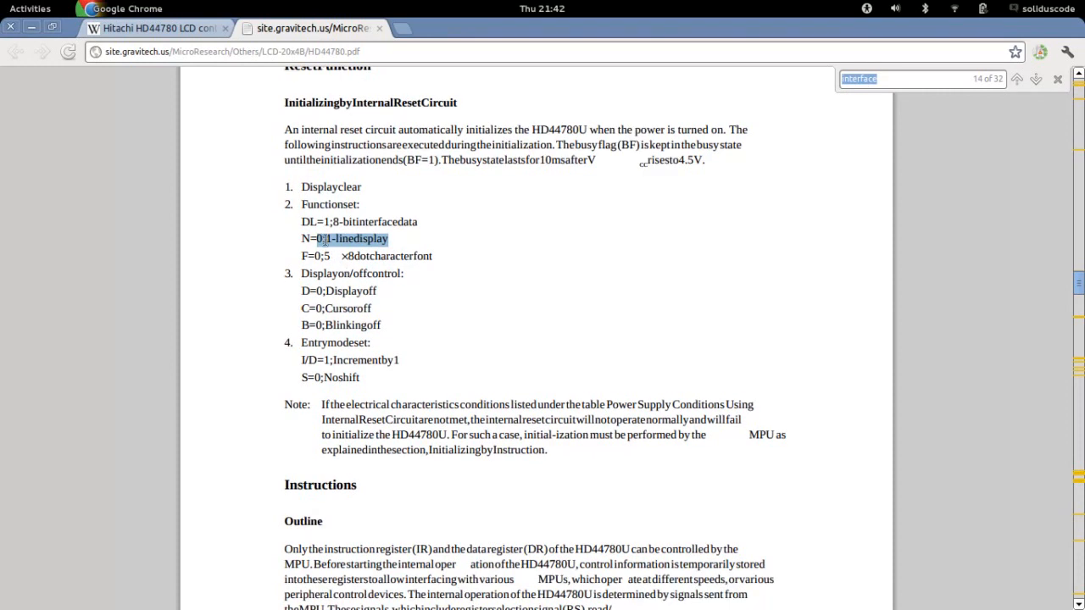
scroll(down, 3)
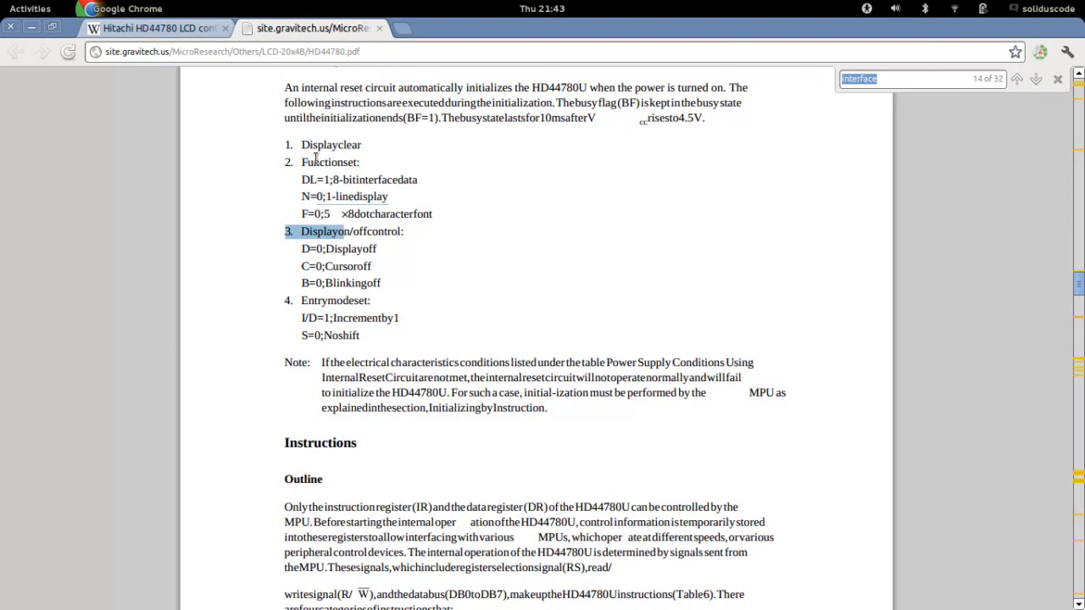
scroll(down, 3)
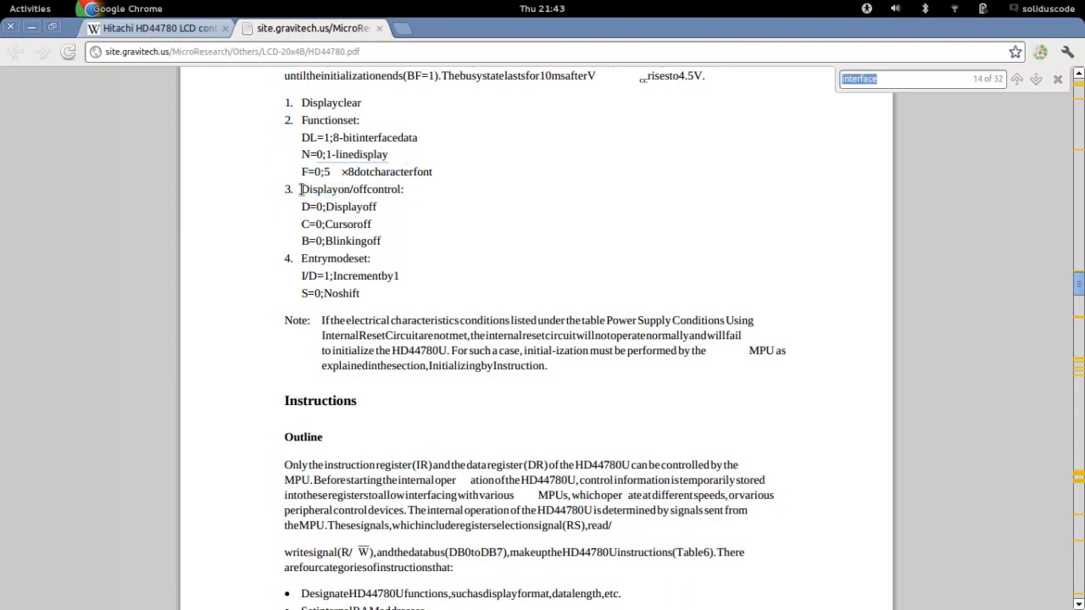
mouse_move(328, 209)
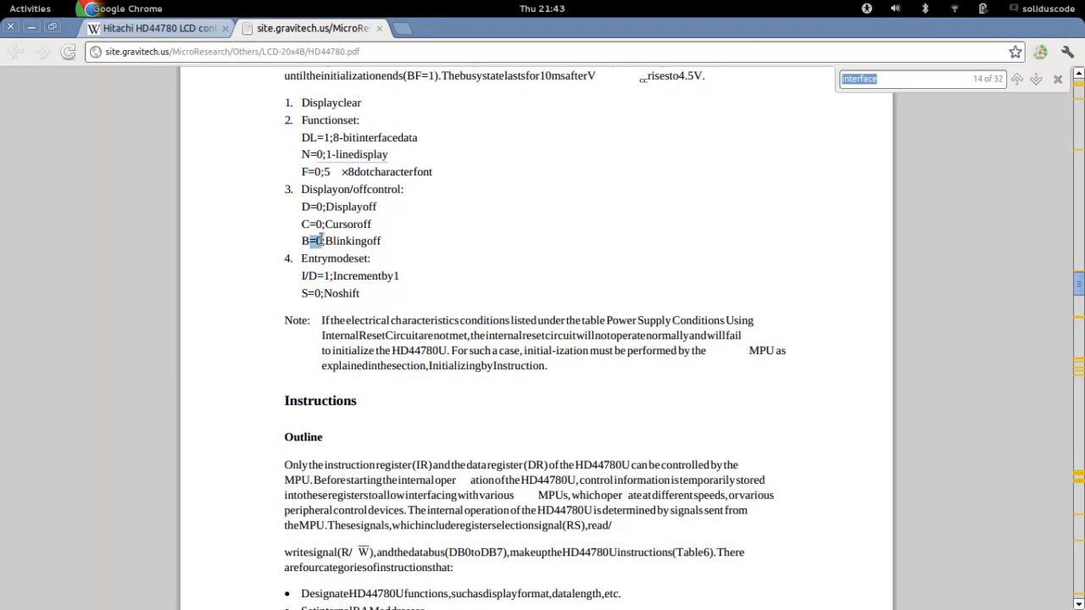
scroll(down, 3)
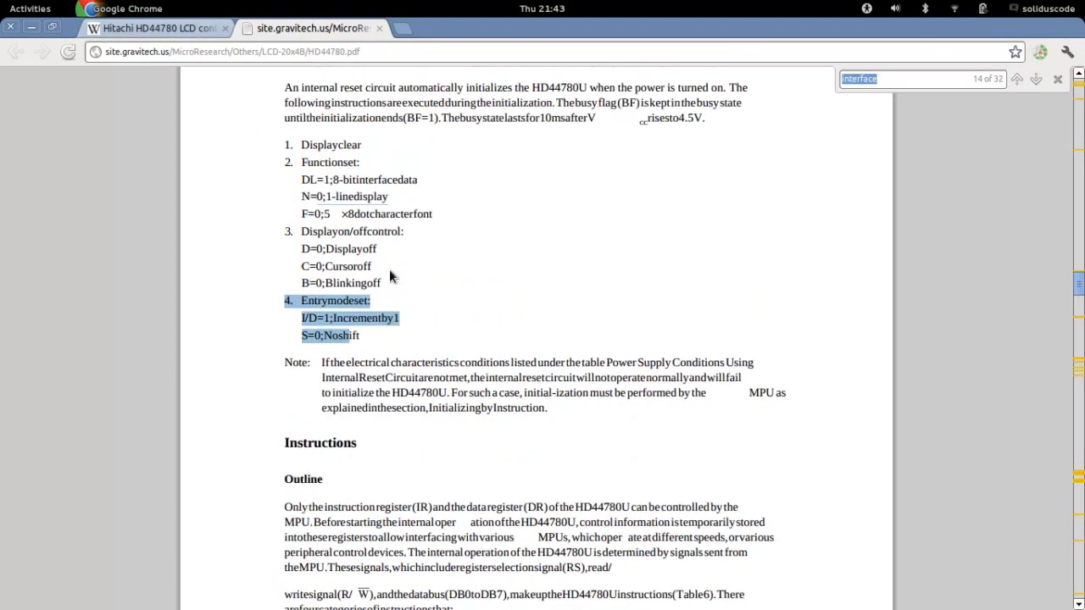
click(30, 9)
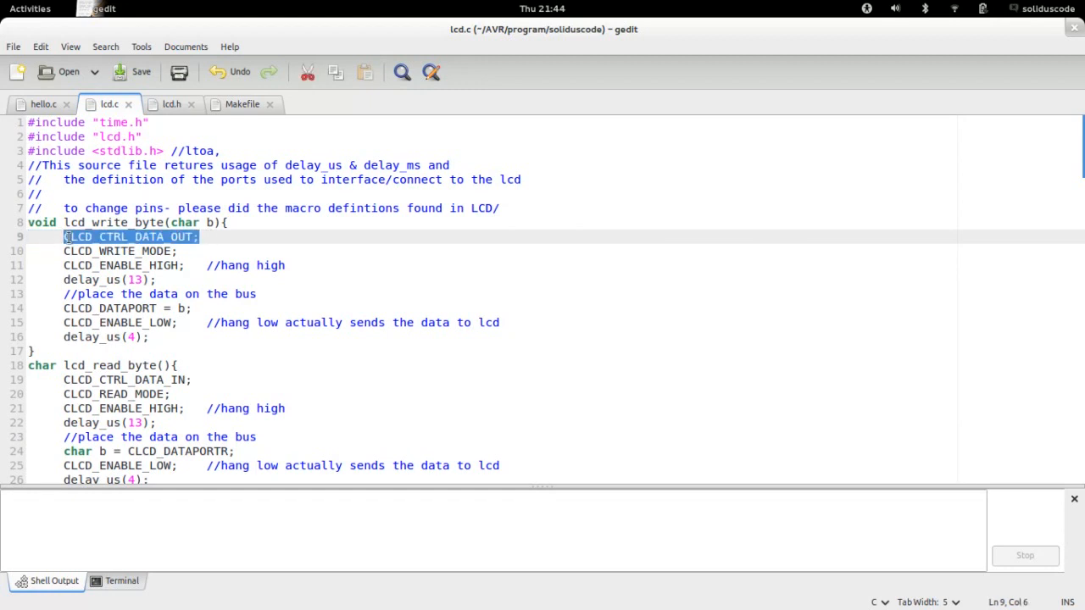
Check CLCD_CTRL_DATA_OUT in lcd.h, then highlight lcd_write_byte's CLCD_ENABLE_HIGH line in lcd.c
click(171, 104)
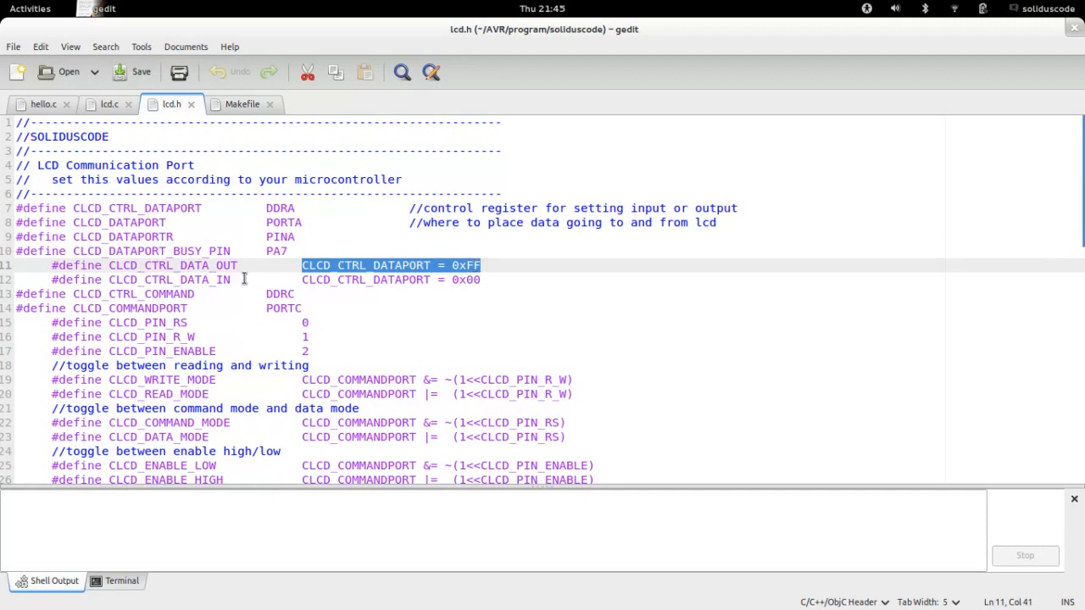
click(109, 104)
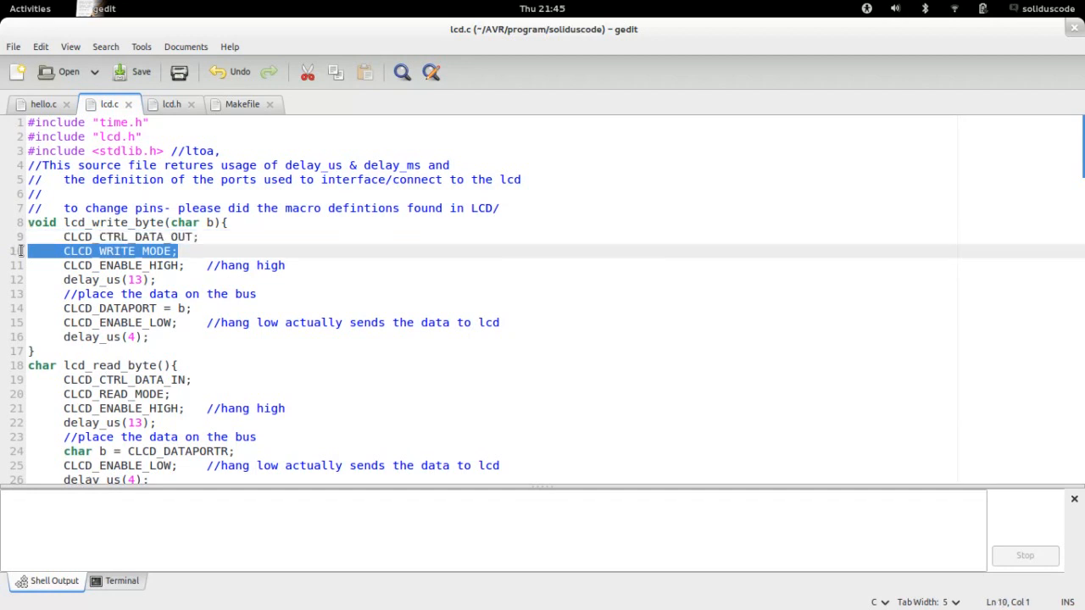
click(305, 266)
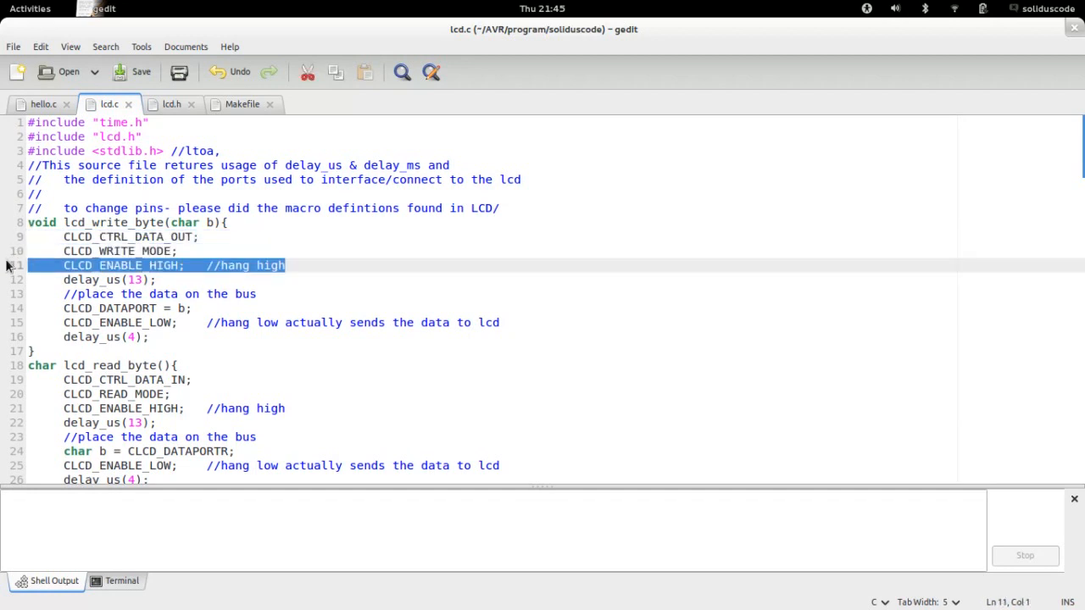
mouse_move(123, 270)
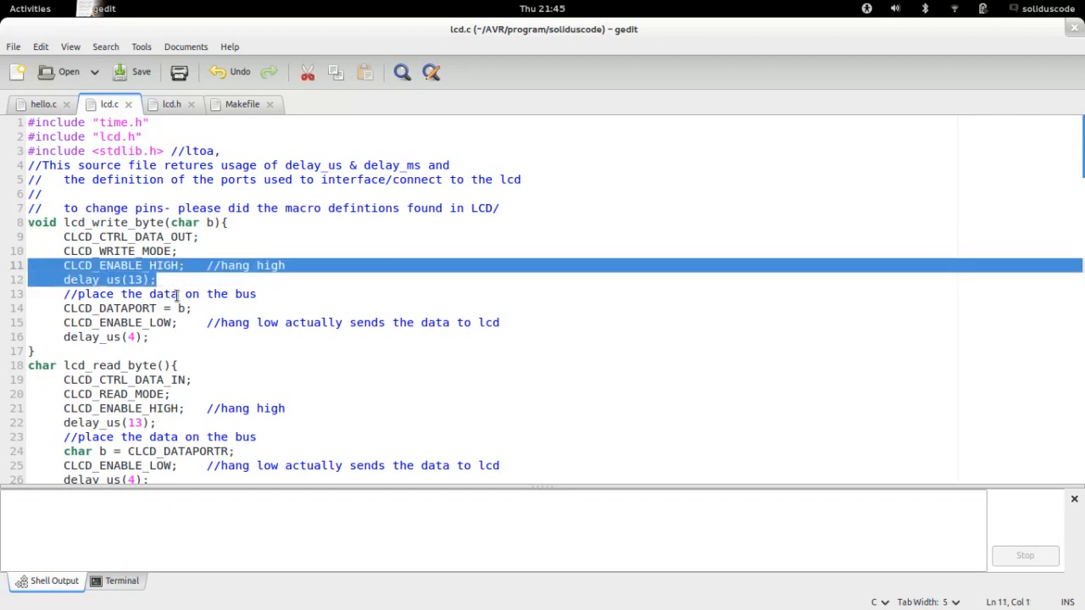
Highlight the line placing data on the bus and move on toward lcd_read_byte
click(190, 307)
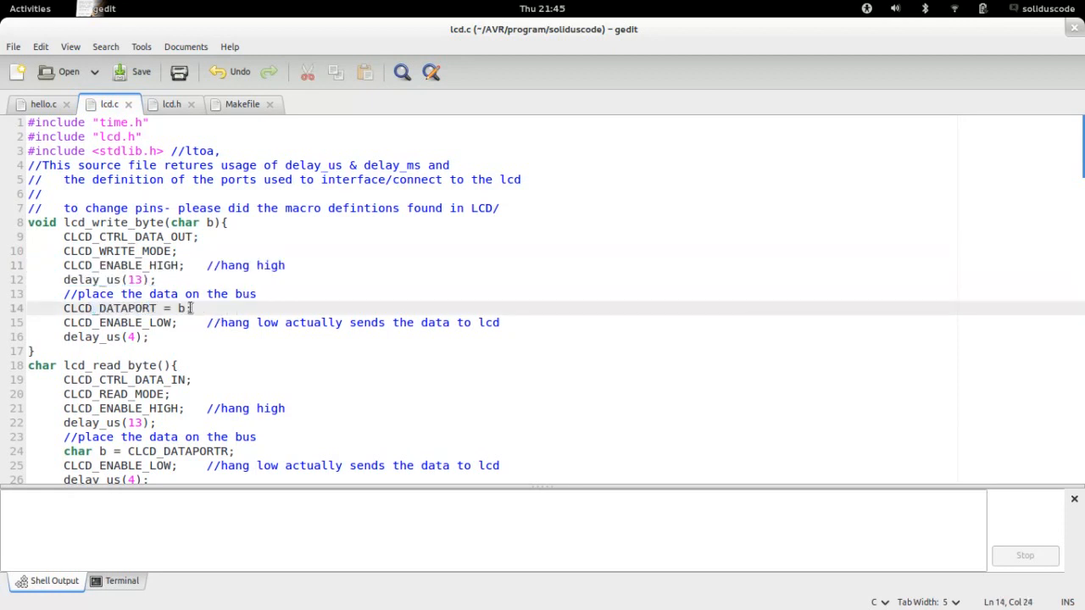
drag(192, 307, 134, 308)
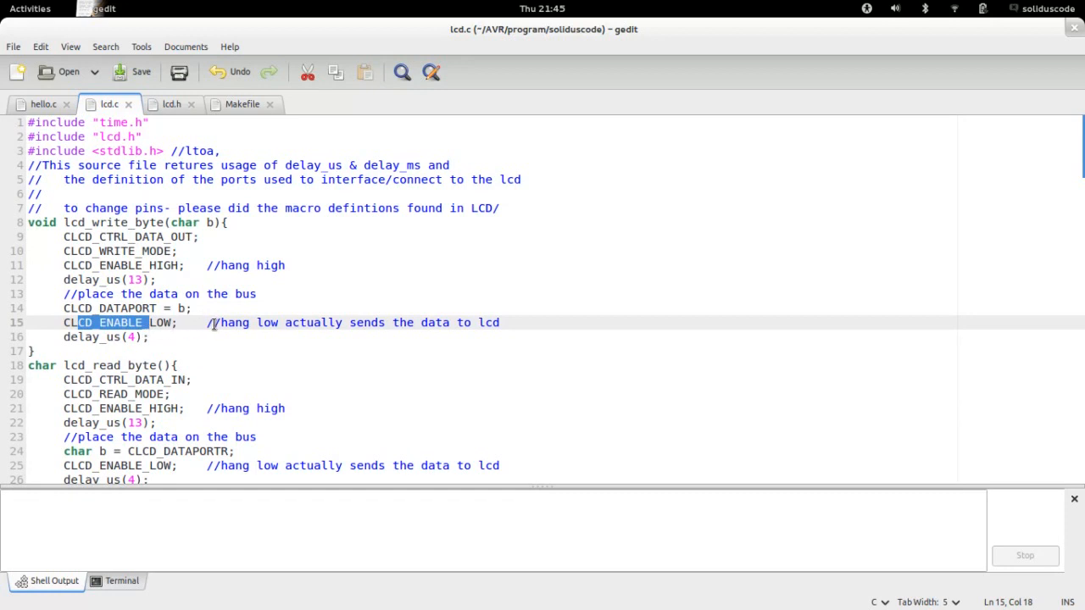
mouse_move(195, 325)
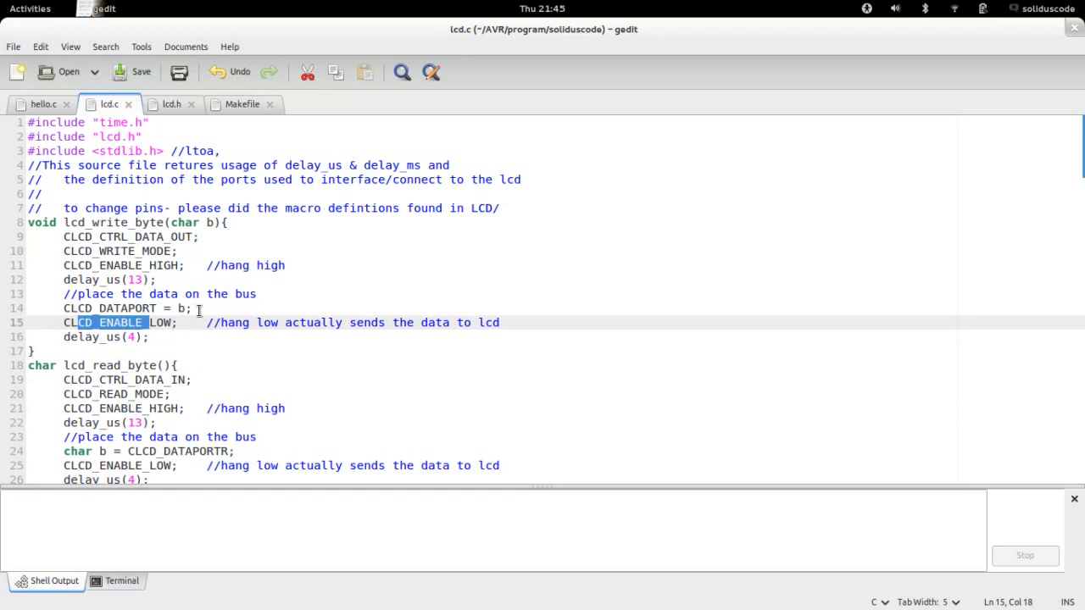
scroll(down, 3)
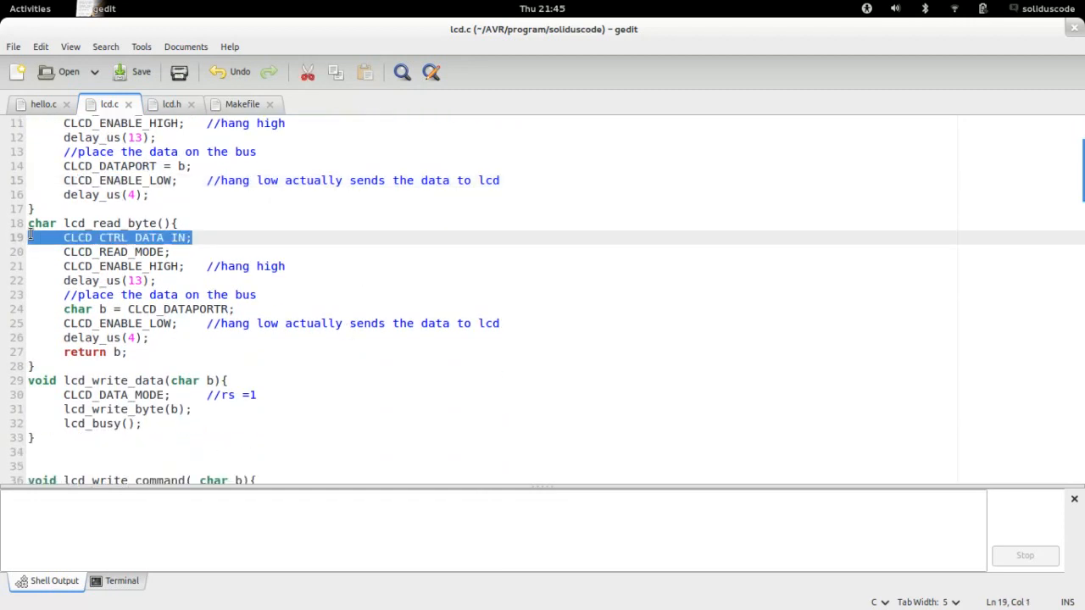
mouse_move(99, 252)
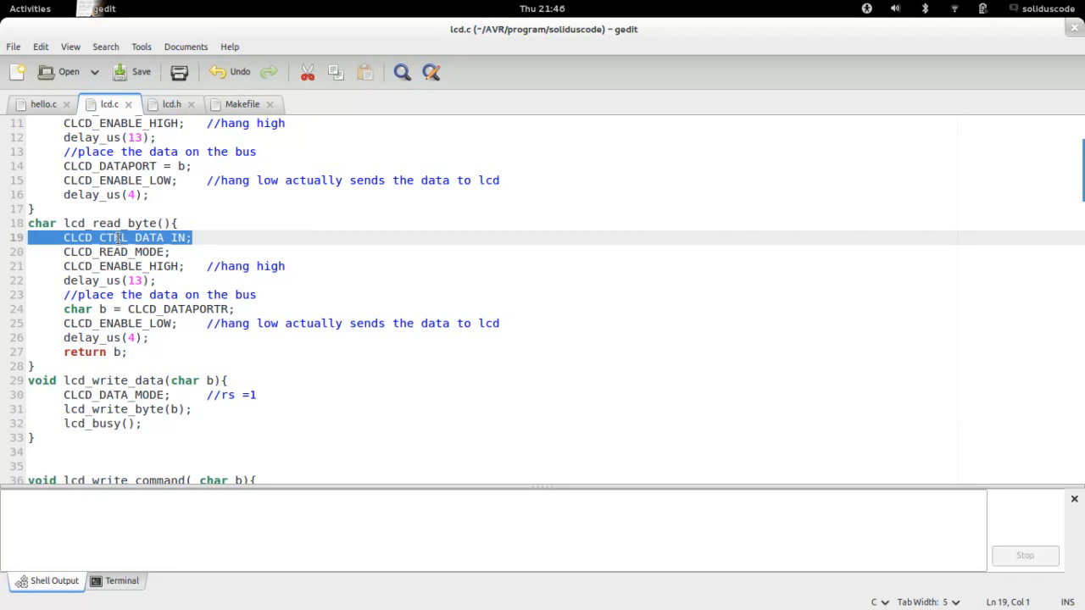
click(190, 252)
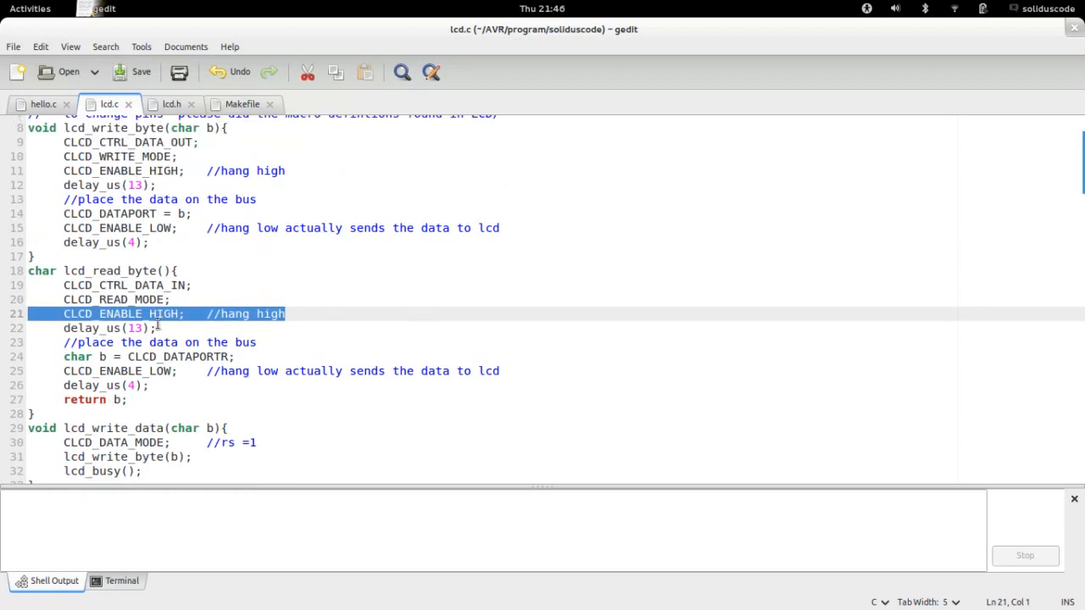
mouse_move(178, 357)
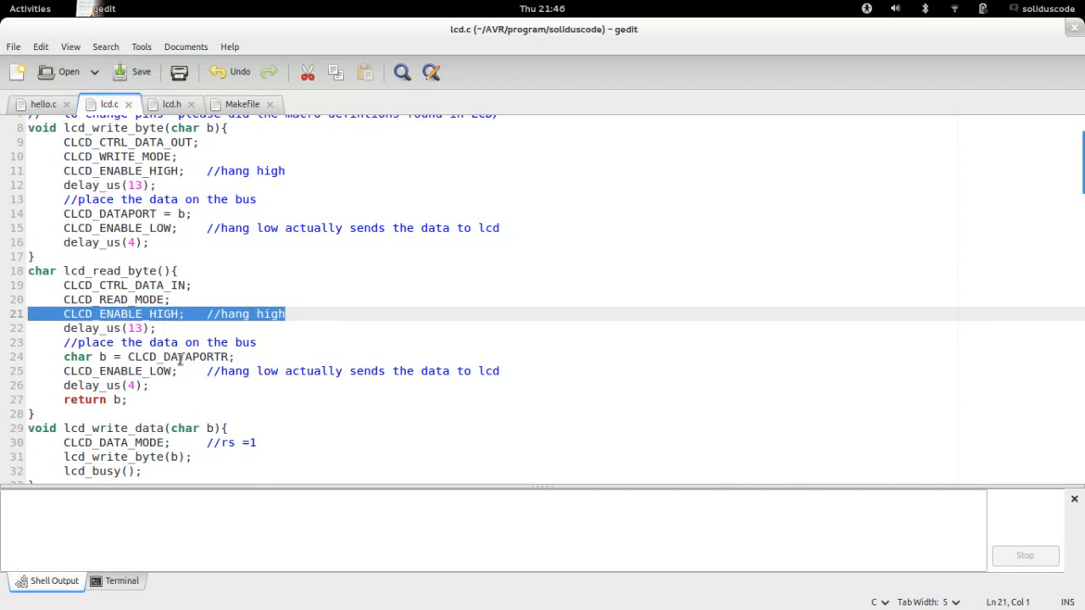
mouse_move(242, 352)
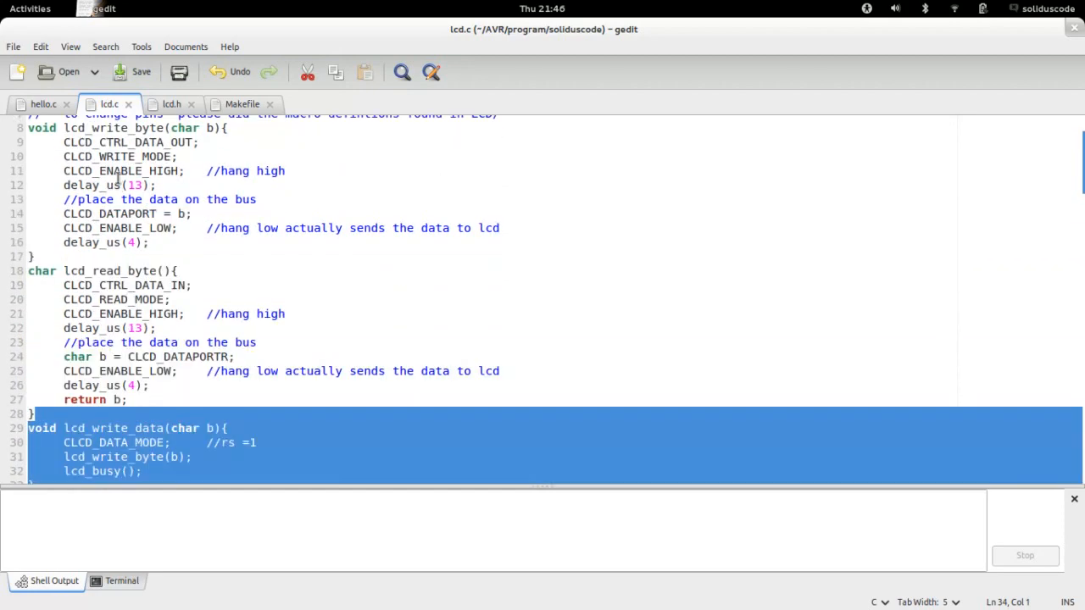
scroll(down, 3)
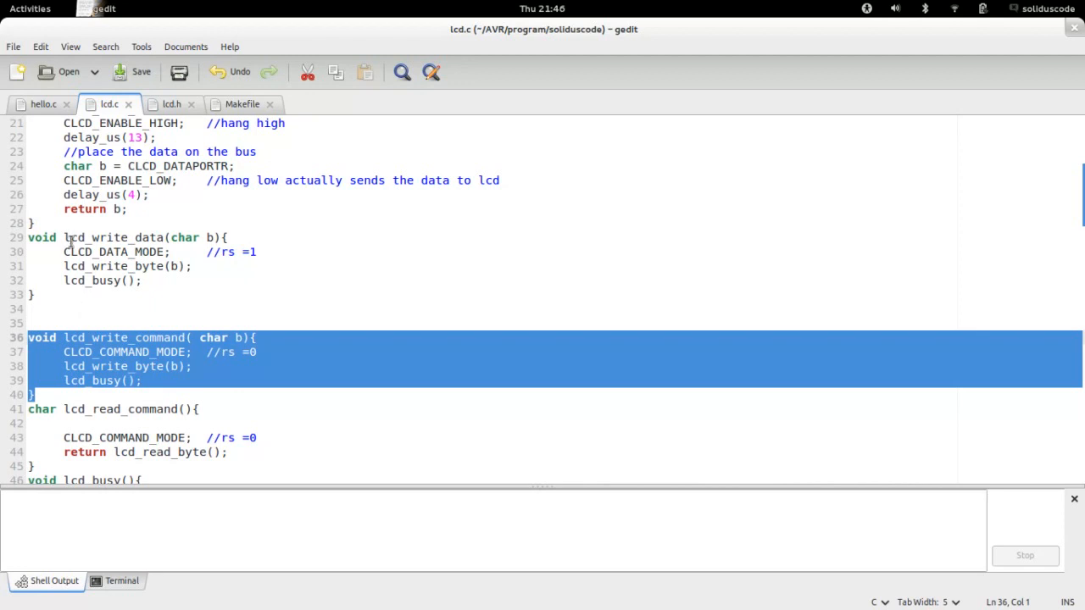
click(30, 395)
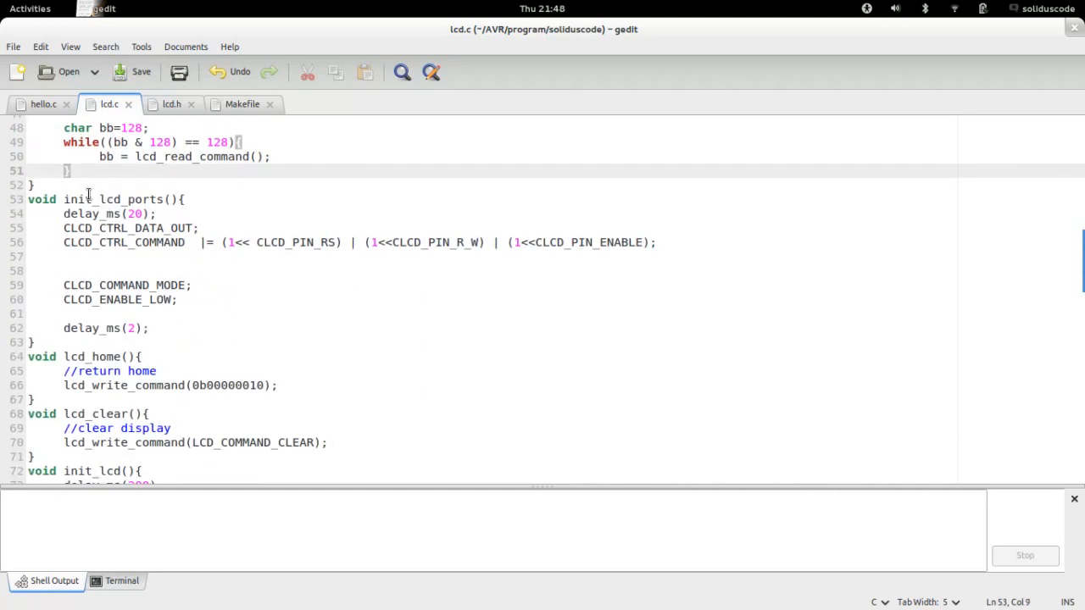
drag(76, 199, 34, 342)
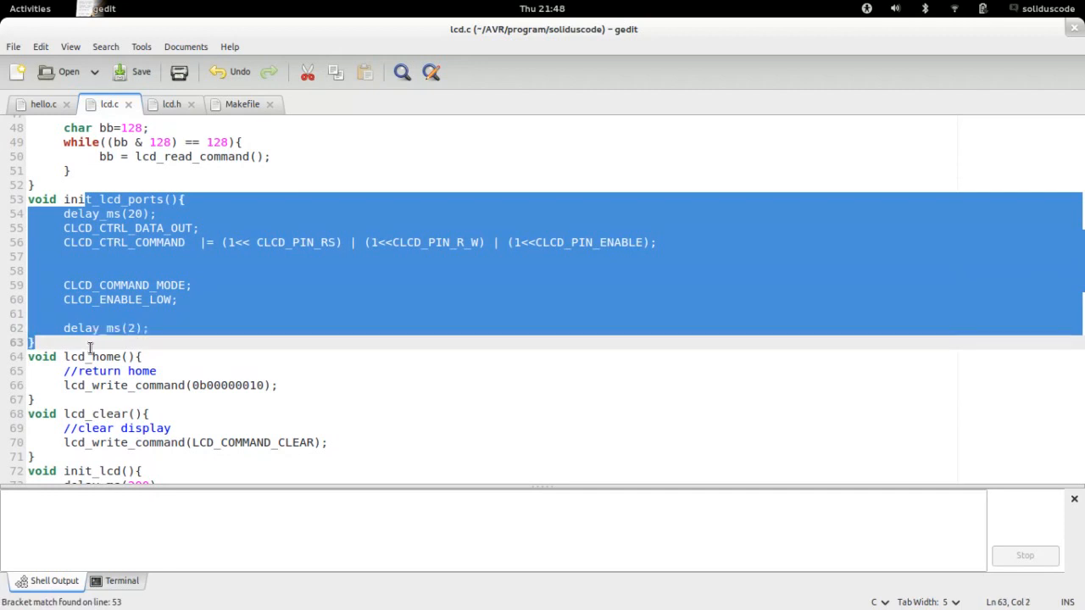
click(43, 103)
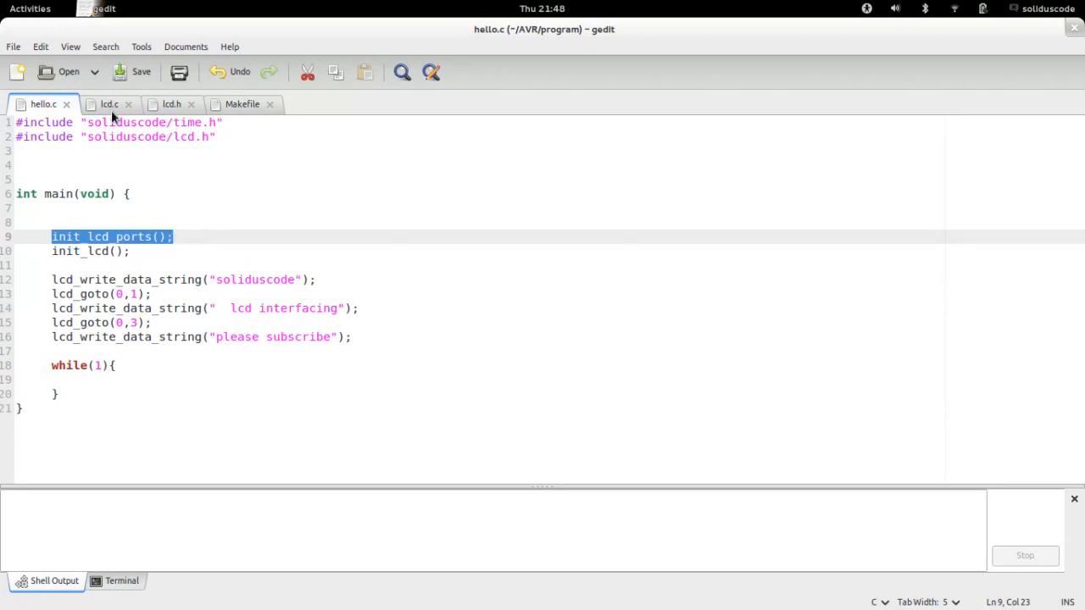
click(109, 103)
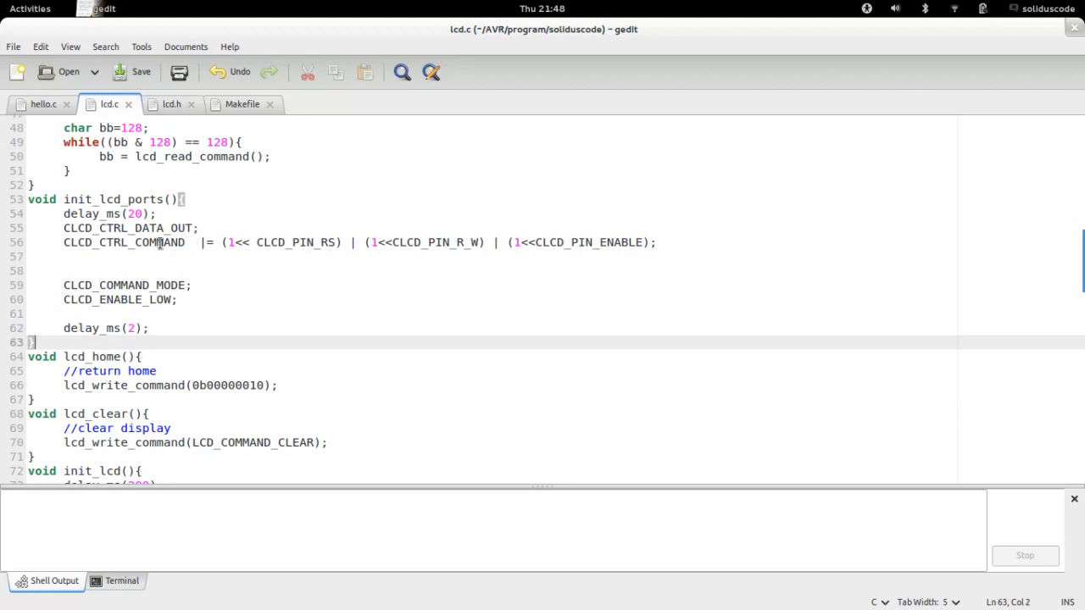
click(41, 103)
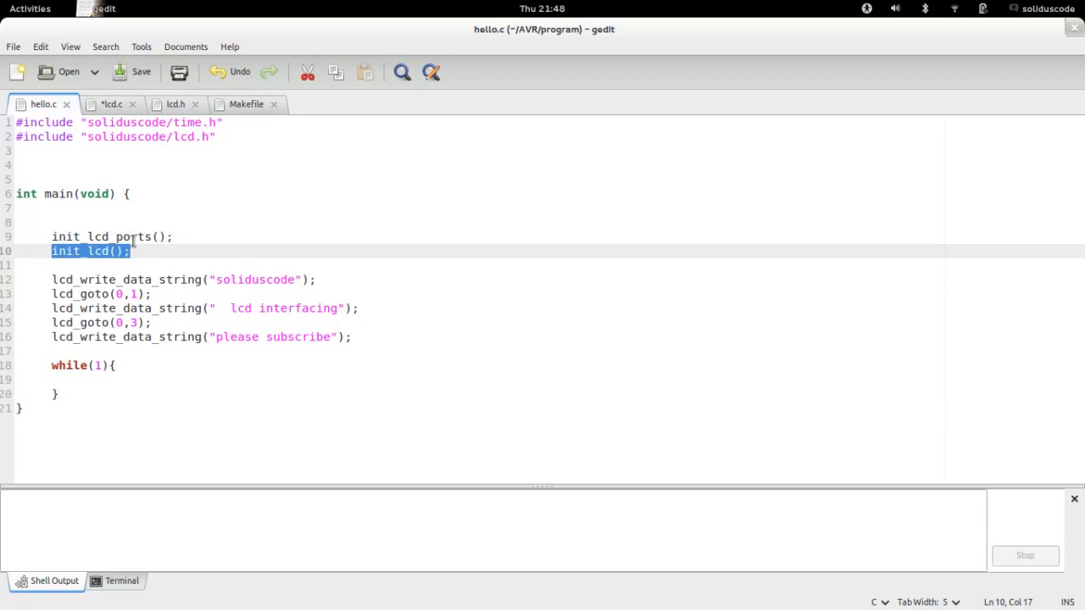
click(108, 103)
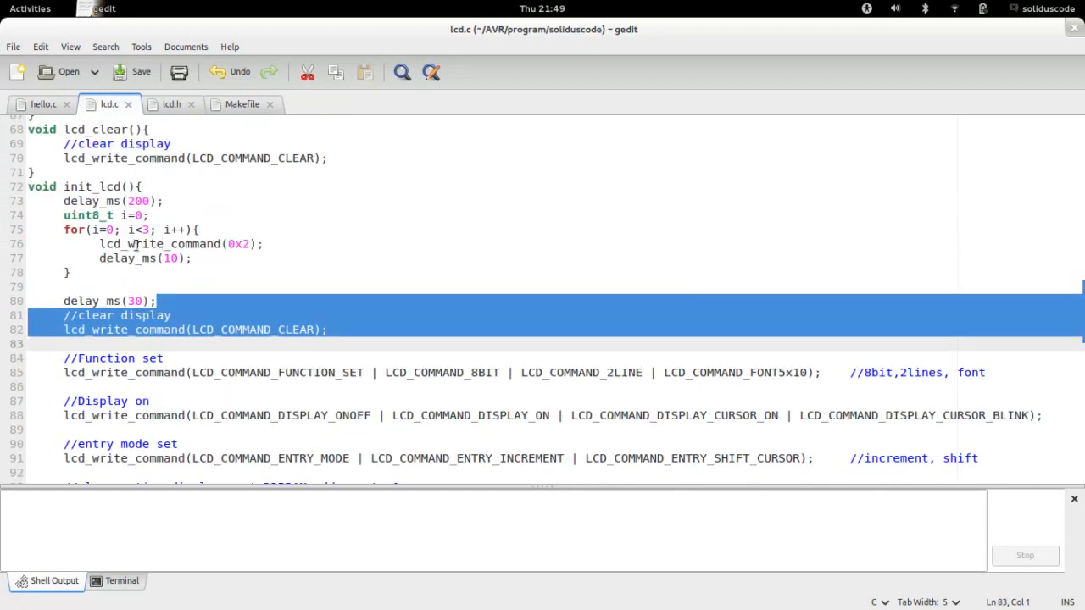
Mark init_lcd's three-iteration for loop, its Function set line and the Display on command
click(164, 215)
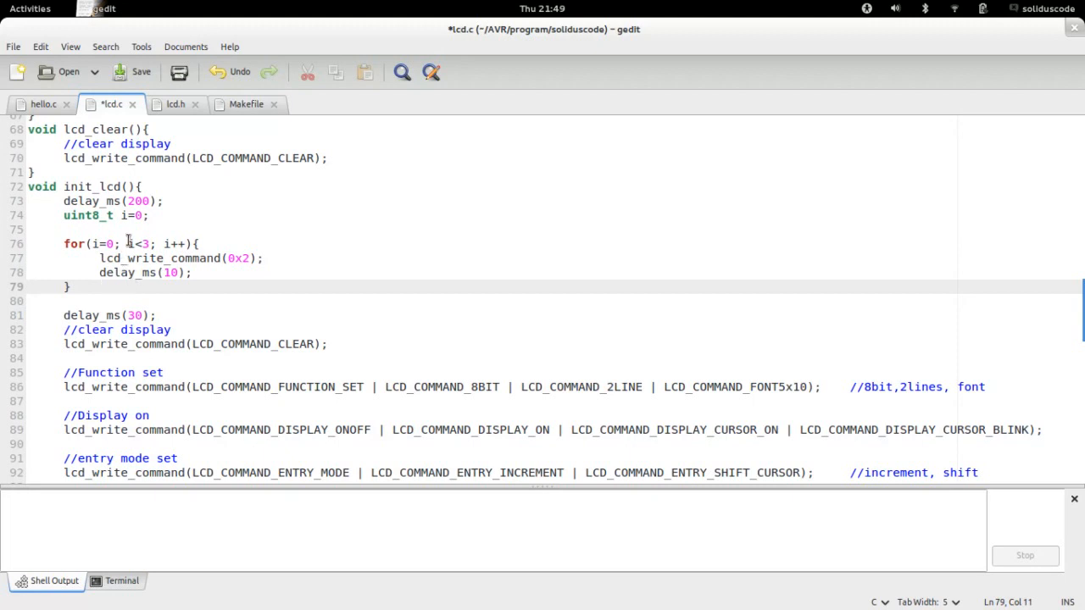
drag(64, 243, 97, 303)
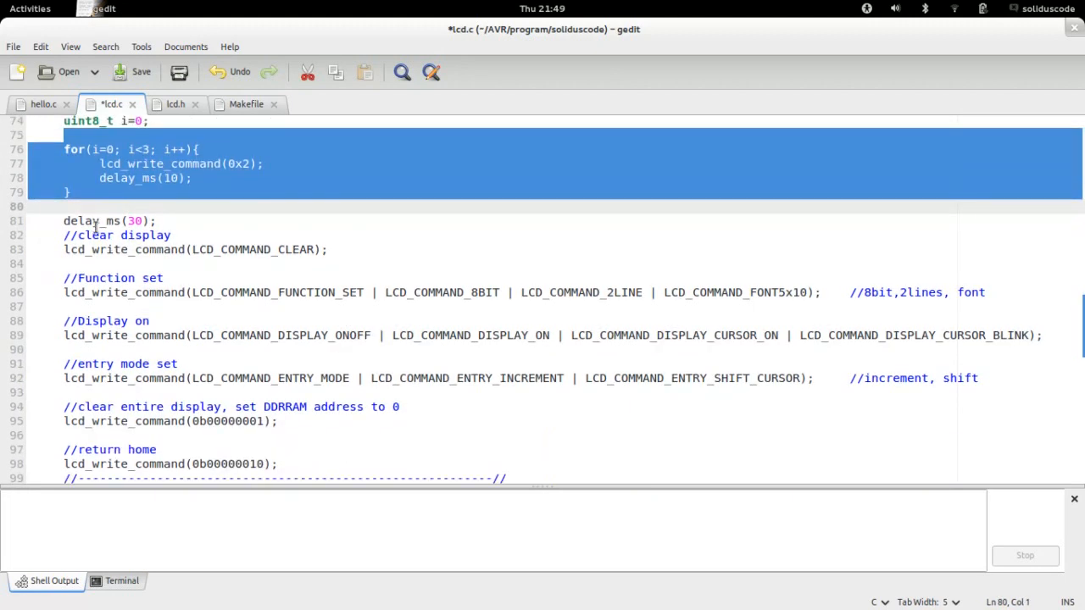
click(76, 235)
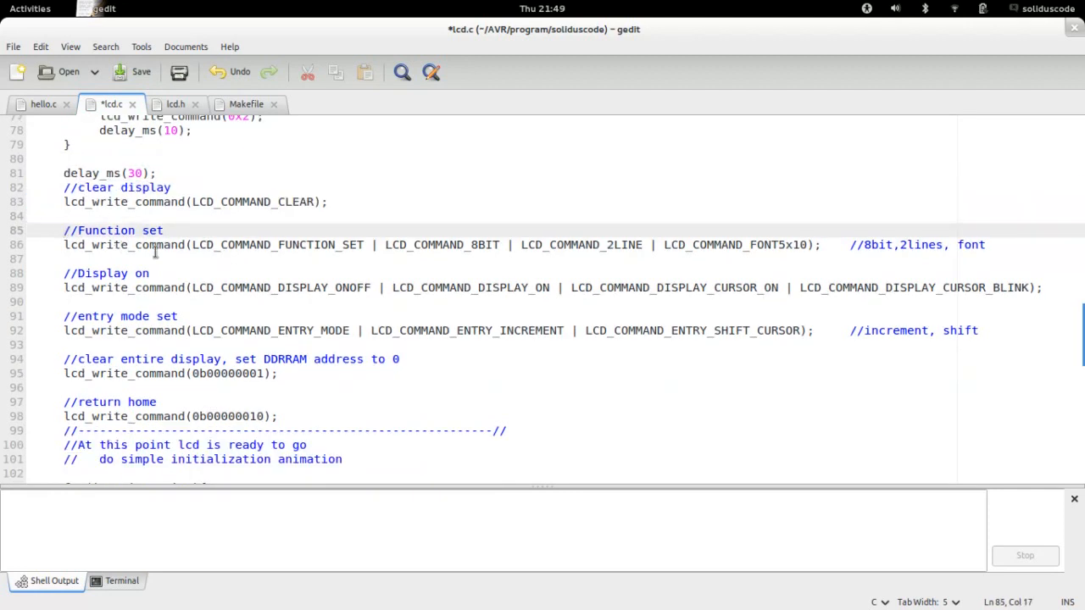
click(316, 258)
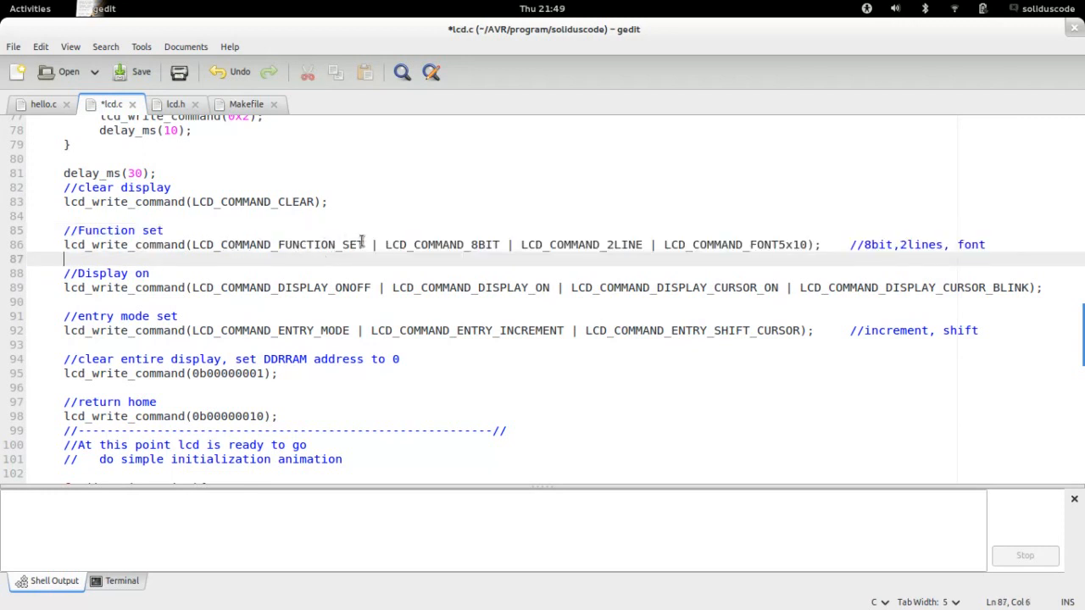
click(478, 245)
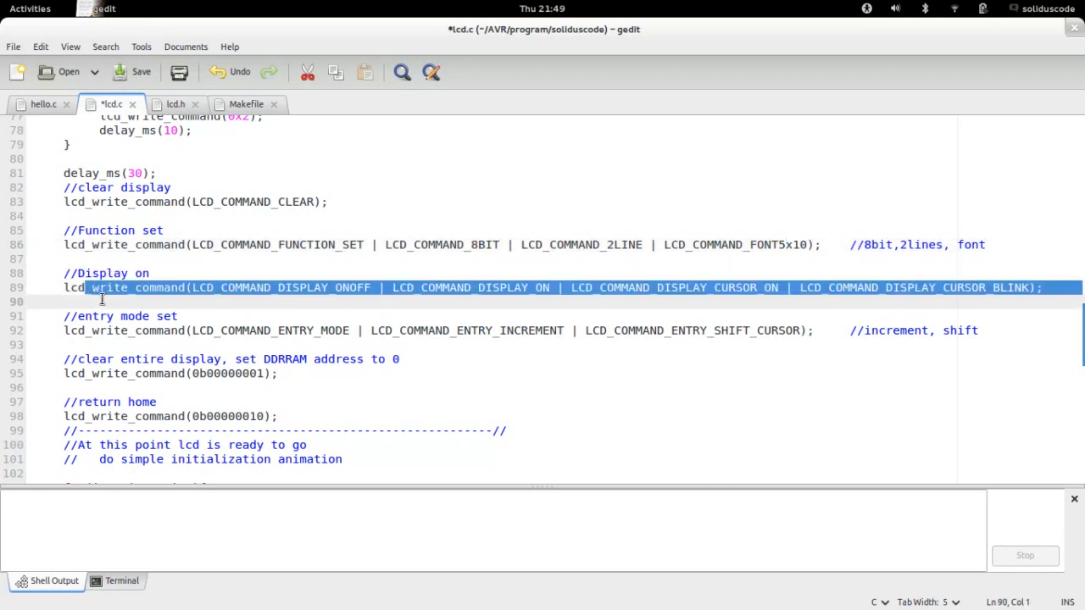
Highlight the closing asterisk initialization animation code in init_lcd
scroll(down, 3)
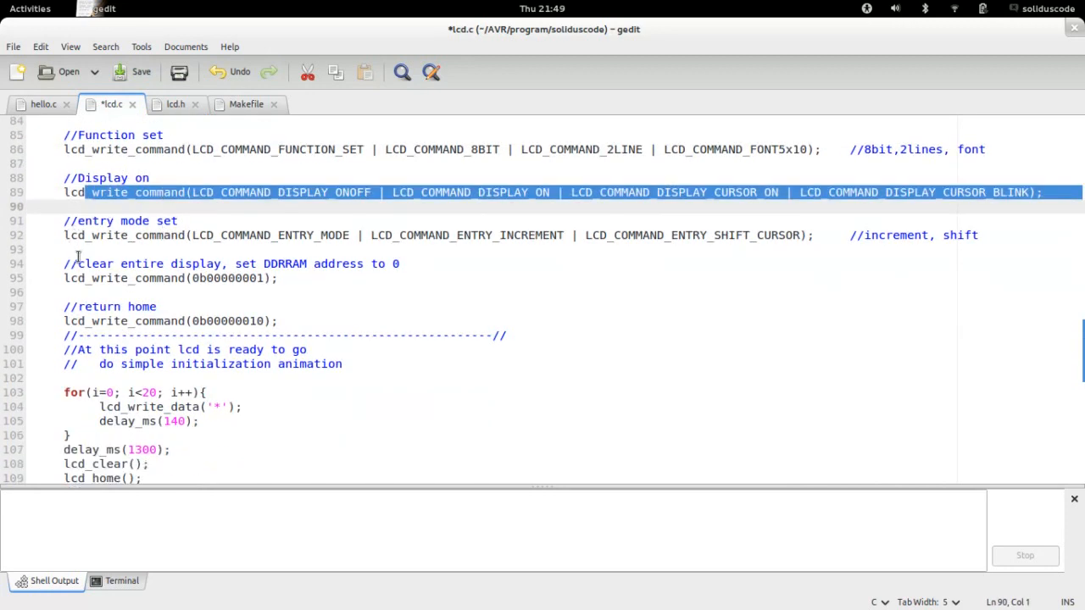
scroll(down, 3)
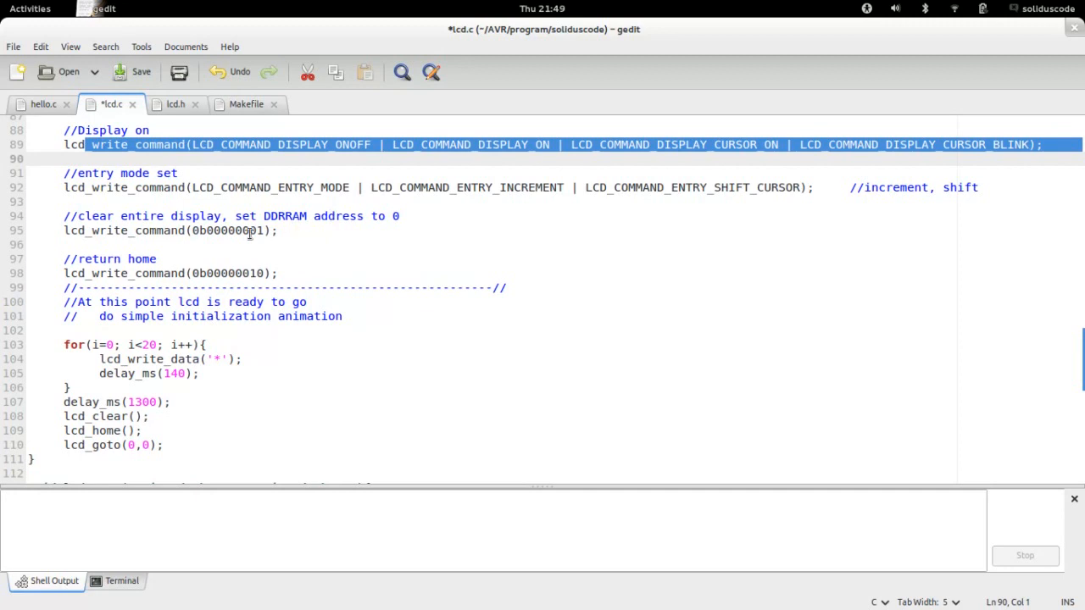
click(169, 344)
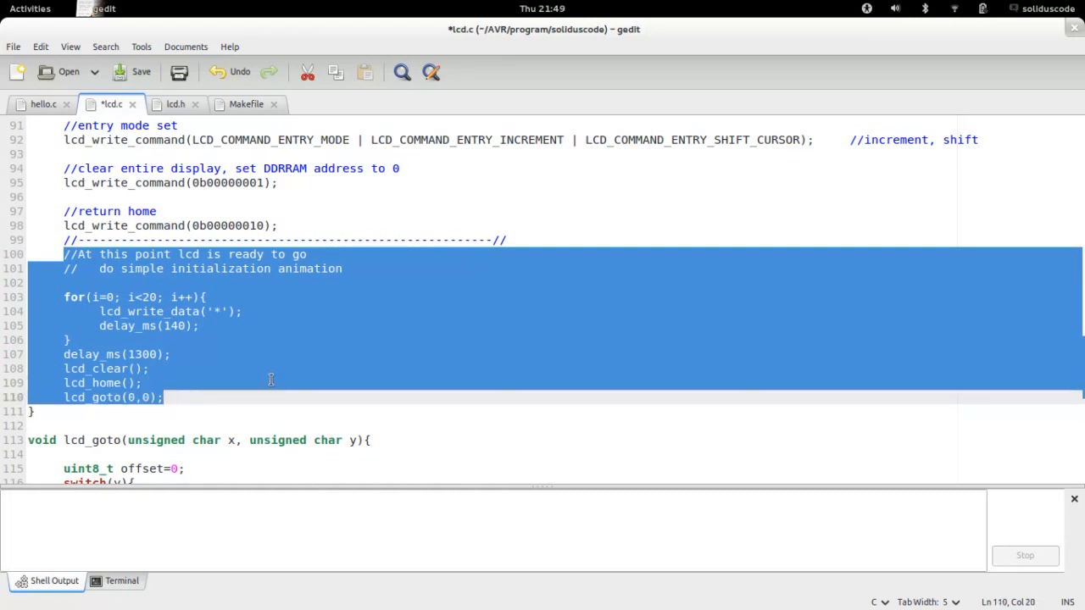
mouse_move(264, 383)
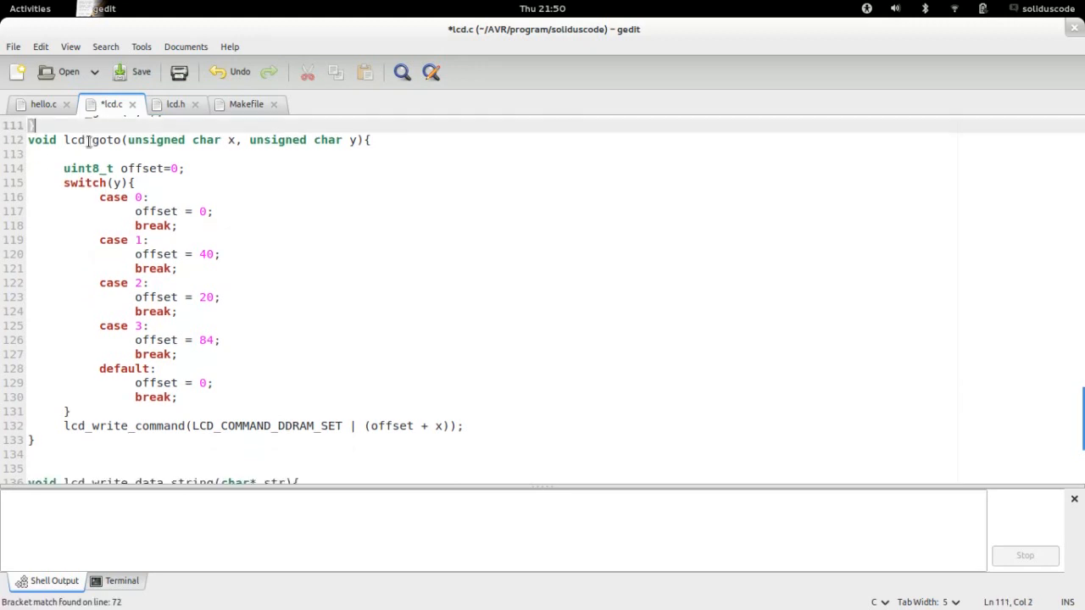
mouse_move(144, 226)
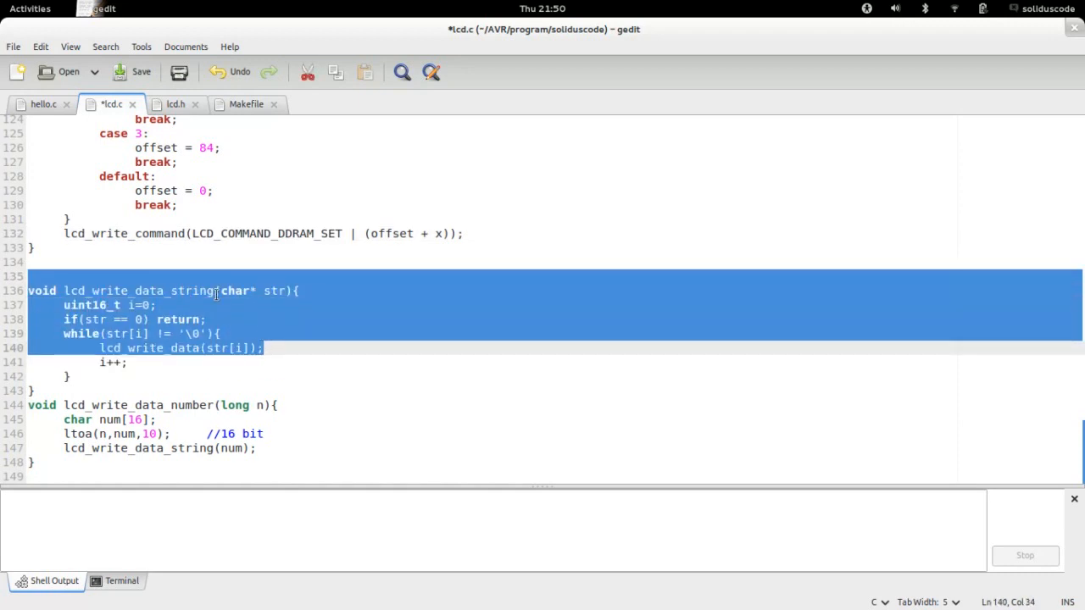
mouse_move(175, 320)
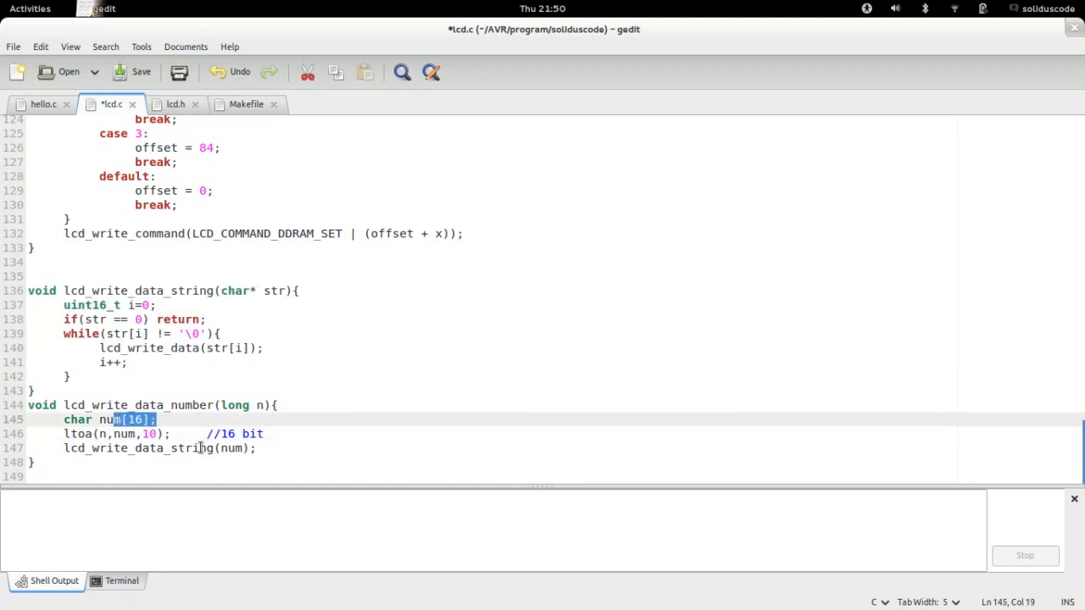
Switch gedit back to the hello.c tab with the main function
click(41, 104)
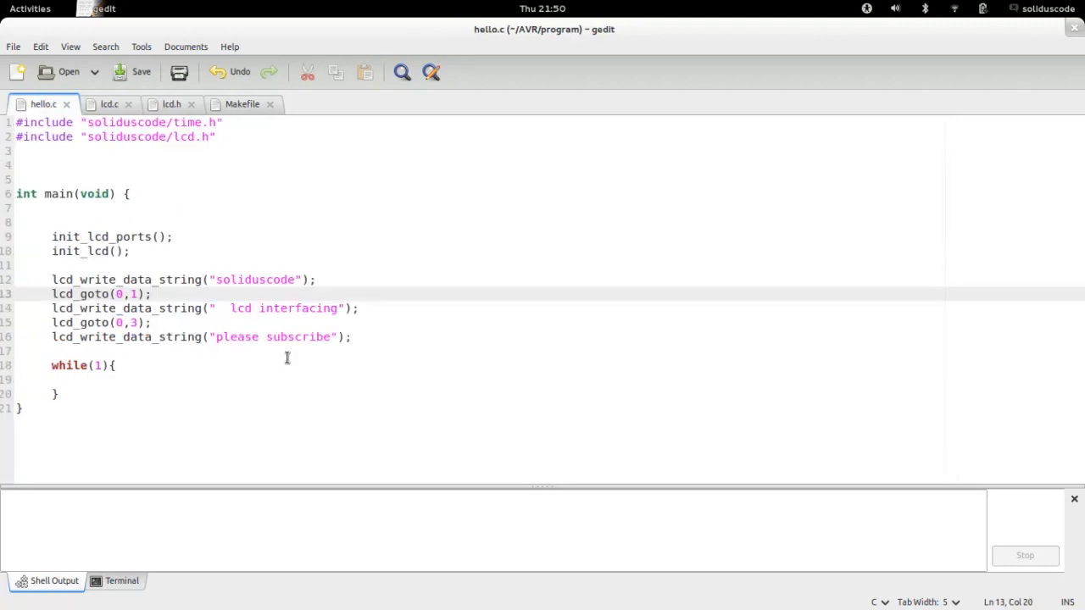